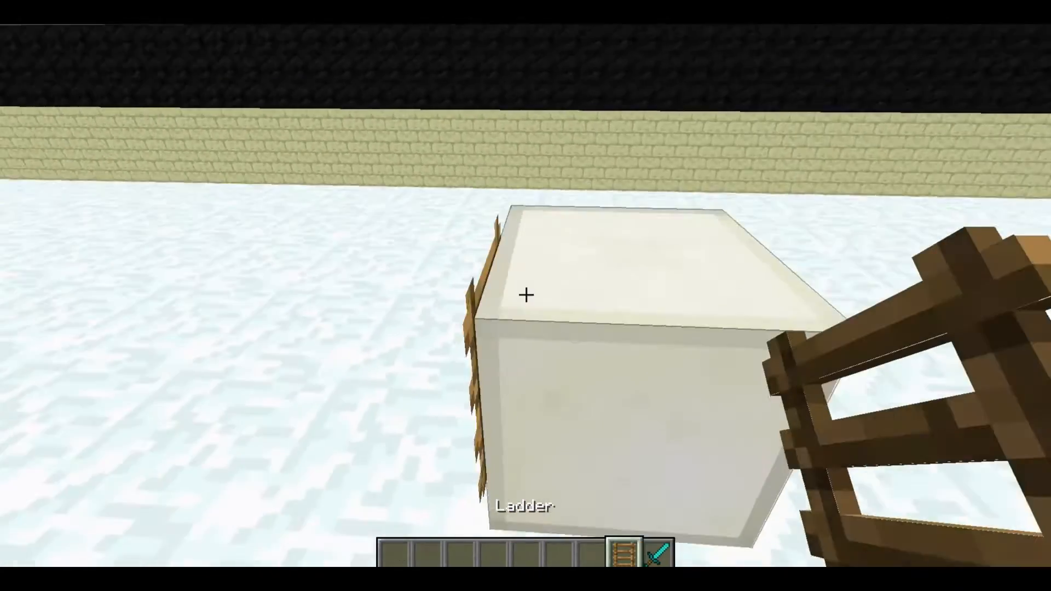
# - Leave the game, scroll the mrcrayfish.com page to Downloads, and launch ModelCreator_pre4.exe
pyautogui.click(525, 295)
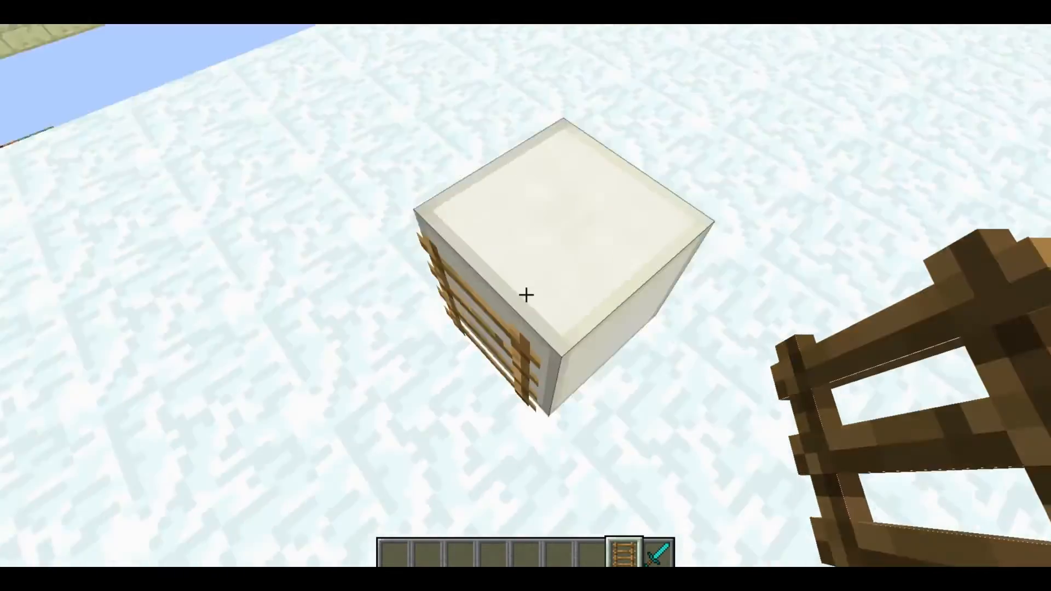
pyautogui.moveTo(526, 296)
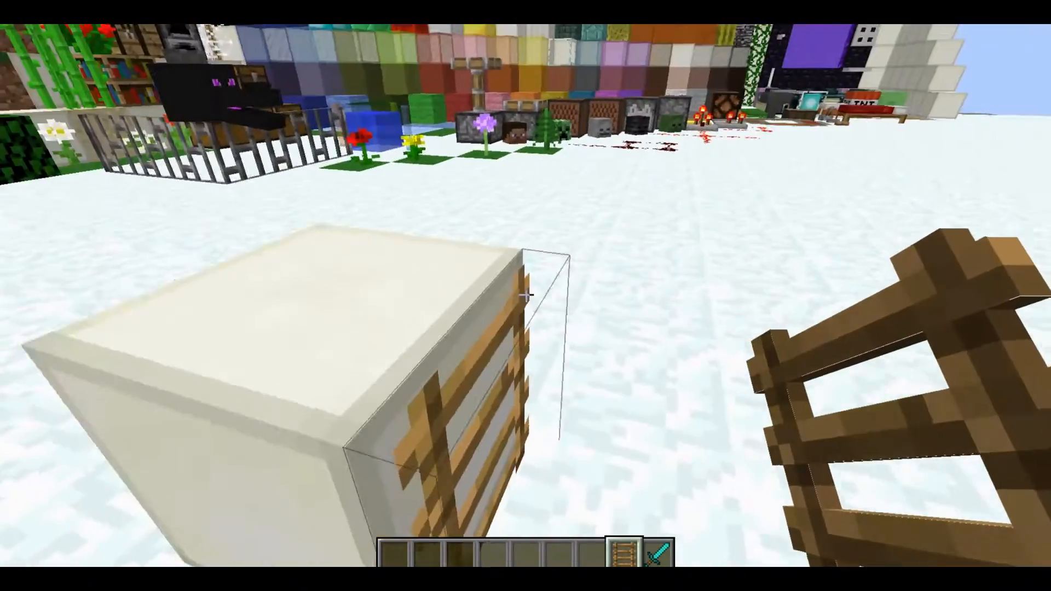
pyautogui.press('Escape')
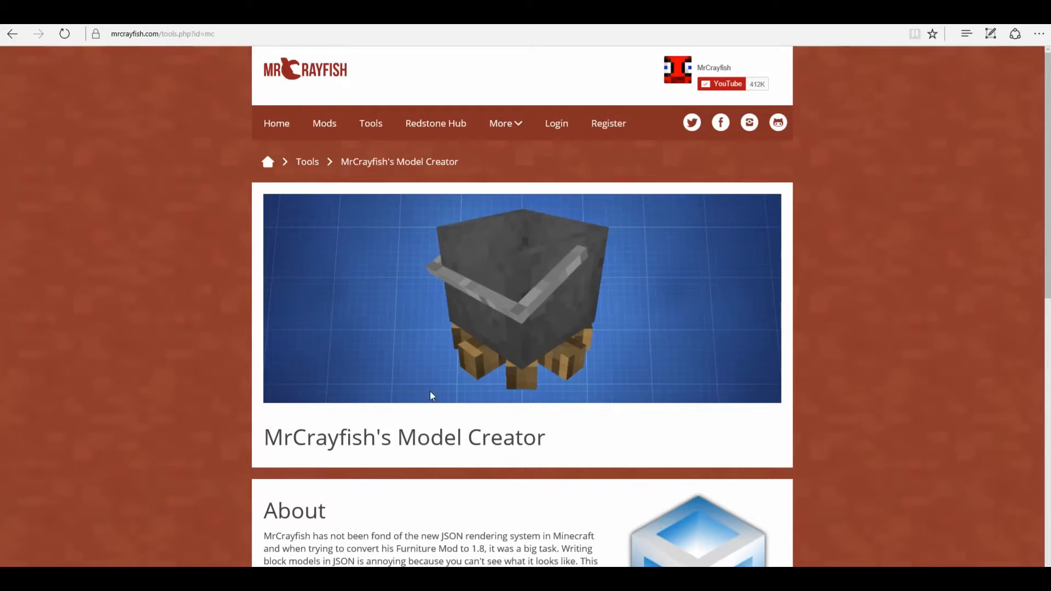
pyautogui.scroll(-3)
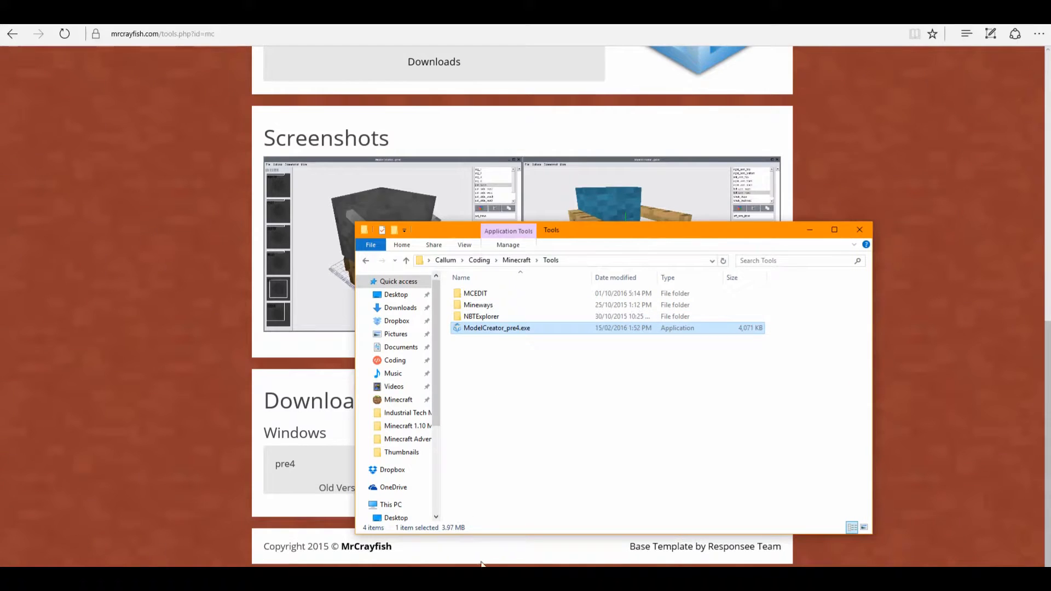
pyautogui.doubleClick(497, 328)
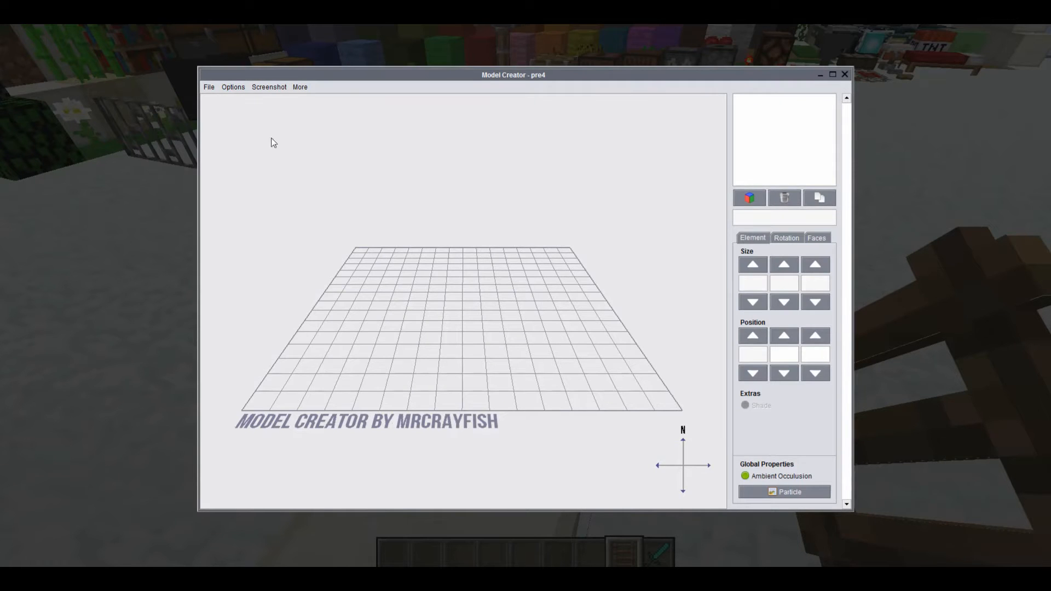
pyautogui.moveTo(219, 113)
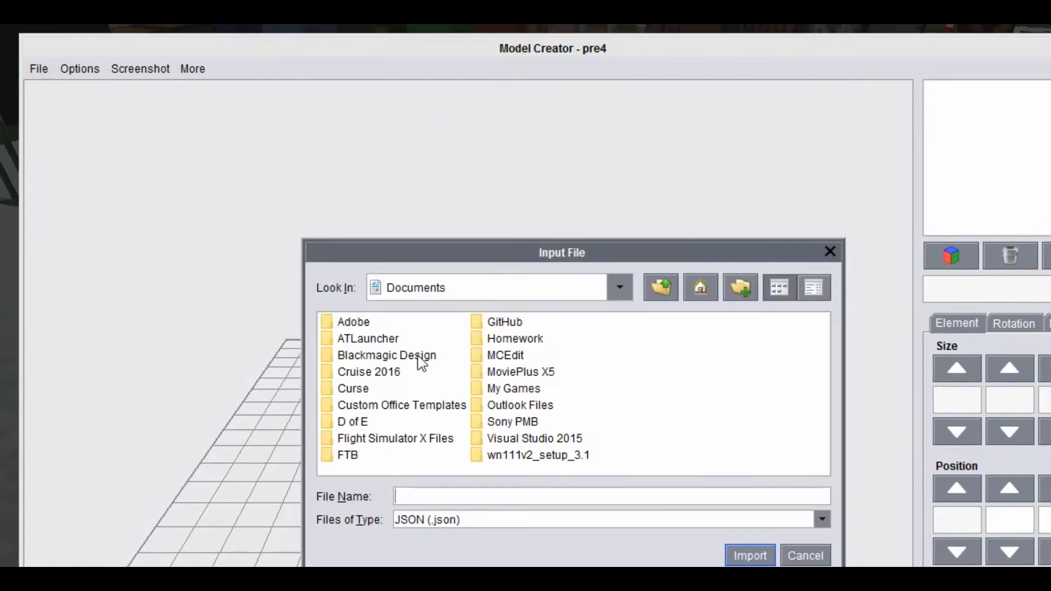
# - Import ladder.json from Tutorial Resource Pack\assets\minecraft\models\block
pyautogui.write('ning\\.minecraft\\resourcepacks\\Tutorial Resource Pack\\assets\\minecraft\\models\\block')
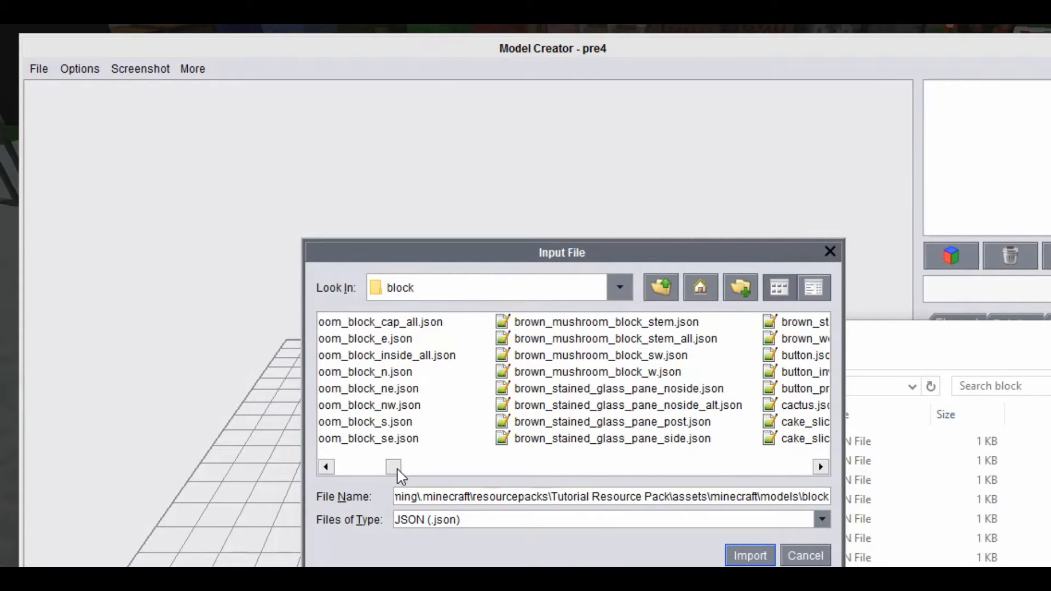
pyautogui.click(618, 405)
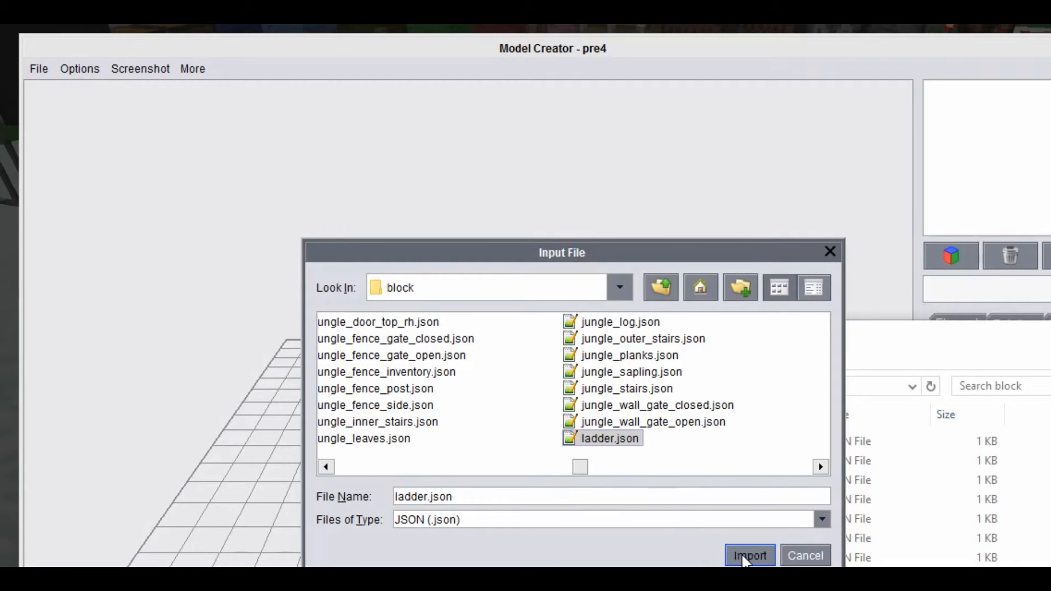
pyautogui.click(748, 555)
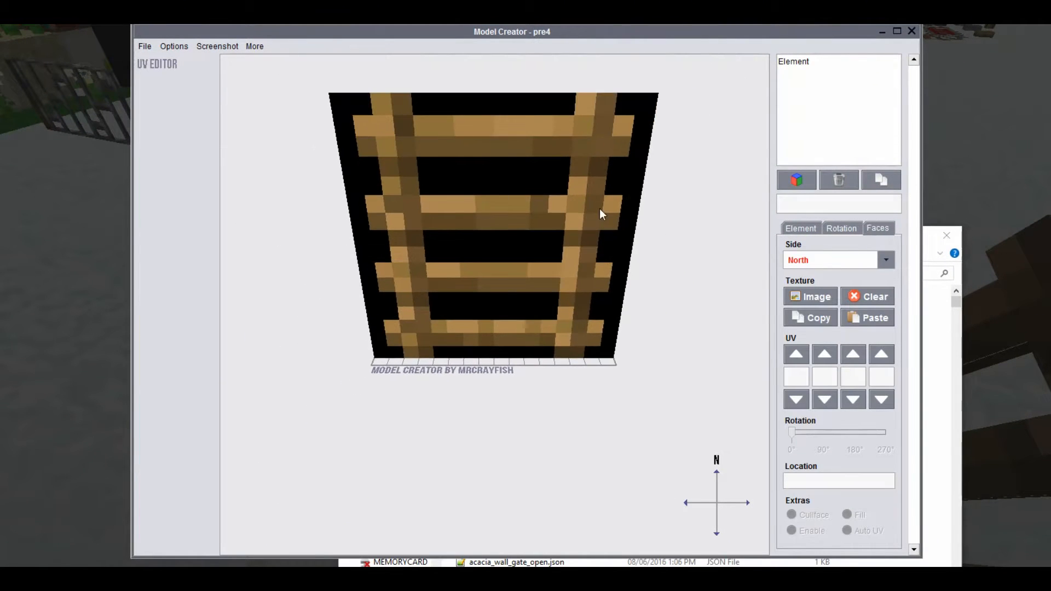
pyautogui.click(254, 46)
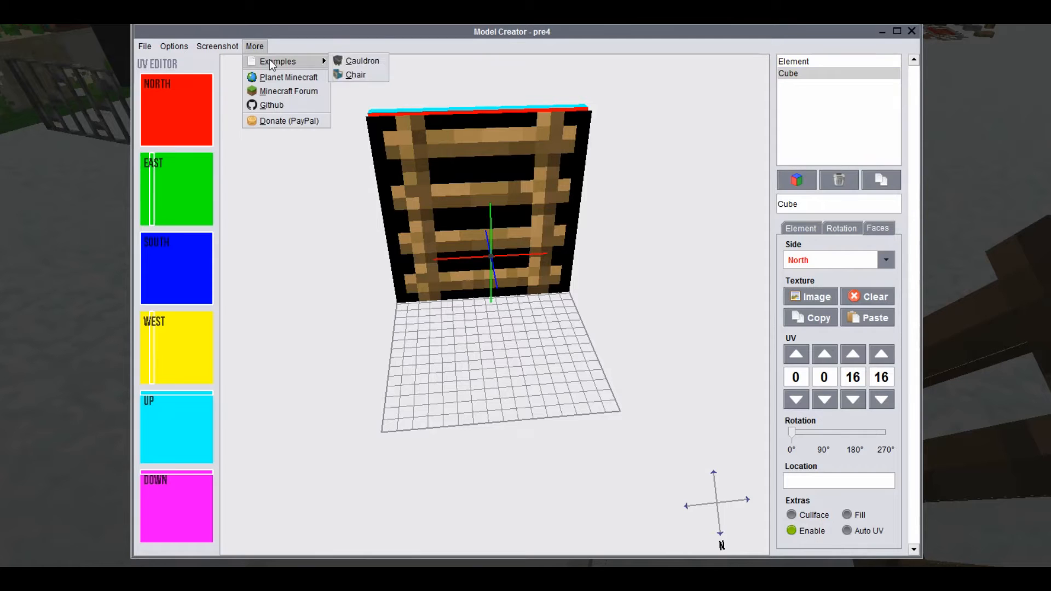
pyautogui.click(174, 46)
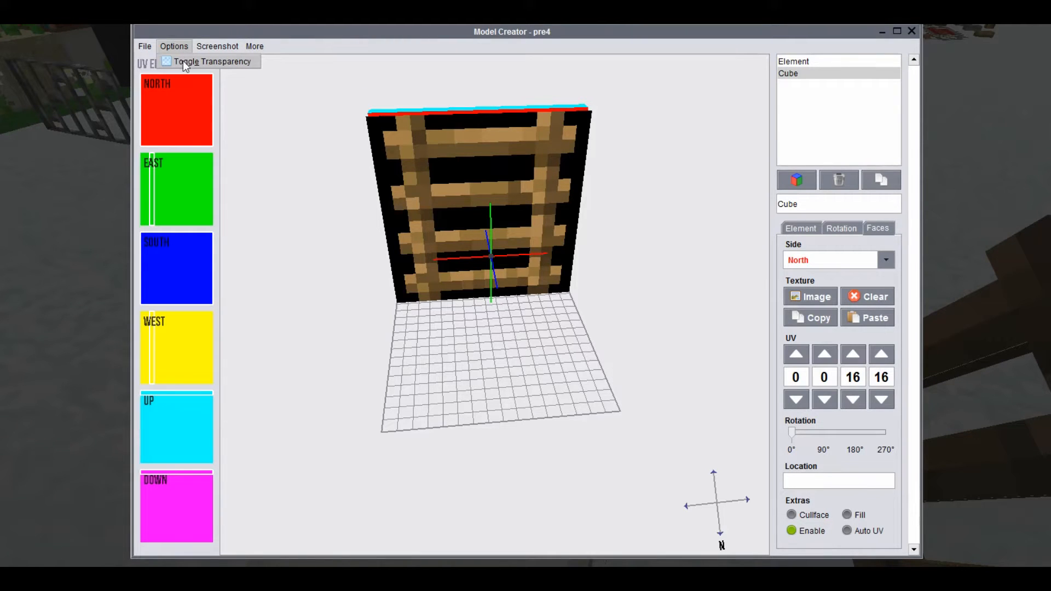
pyautogui.click(212, 61)
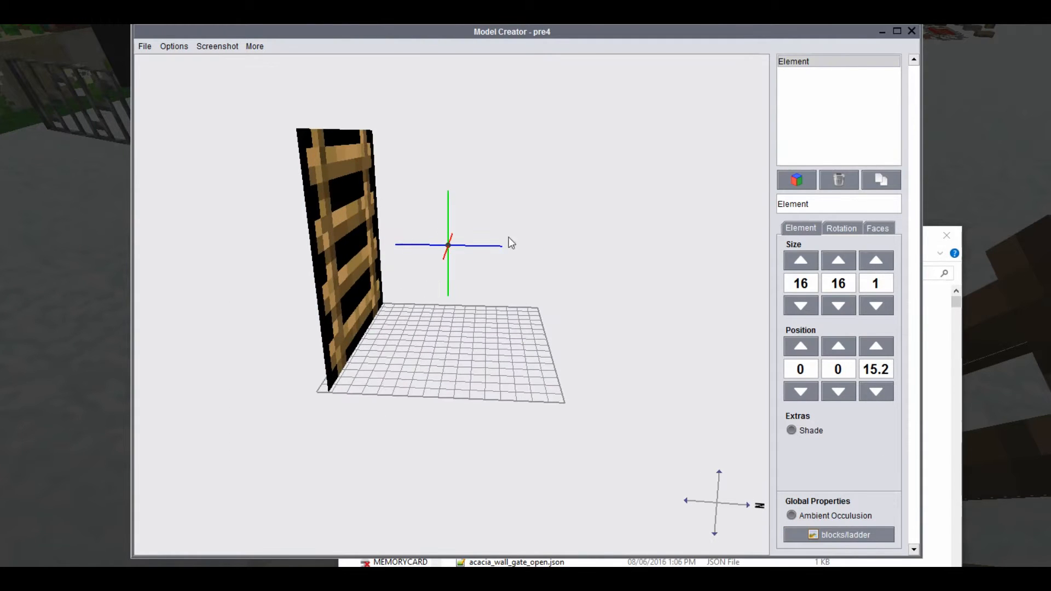
# - On the Faces tab, select the North side and copy its ladder texture
pyautogui.click(877, 227)
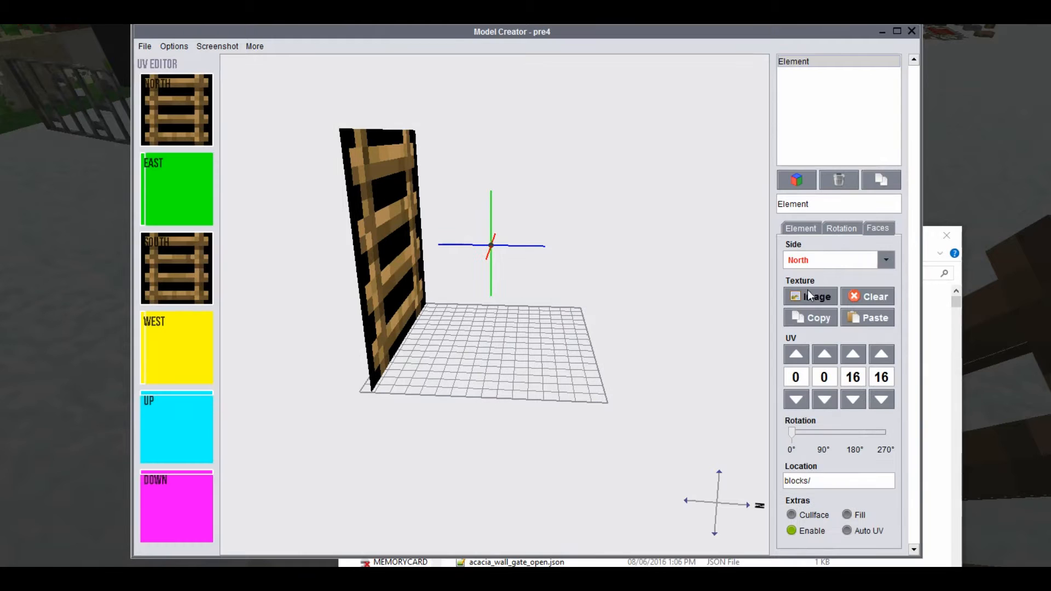
pyautogui.moveTo(810, 296)
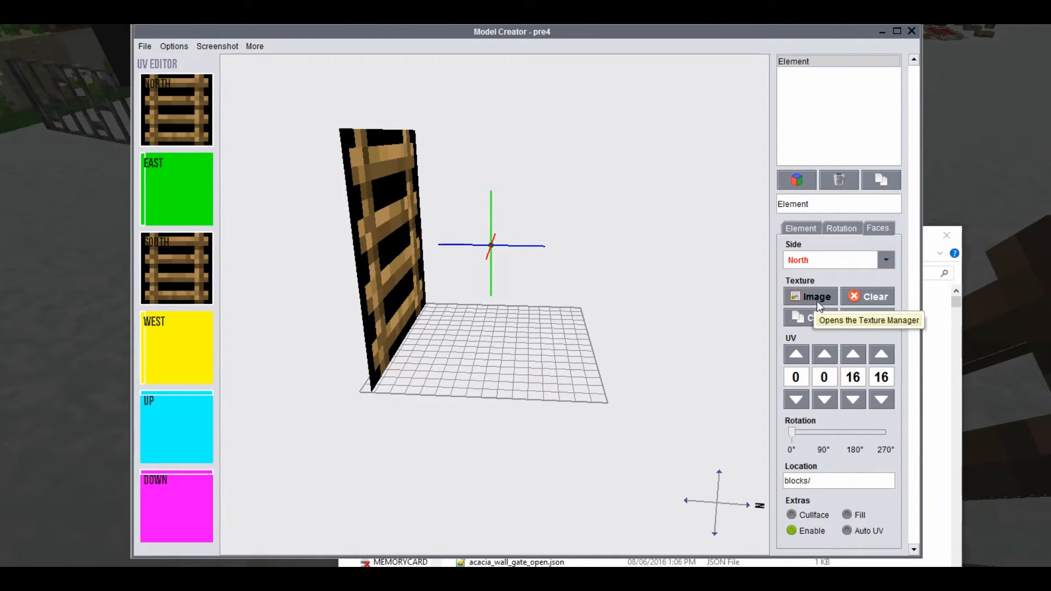
pyautogui.click(885, 259)
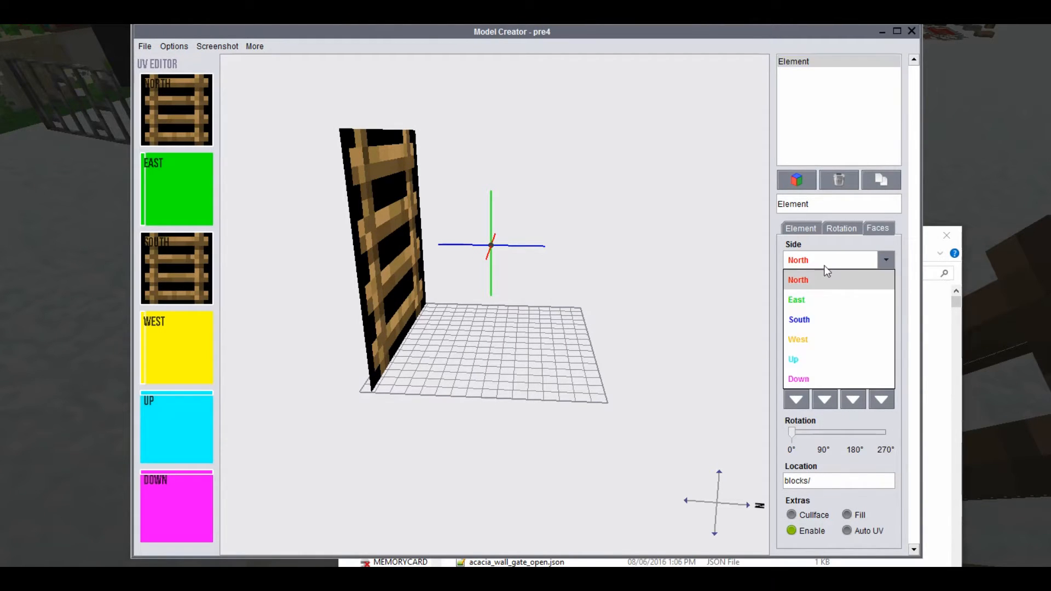
pyautogui.click(795, 299)
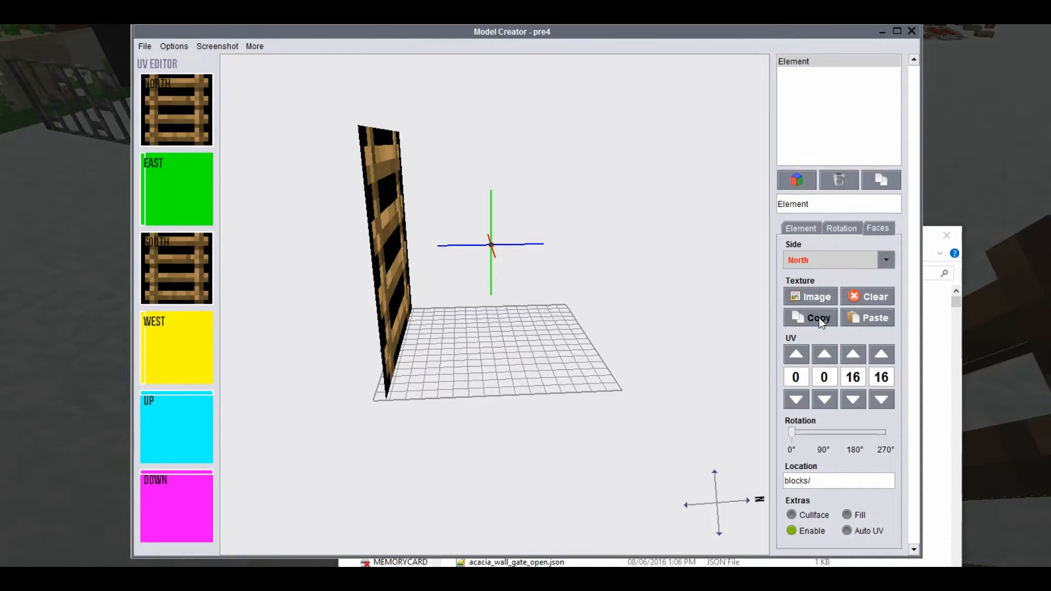
pyautogui.click(809, 318)
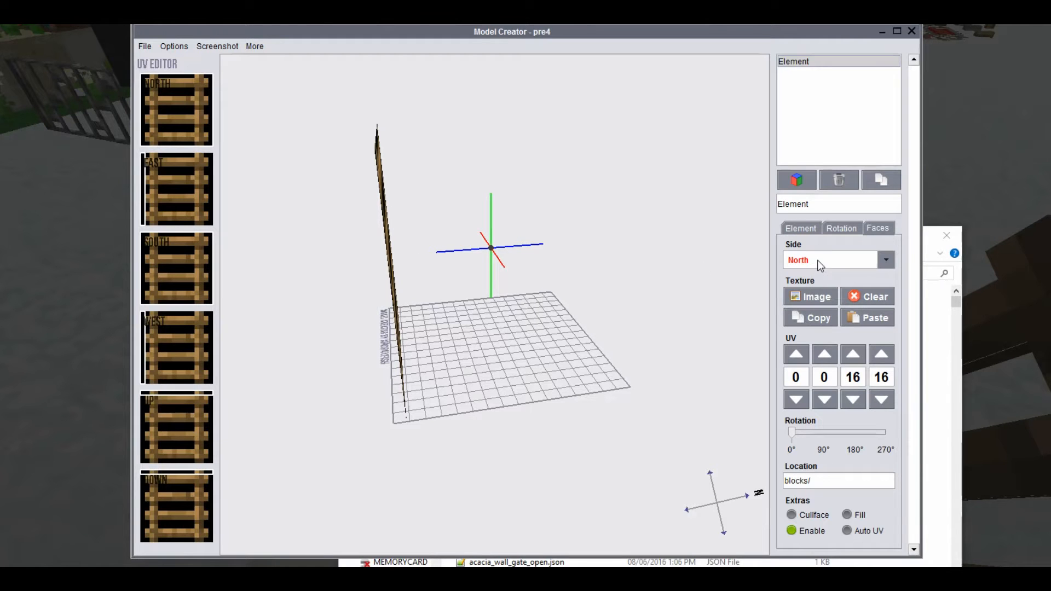
# - Switch to the East face and set its UV to 0 0 3 16
pyautogui.click(885, 260)
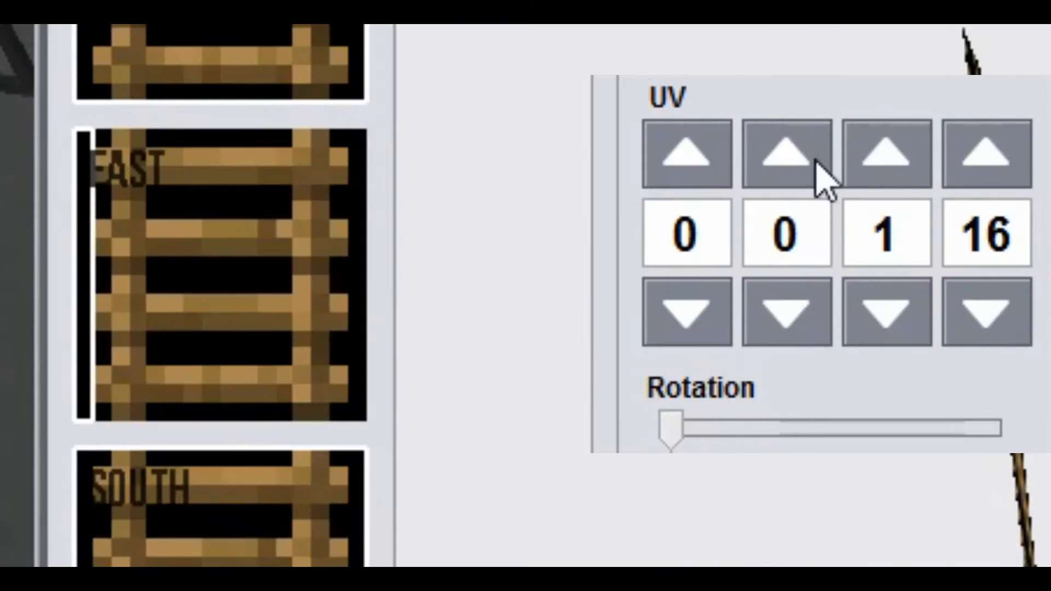
pyautogui.click(883, 155)
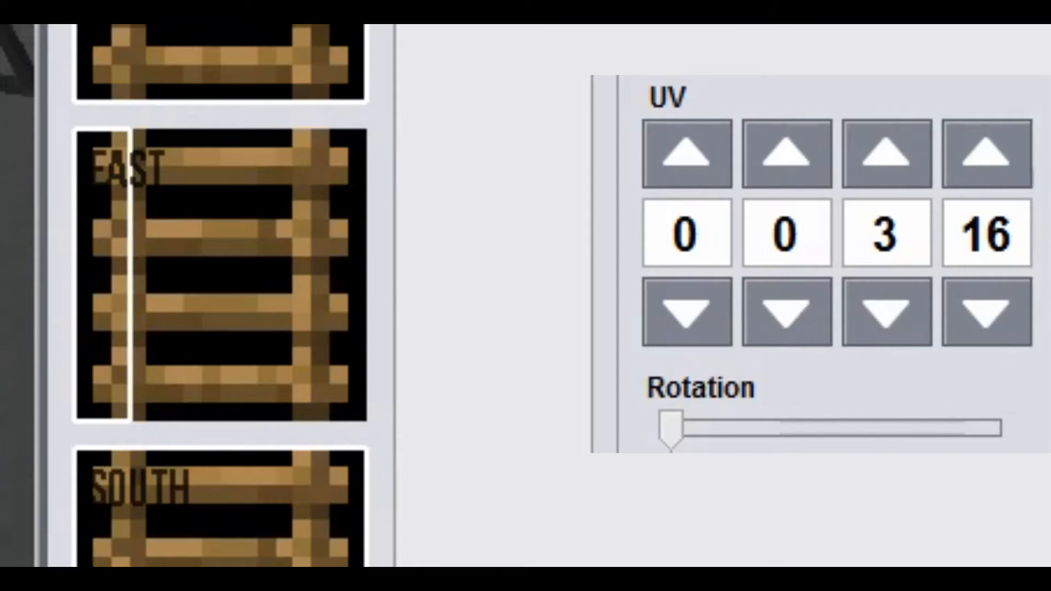
pyautogui.moveTo(1012, 94)
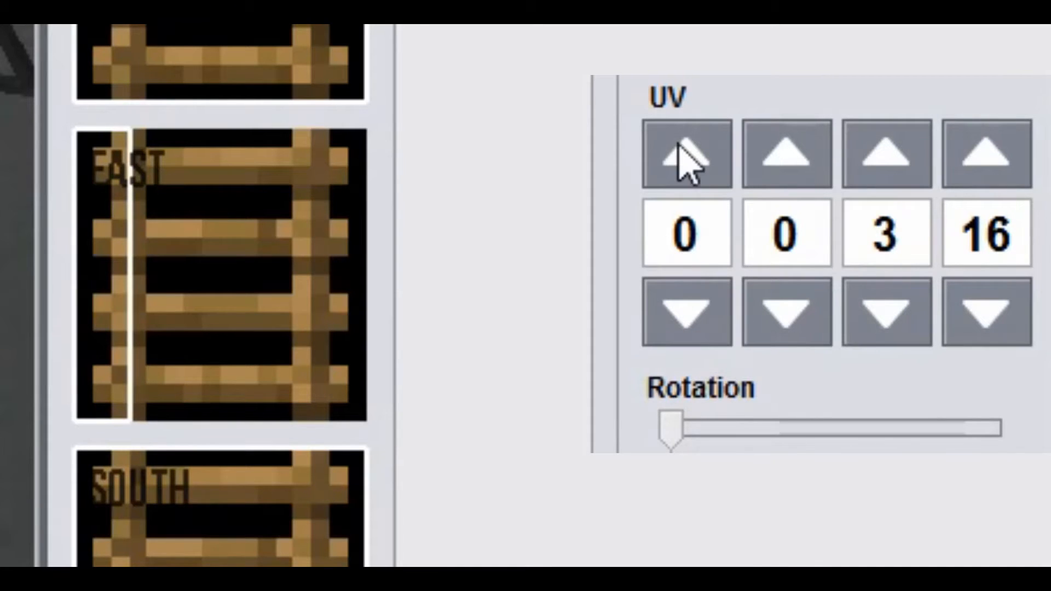
pyautogui.click(684, 155)
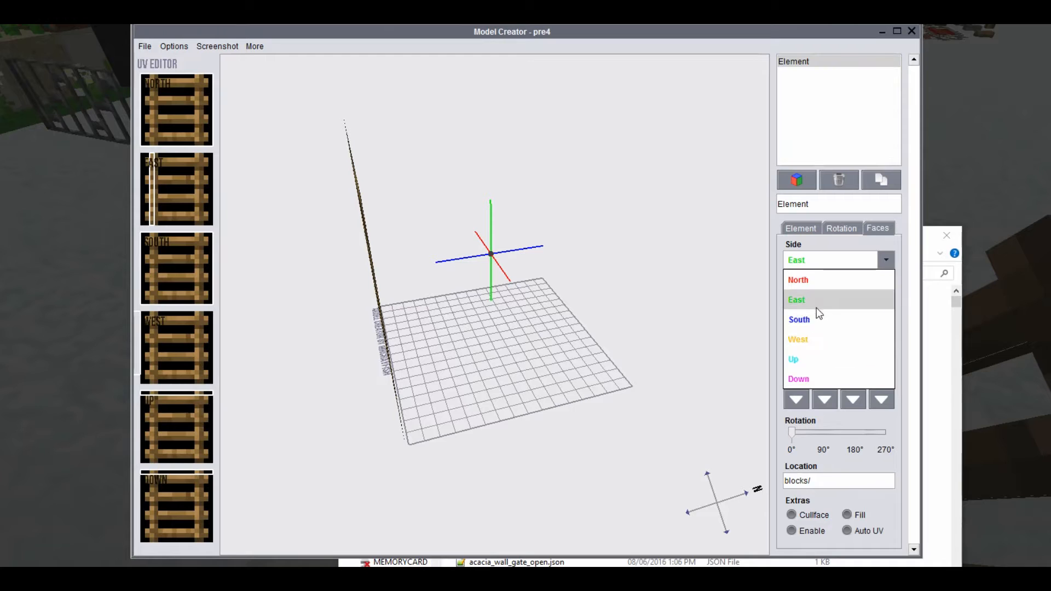
# - Nudge the West face UV width, height and offset, then clear the panel's texture
pyautogui.click(797, 339)
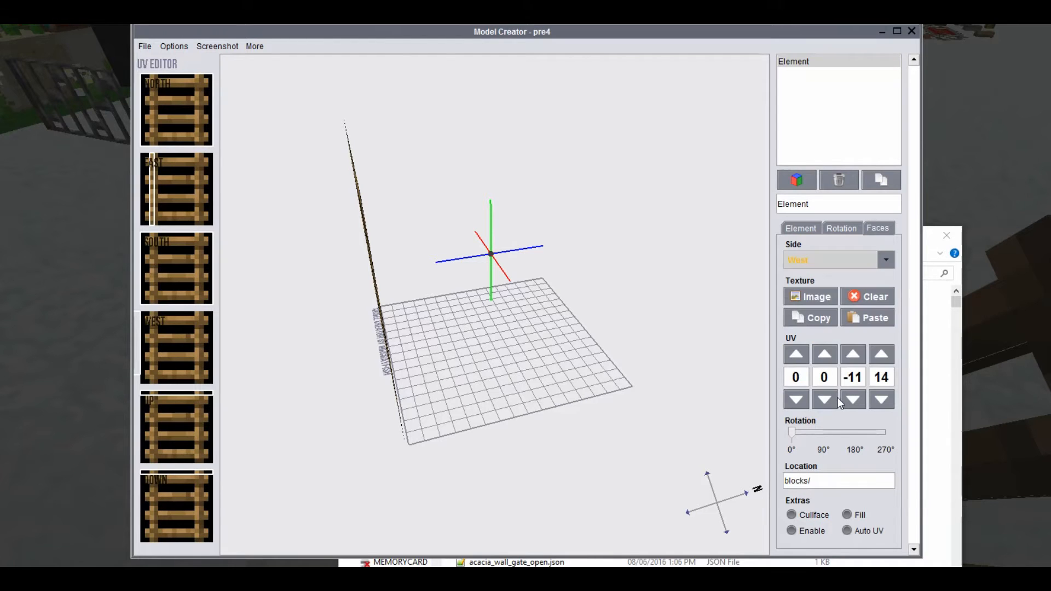
pyautogui.moveTo(853, 355)
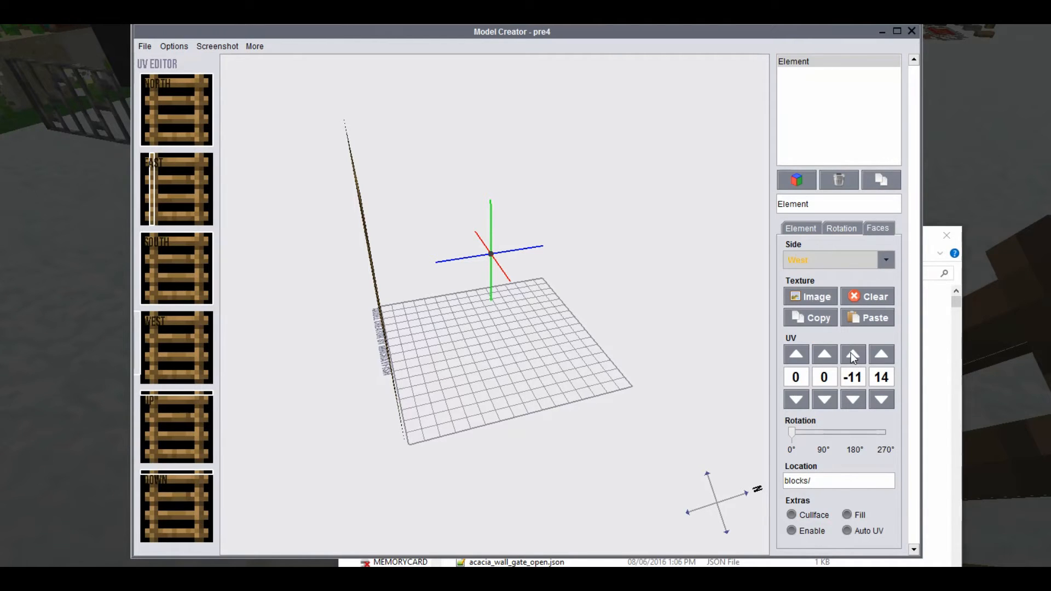
pyautogui.click(853, 354)
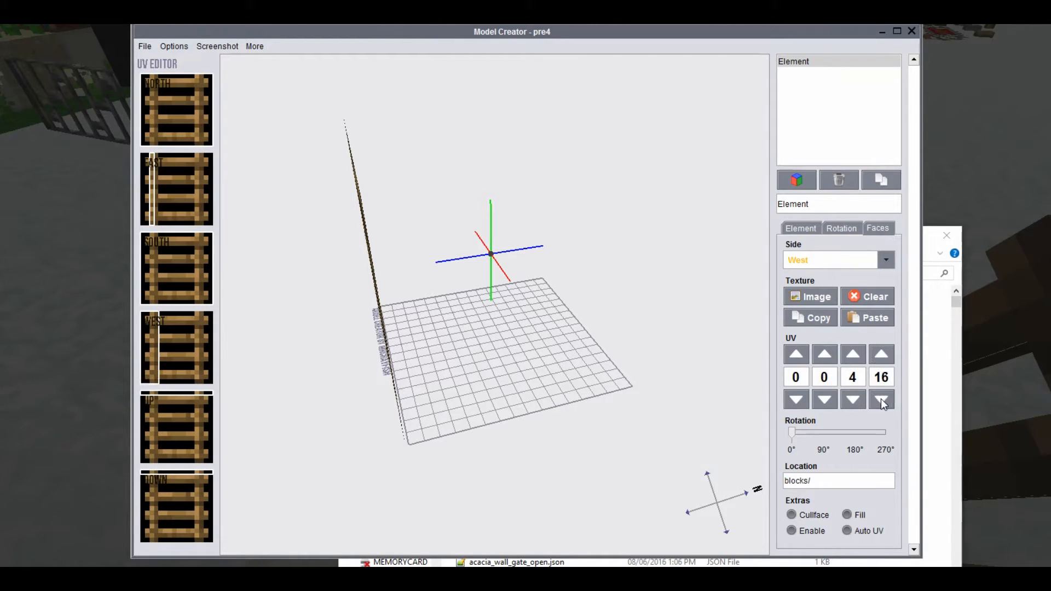
pyautogui.click(853, 399)
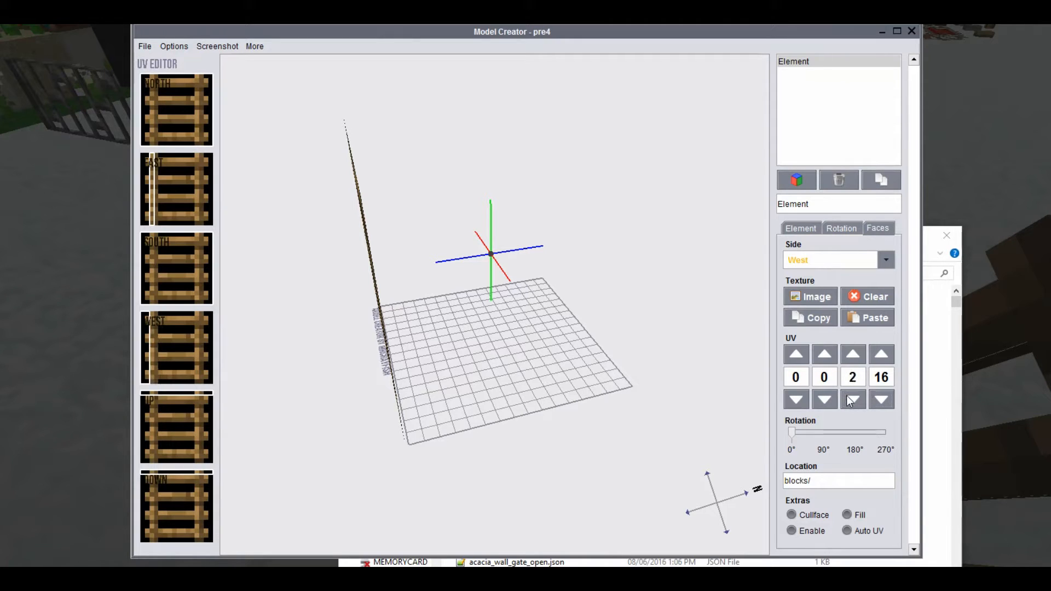
pyautogui.click(852, 399)
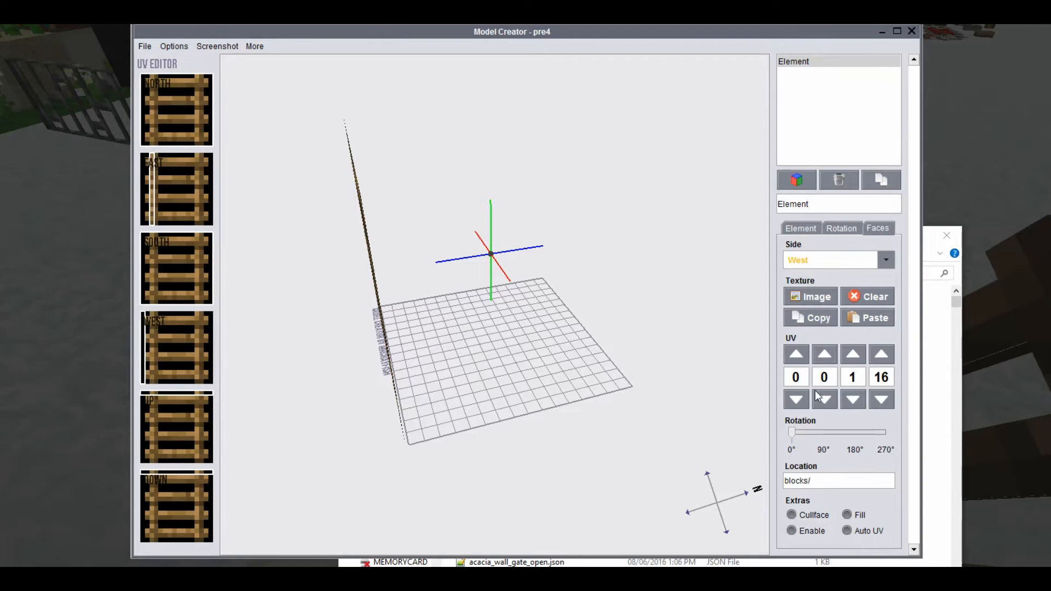
pyautogui.click(794, 354)
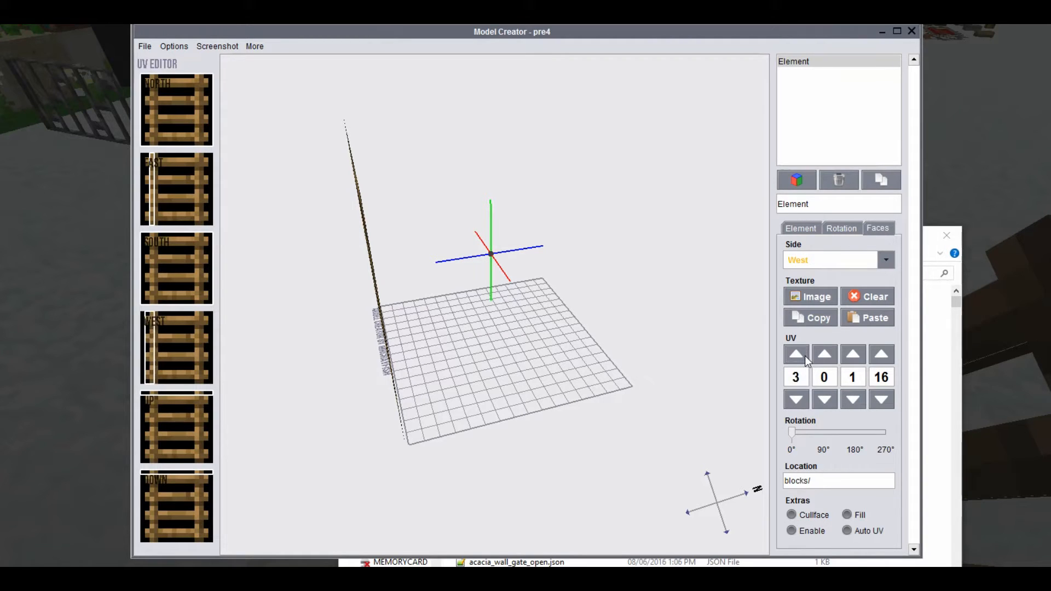
pyautogui.click(853, 354)
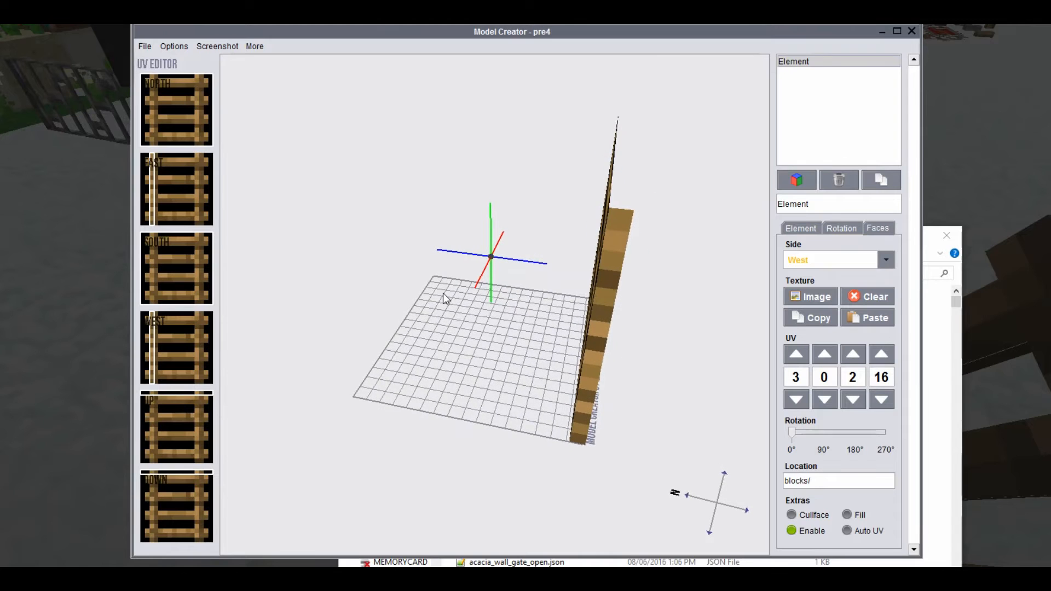
pyautogui.click(866, 296)
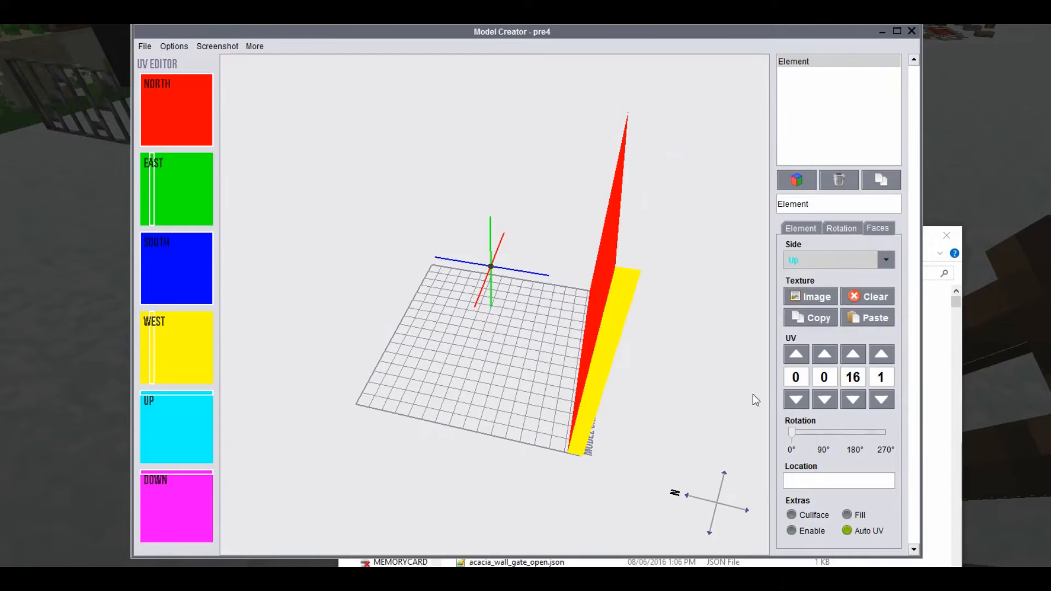
# - Add a new cube element and reduce its height to form a rung bar
pyautogui.click(800, 228)
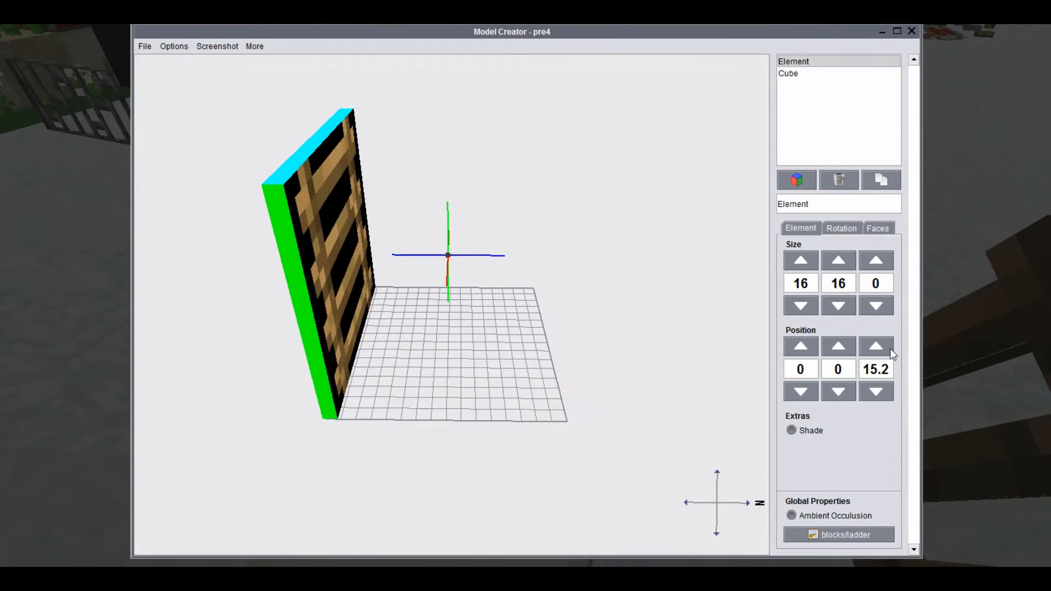
pyautogui.click(876, 228)
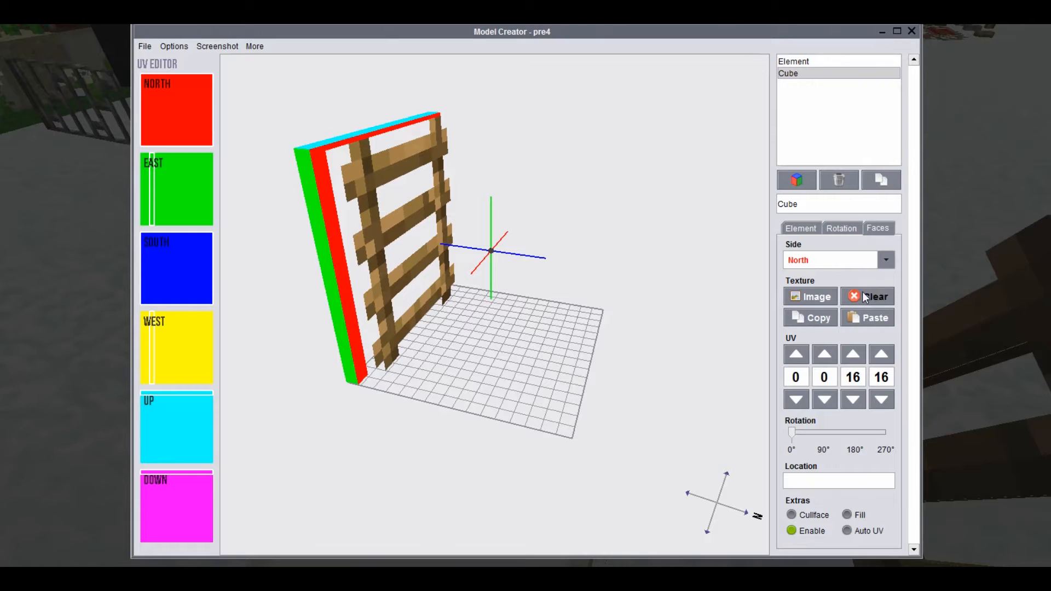
pyautogui.click(800, 228)
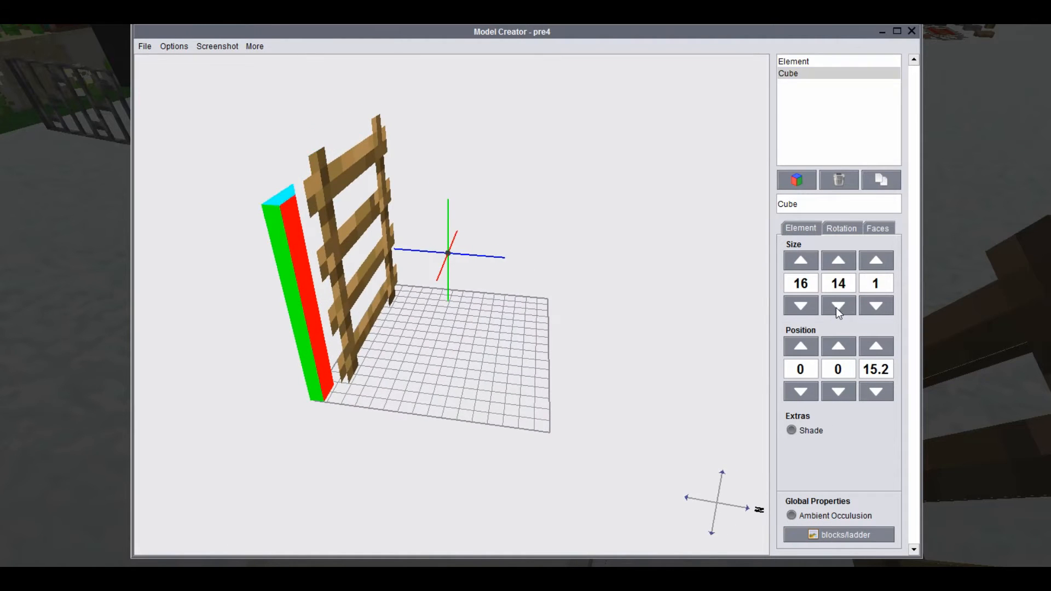
pyautogui.click(838, 305)
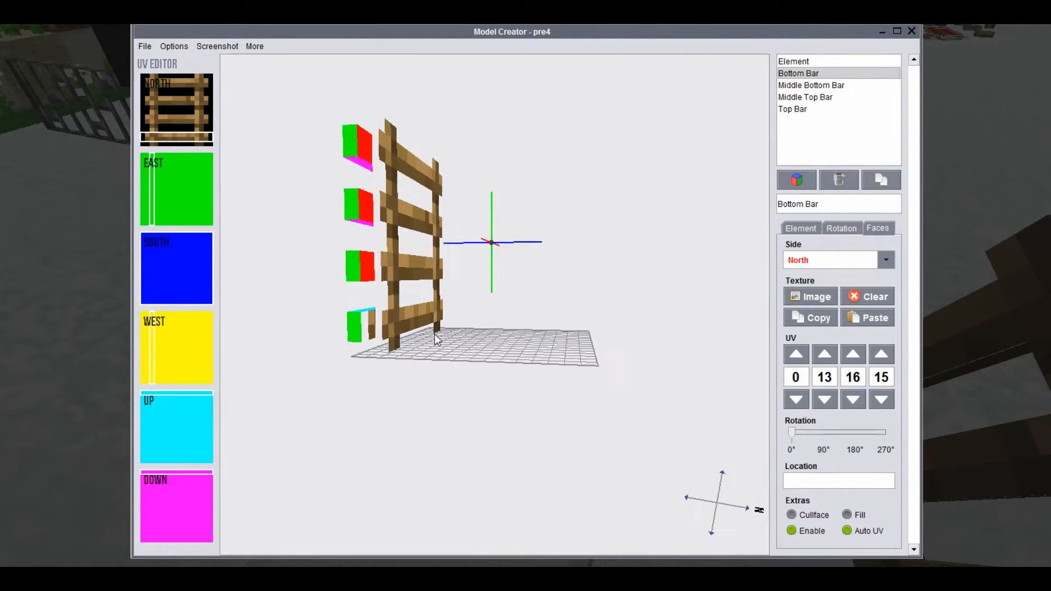
# - Copy the bars' face texture settings and paste them onto other faces, mapping UV 0,13–16,15
pyautogui.click(811, 85)
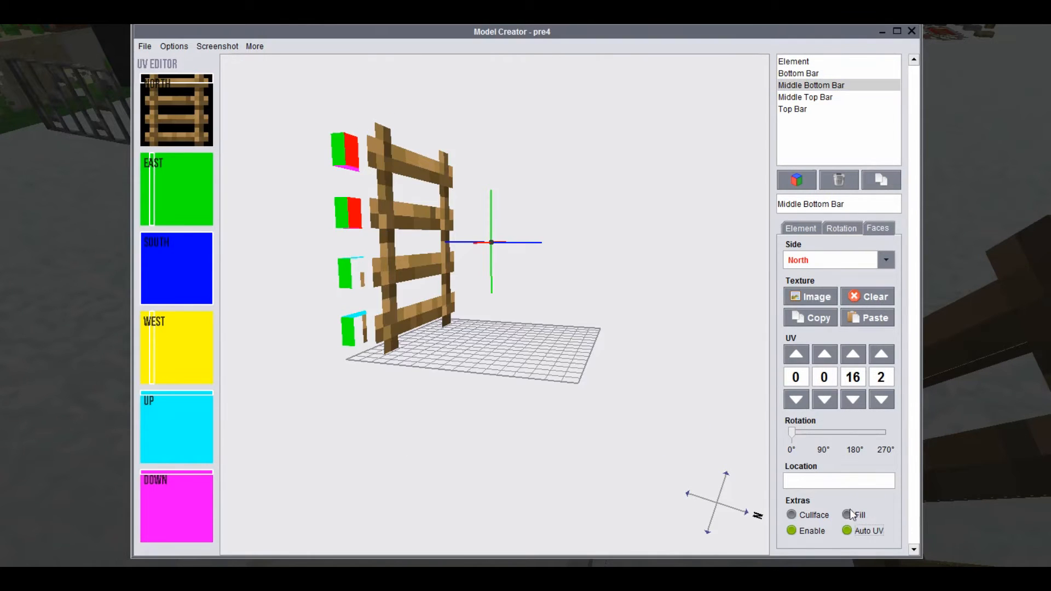
pyautogui.click(805, 96)
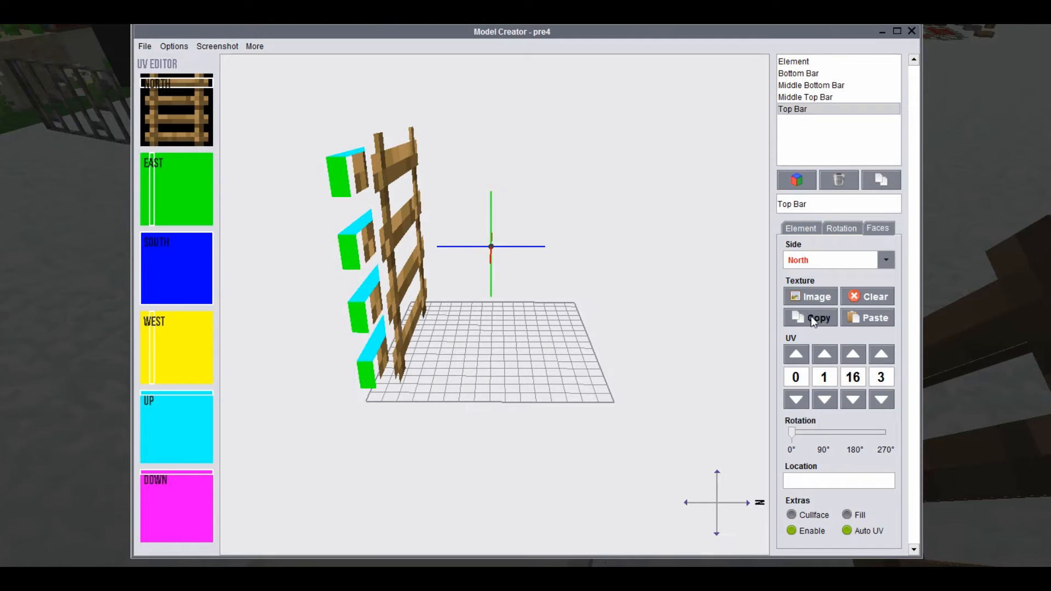
pyautogui.click(797, 73)
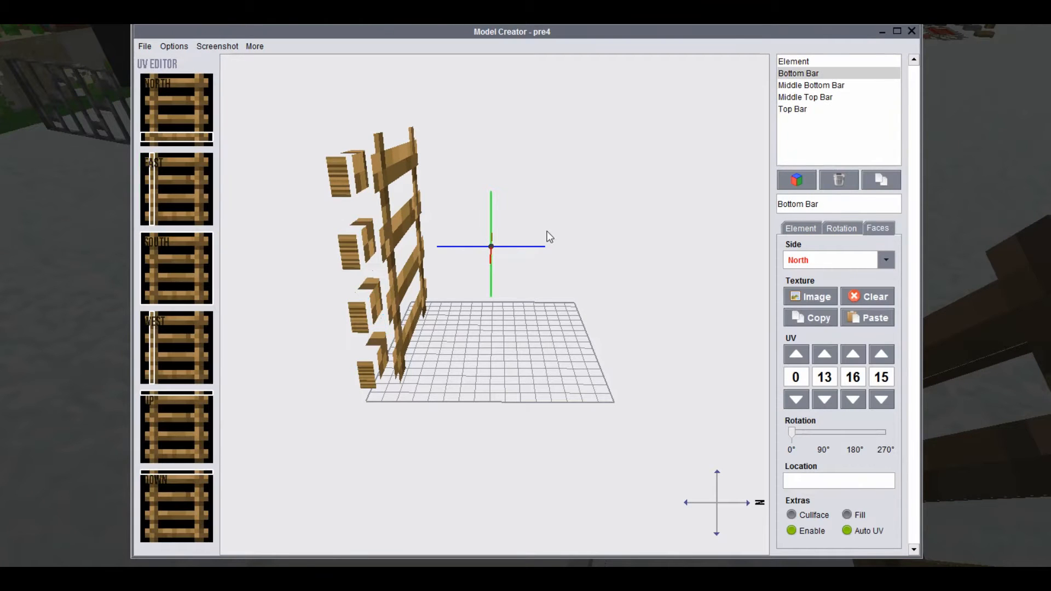
pyautogui.click(796, 399)
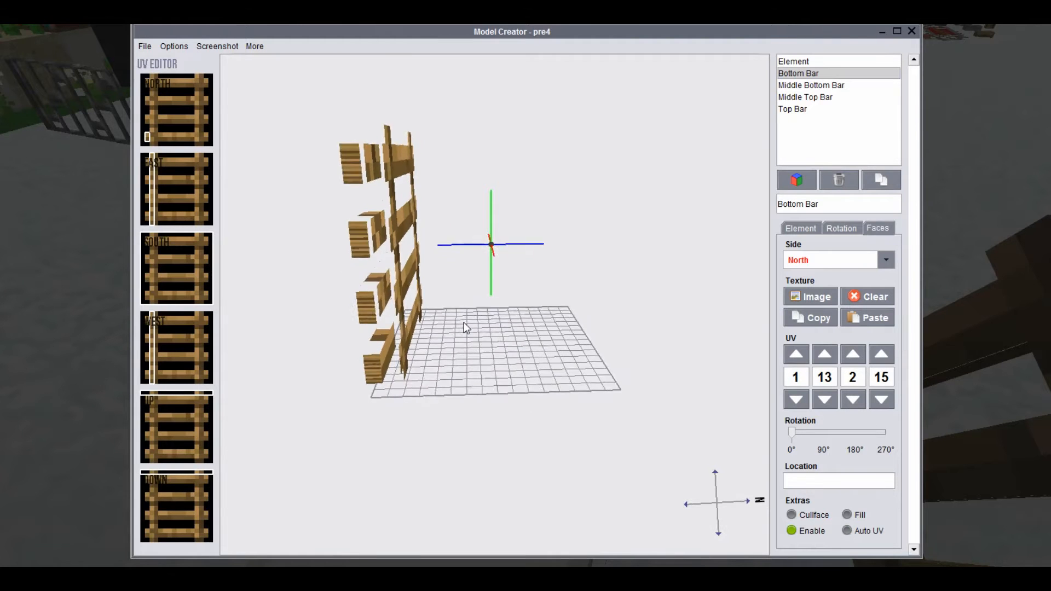
pyautogui.click(880, 399)
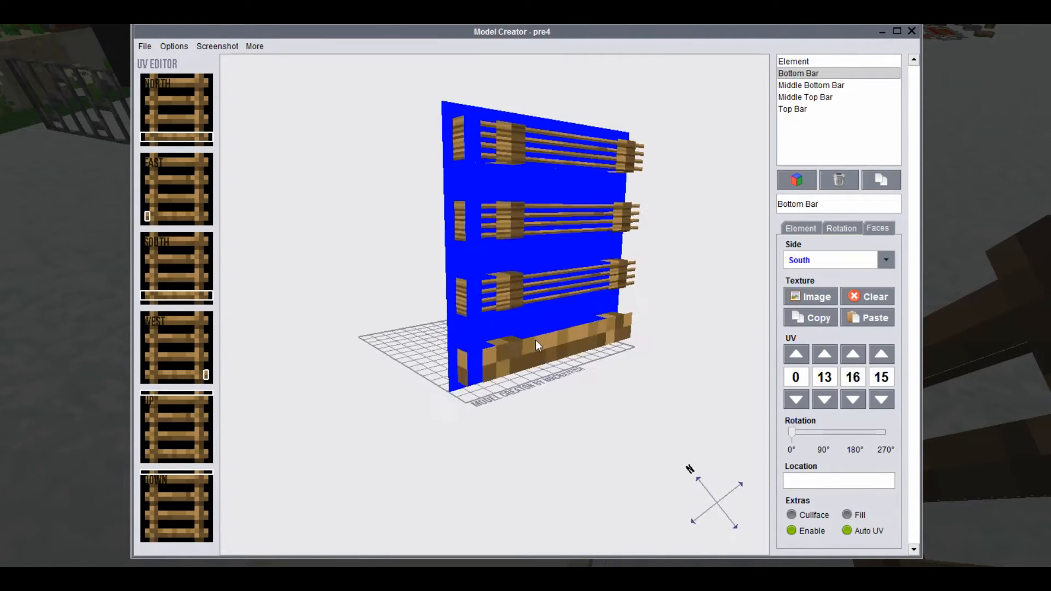
# - Narrow Bottom Bar to 14 wide at X position 1
pyautogui.click(800, 227)
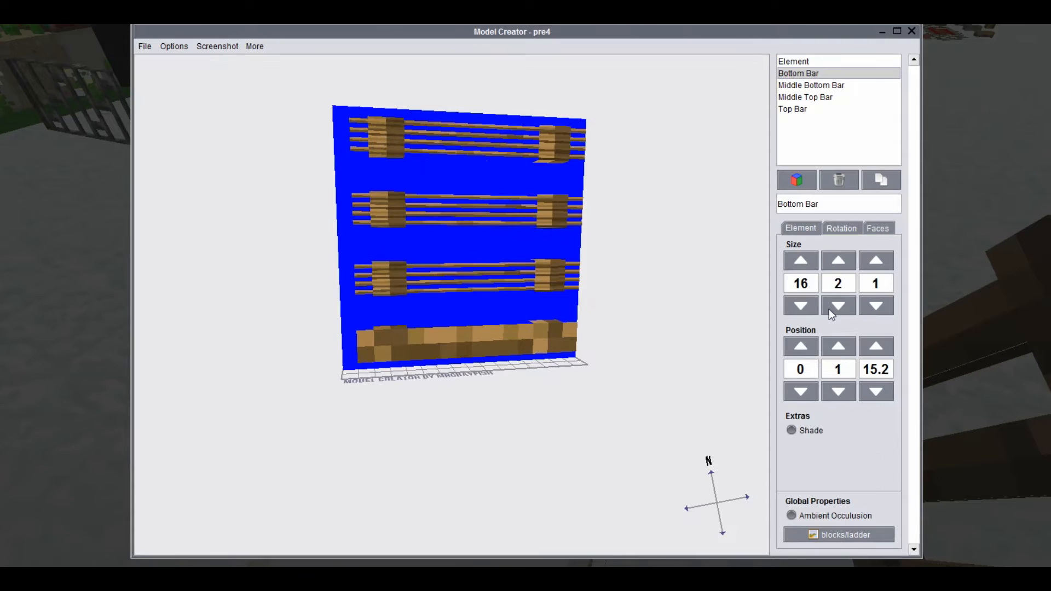
pyautogui.click(878, 227)
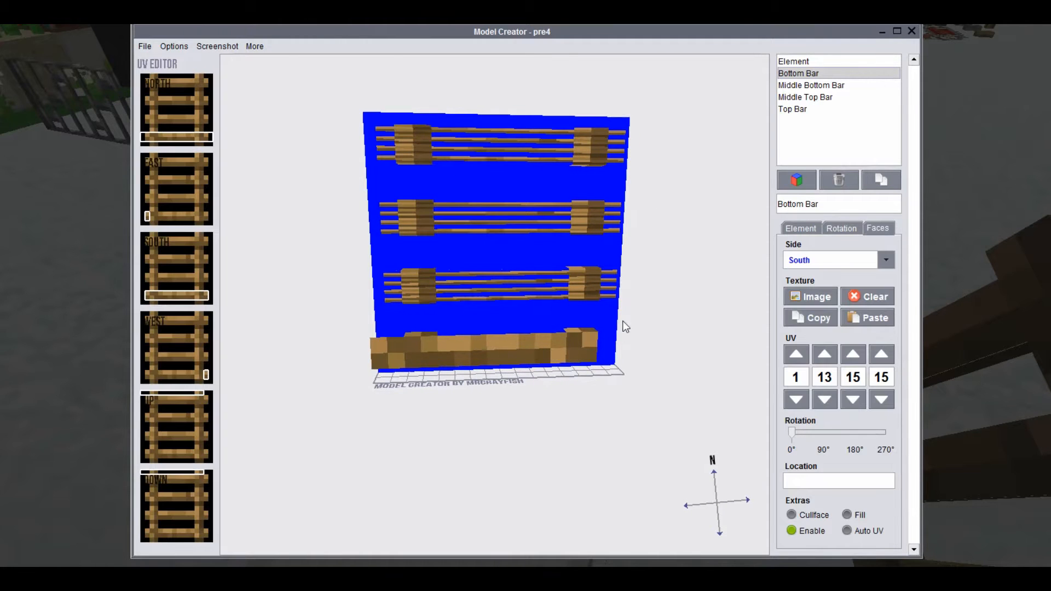
pyautogui.click(800, 227)
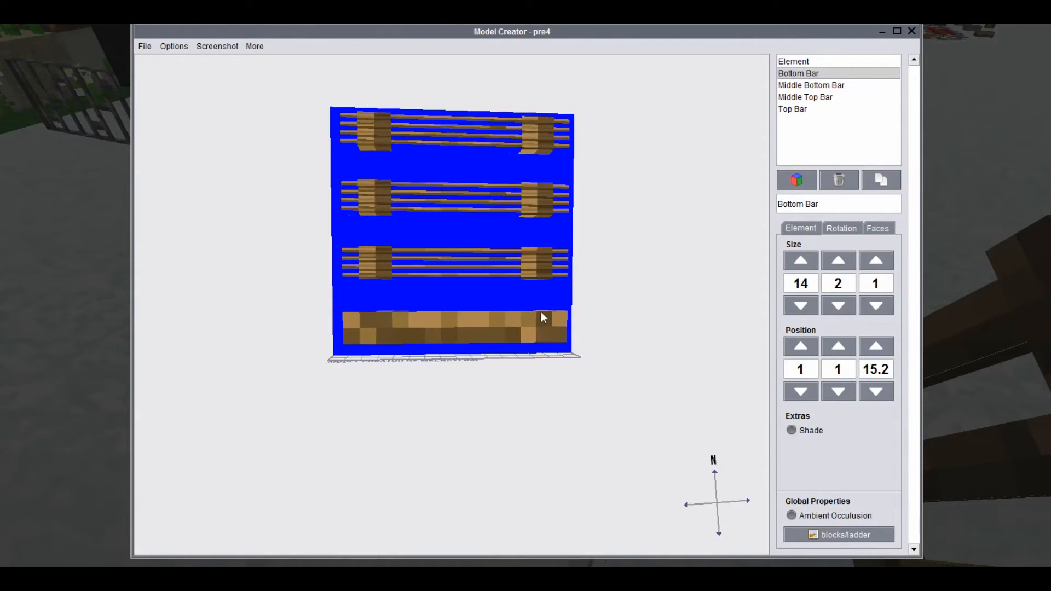
pyautogui.click(877, 228)
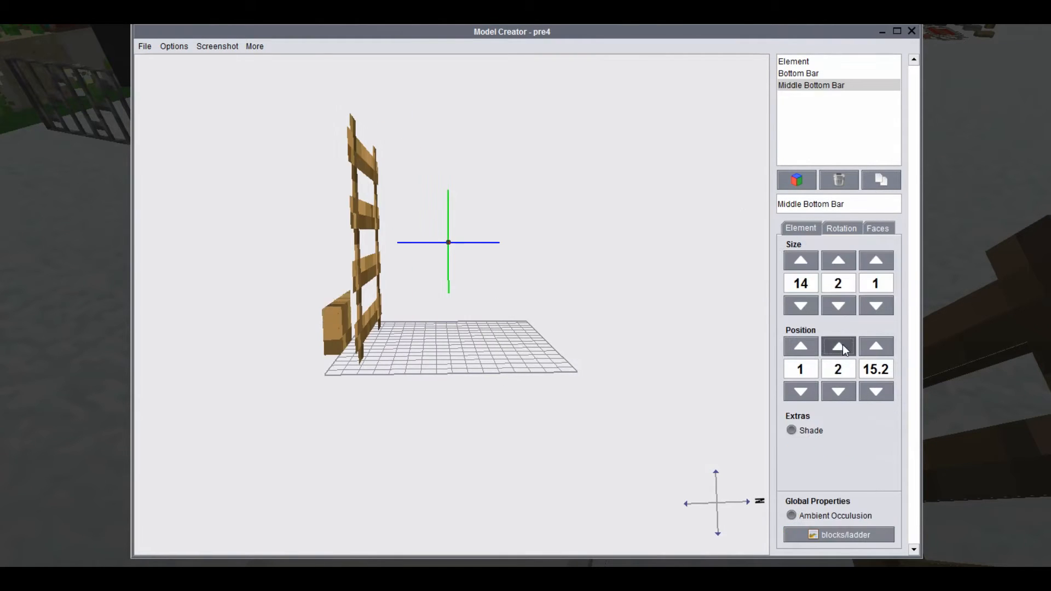
# - Raise Middle Bottom Bar and shift its face texture UVs vertically
pyautogui.click(877, 227)
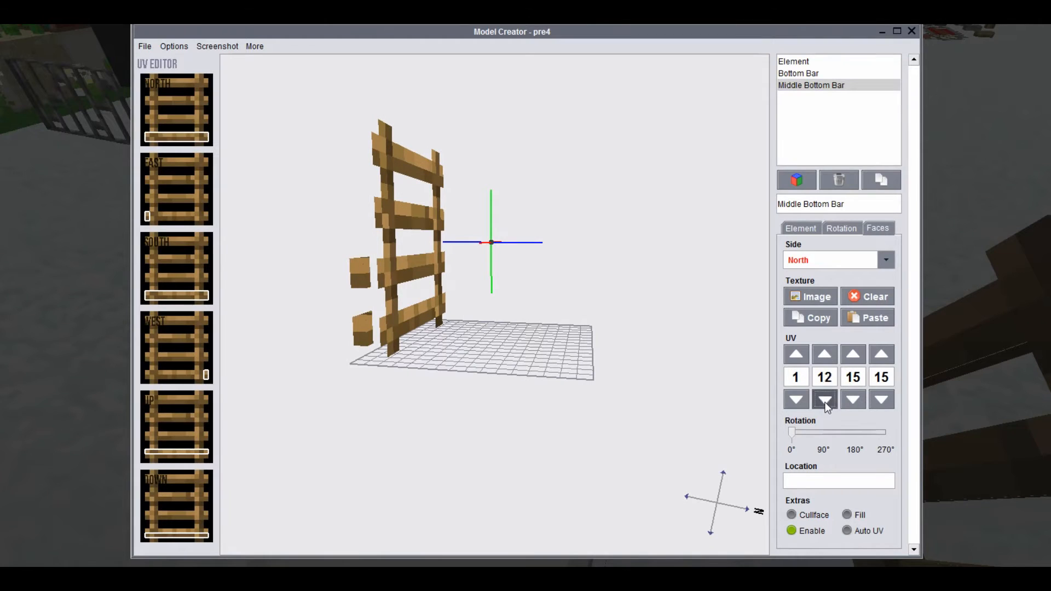
pyautogui.click(884, 260)
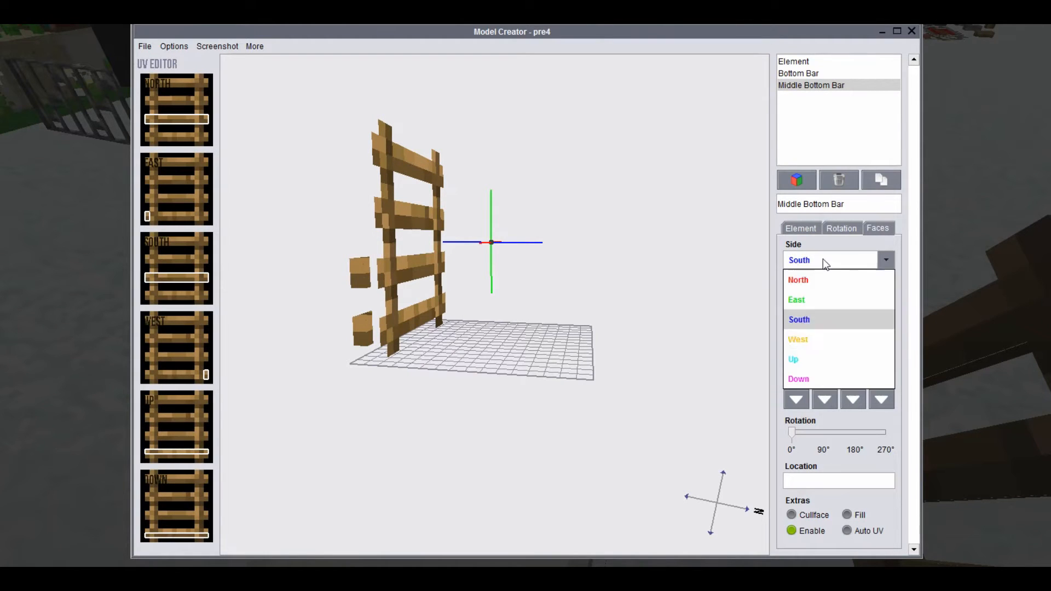
pyautogui.click(798, 379)
pyautogui.write('Top')
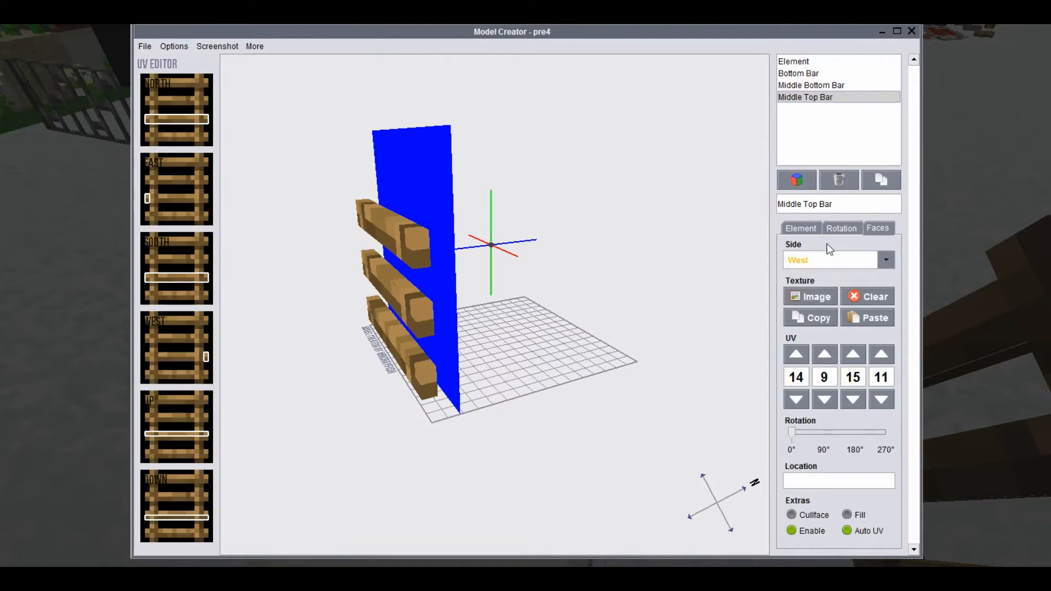
# - Set the Middle Top Bar west face UV and raise the Top Bar into place
pyautogui.click(838, 260)
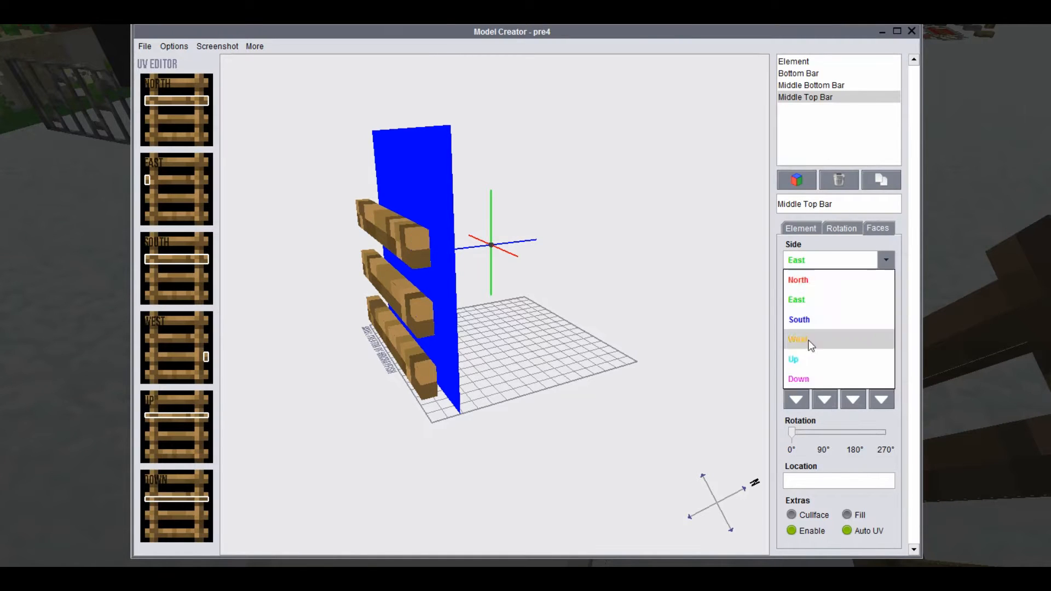
pyautogui.click(792, 108)
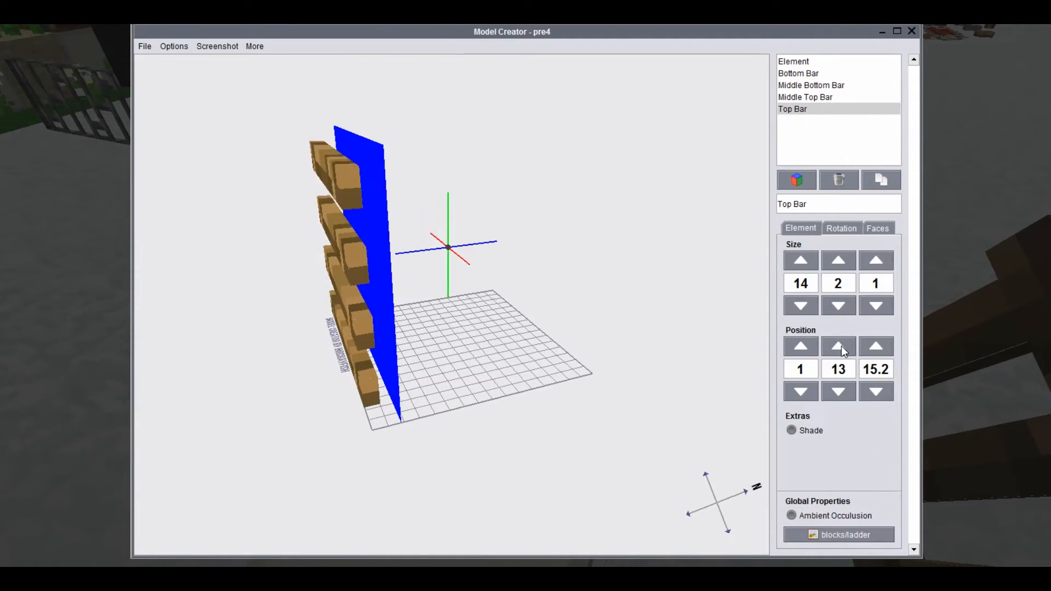
pyautogui.click(878, 228)
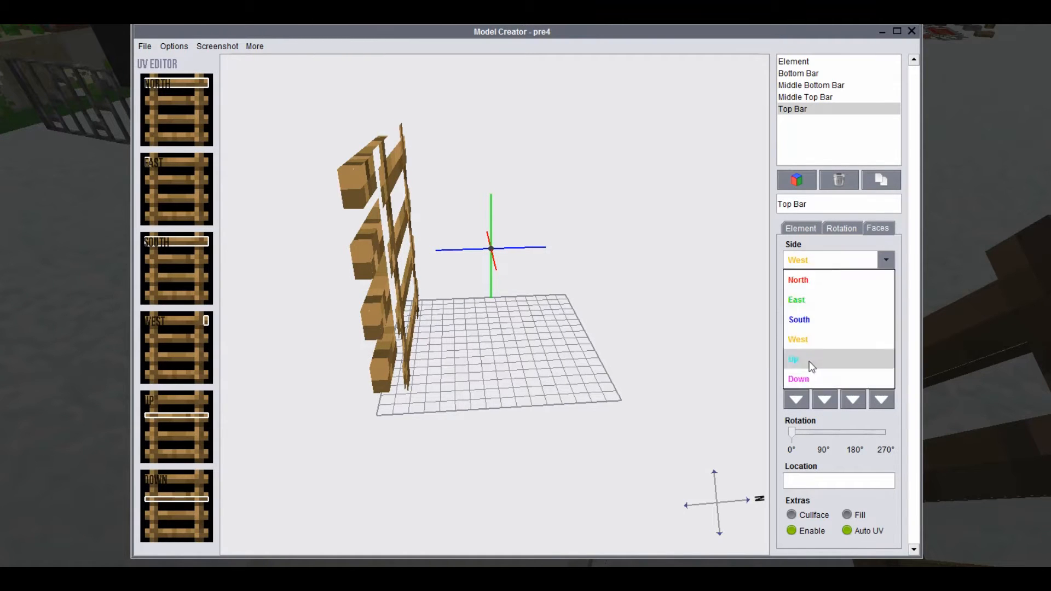
pyautogui.click(797, 379)
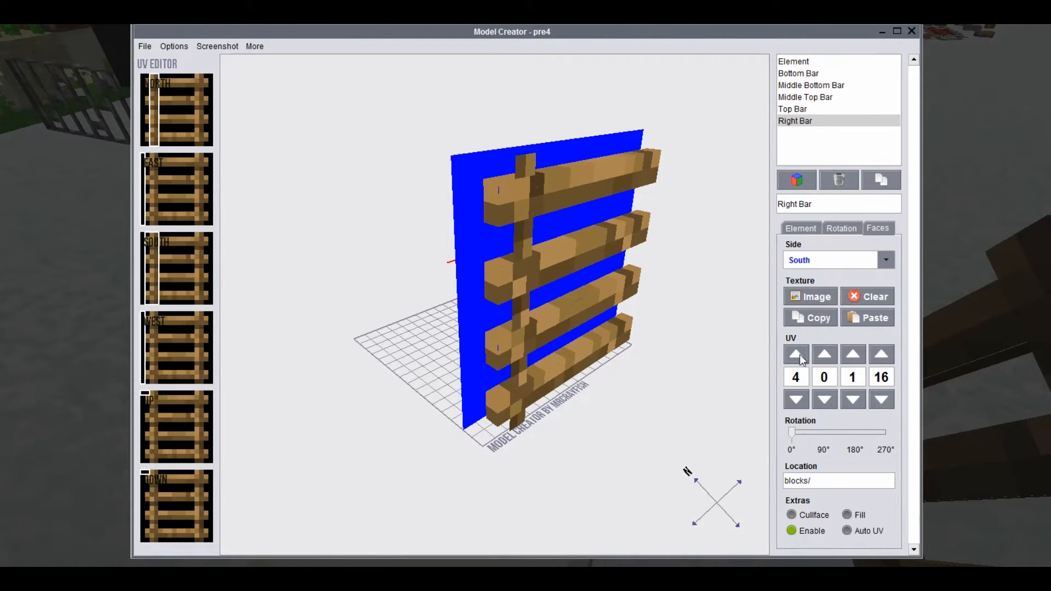
# - Adjust the Right Bar's south and west face UVs and move it to position 12, 0, 15.2
pyautogui.click(852, 354)
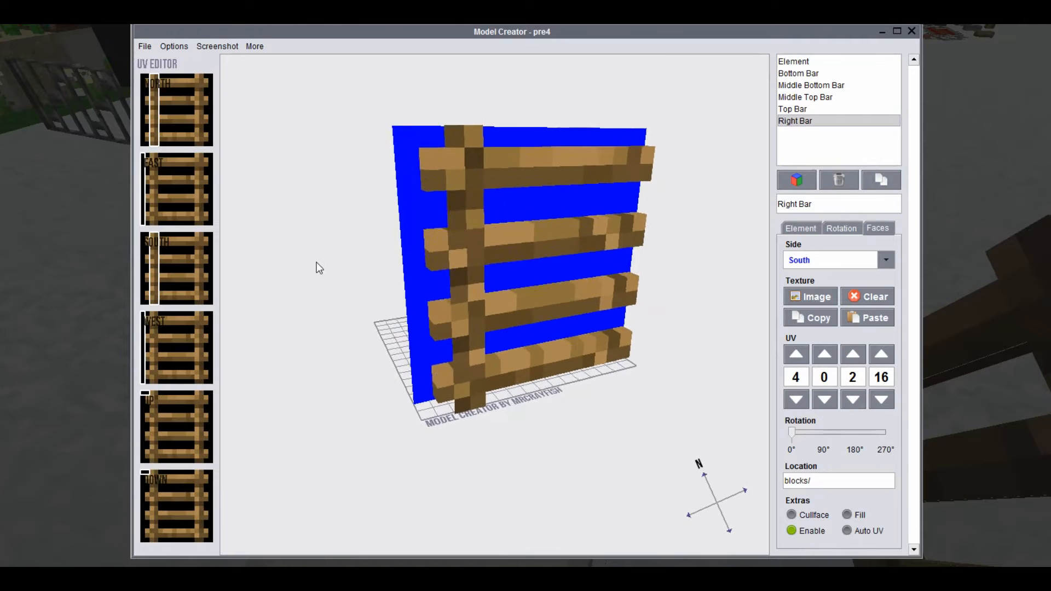
pyautogui.click(824, 398)
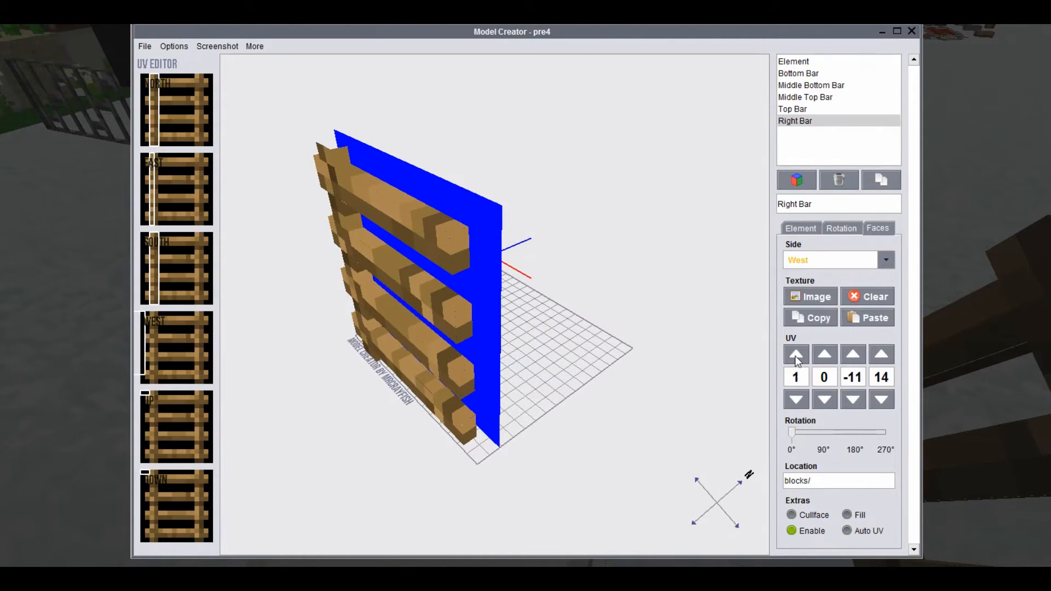
pyautogui.click(796, 354)
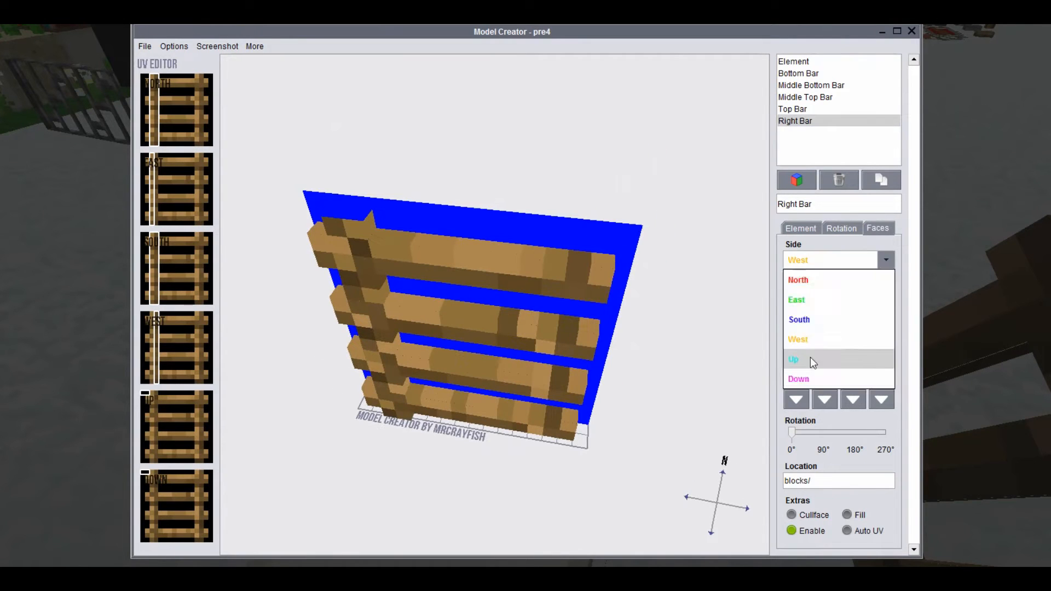
pyautogui.click(798, 378)
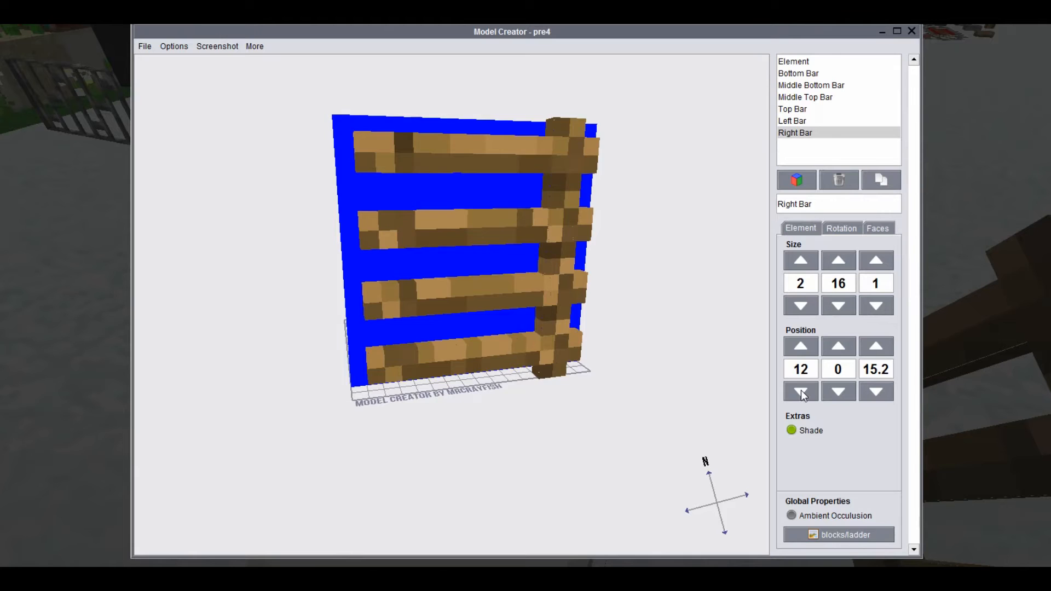
pyautogui.click(877, 228)
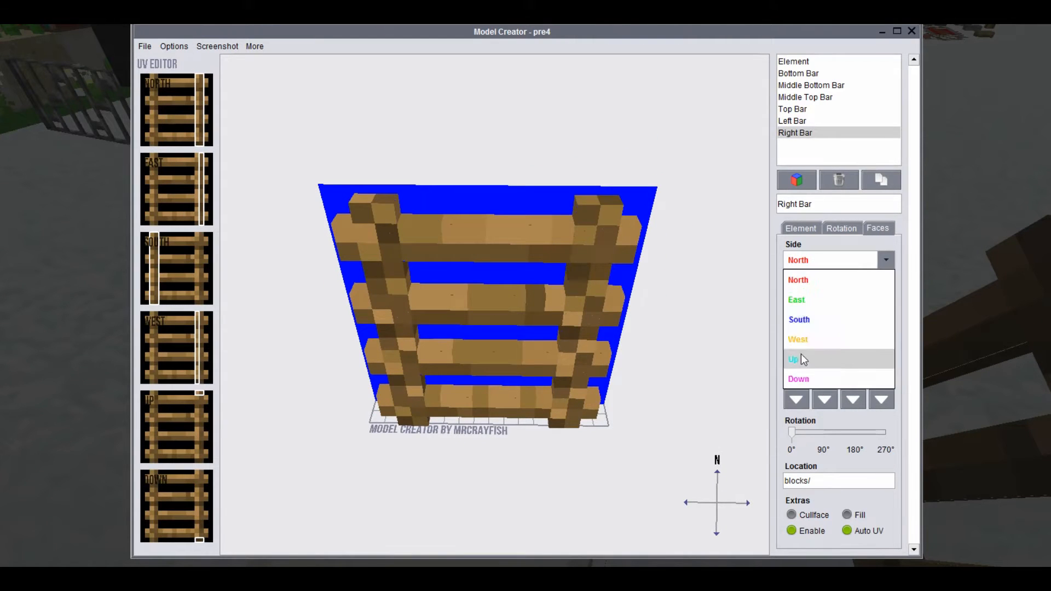
pyautogui.click(799, 319)
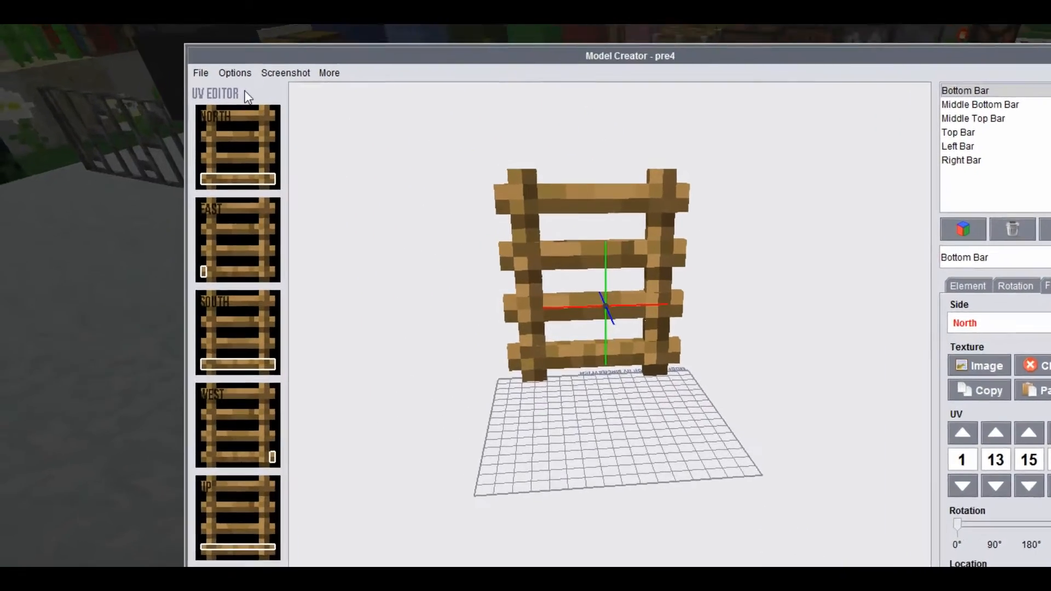
# - Export the ladder model over the existing ladder.json, confirming the overwrite
pyautogui.click(200, 72)
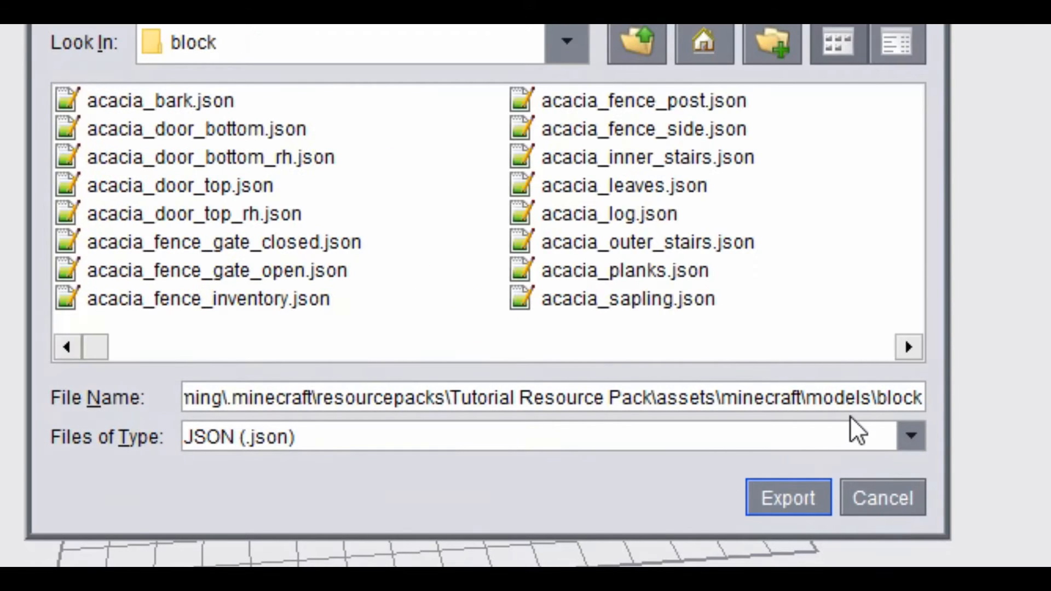
pyautogui.moveTo(990, 409)
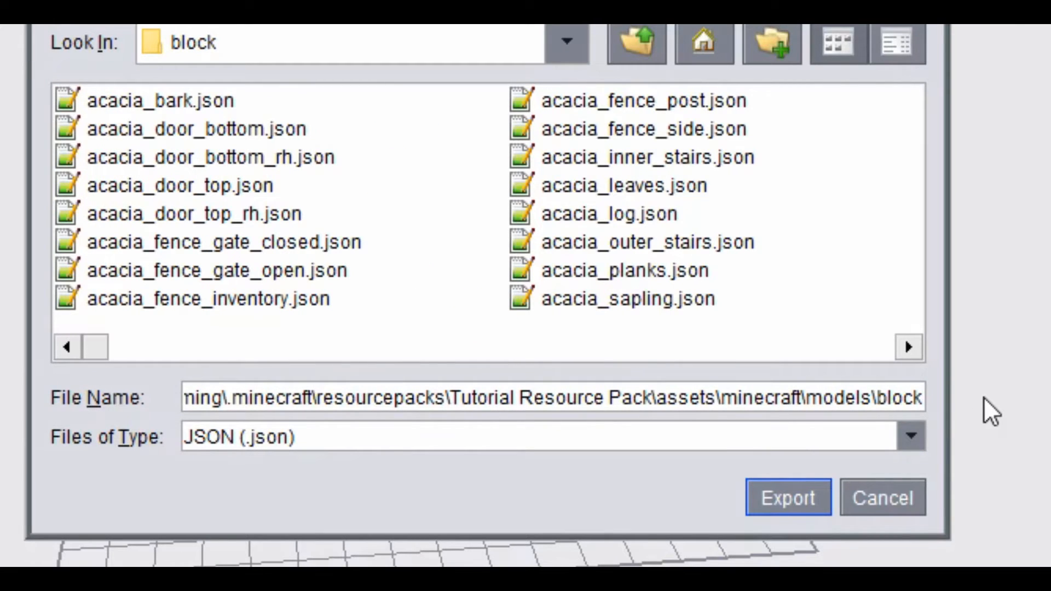
pyautogui.write('ladder.json')
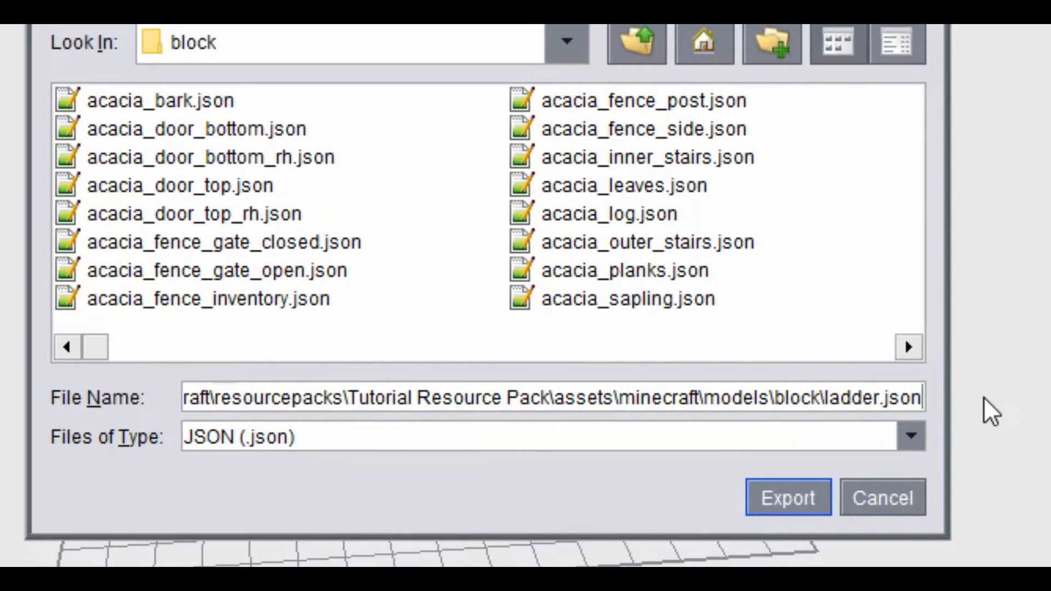
pyautogui.click(786, 498)
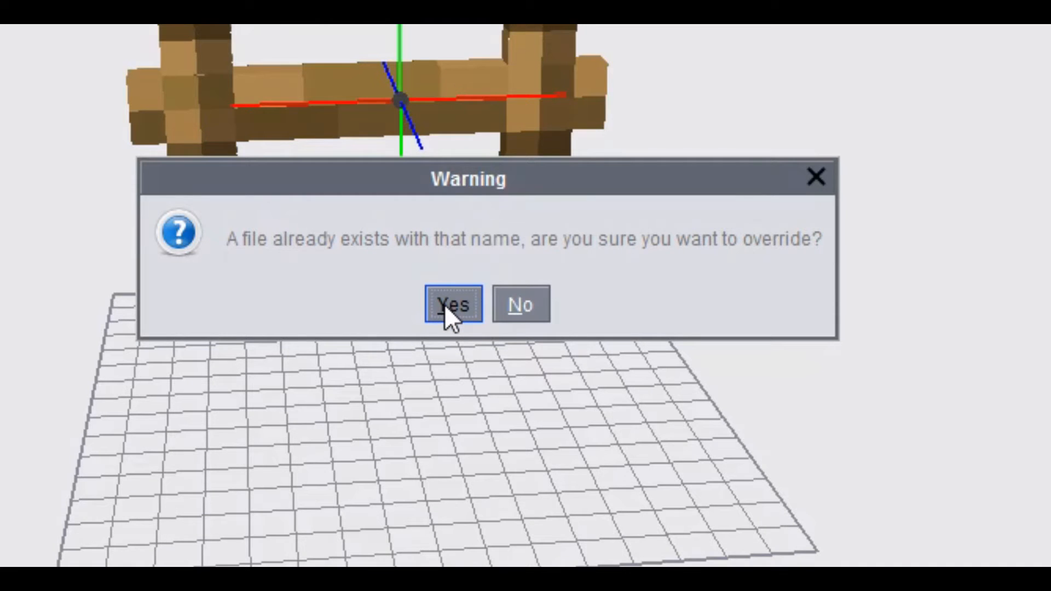
pyautogui.click(452, 305)
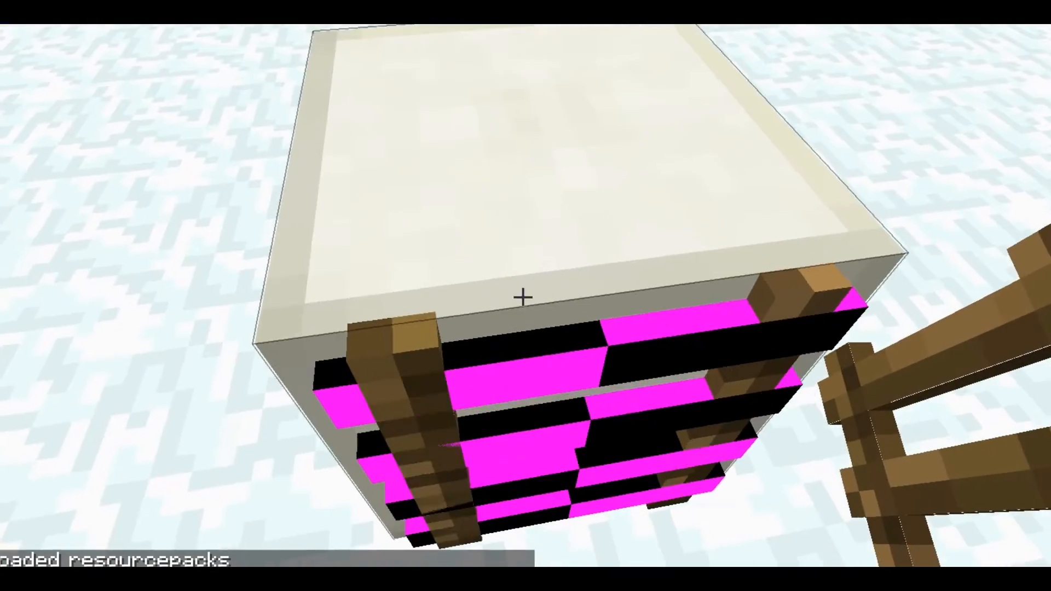
# - Walk around the reloaded ladder, which has its new shape but magenta-black textures
pyautogui.press('e')
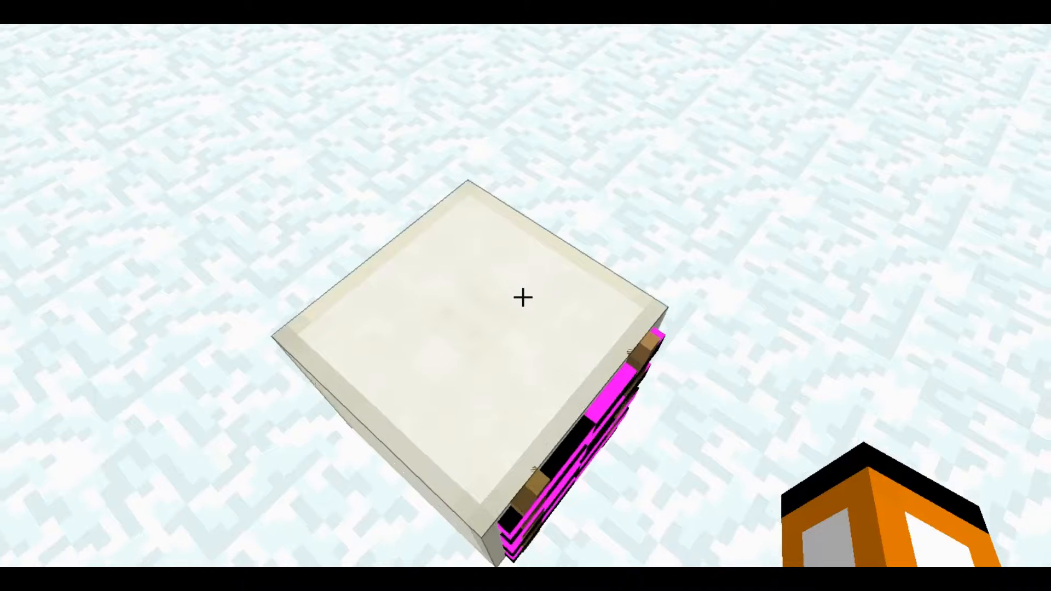
pyautogui.press('e')
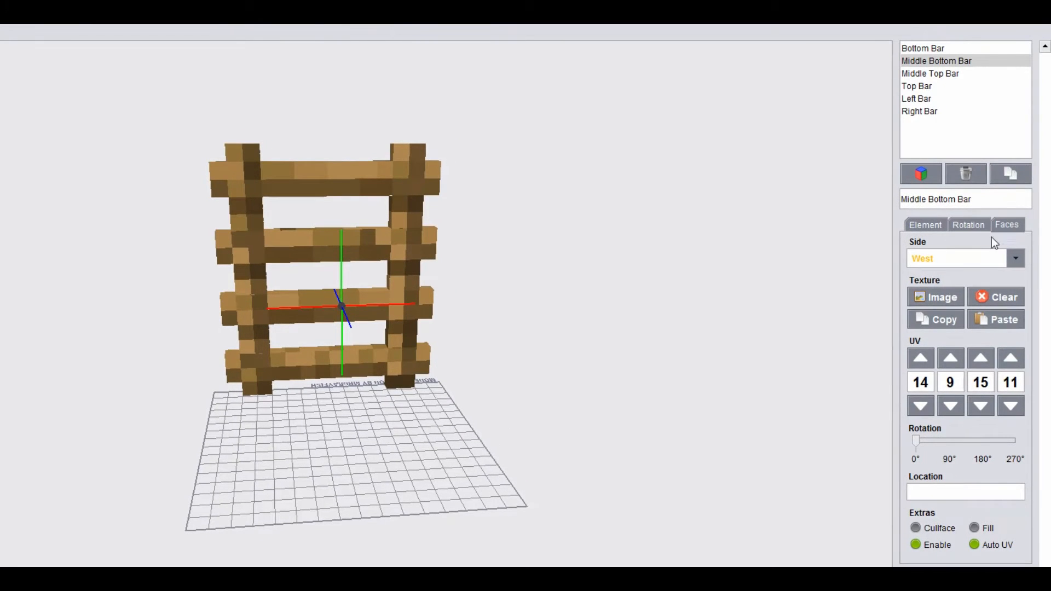
# - In the bar's face settings, set the first face's texture location to blocks/
pyautogui.click(941, 296)
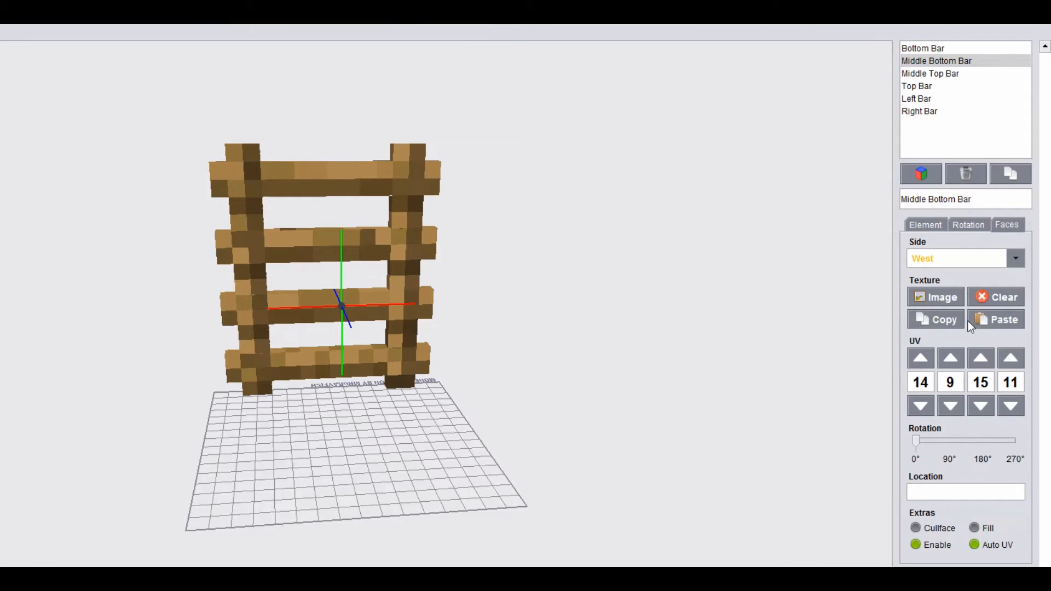
pyautogui.click(964, 491)
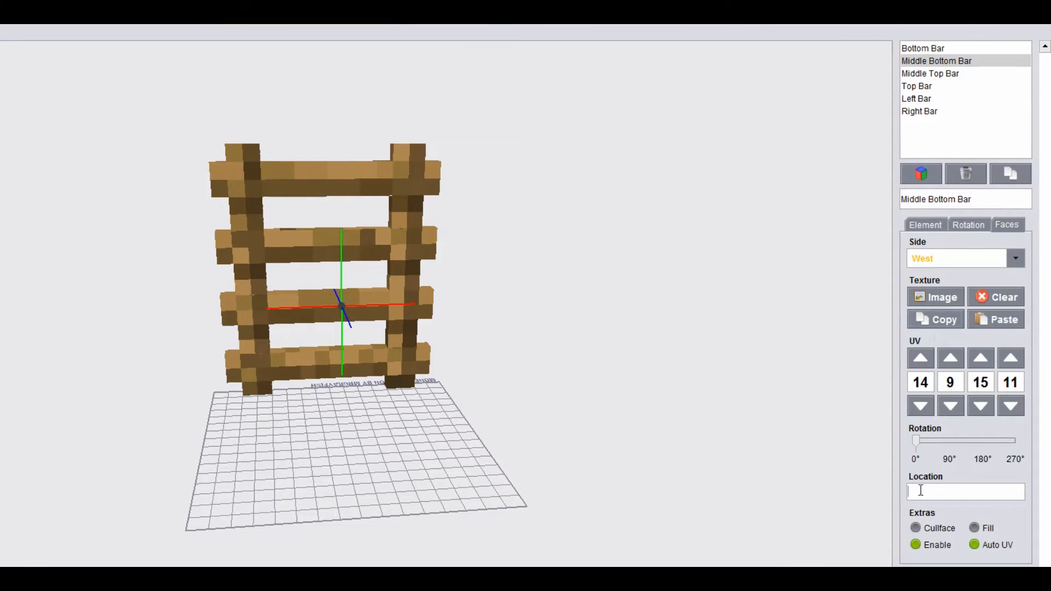
pyautogui.write('botto')
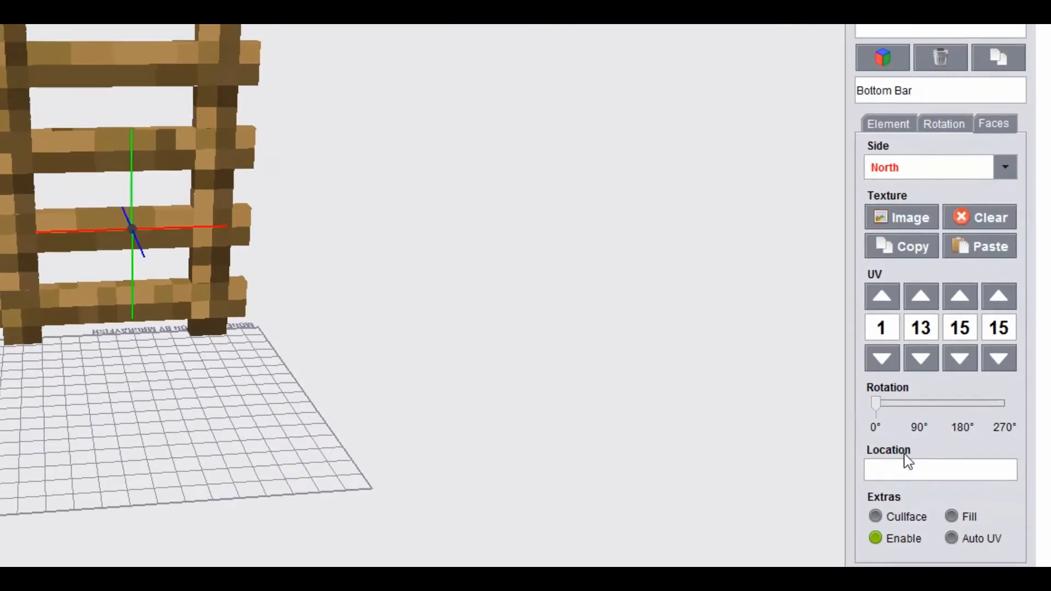
pyautogui.write('blocks')
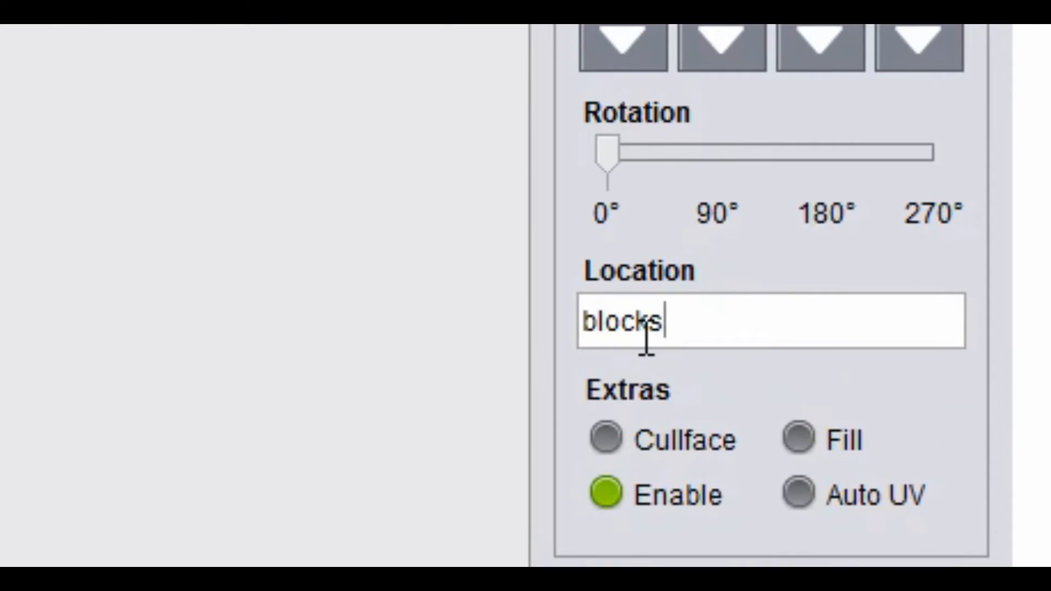
pyautogui.write('/')
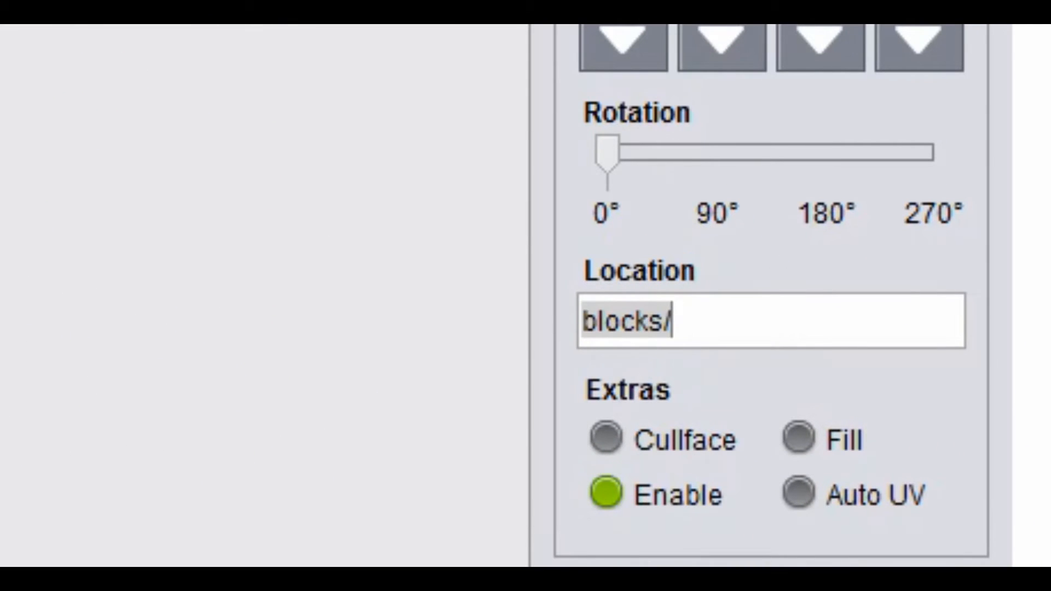
pyautogui.moveTo(719, 322)
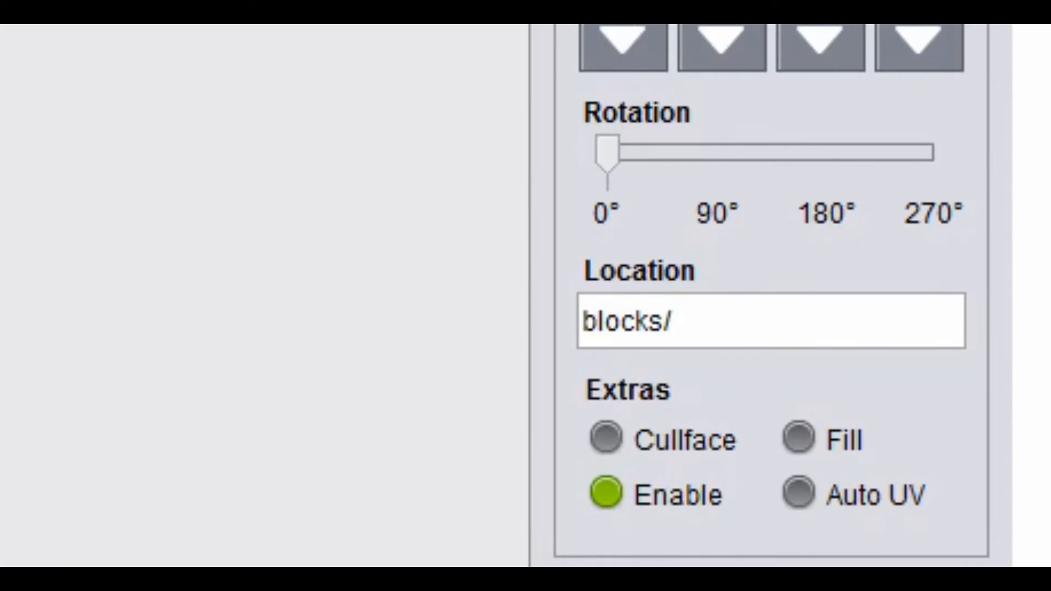
# - Set the texture location blocks/ on three more bar faces
pyautogui.click(770, 322)
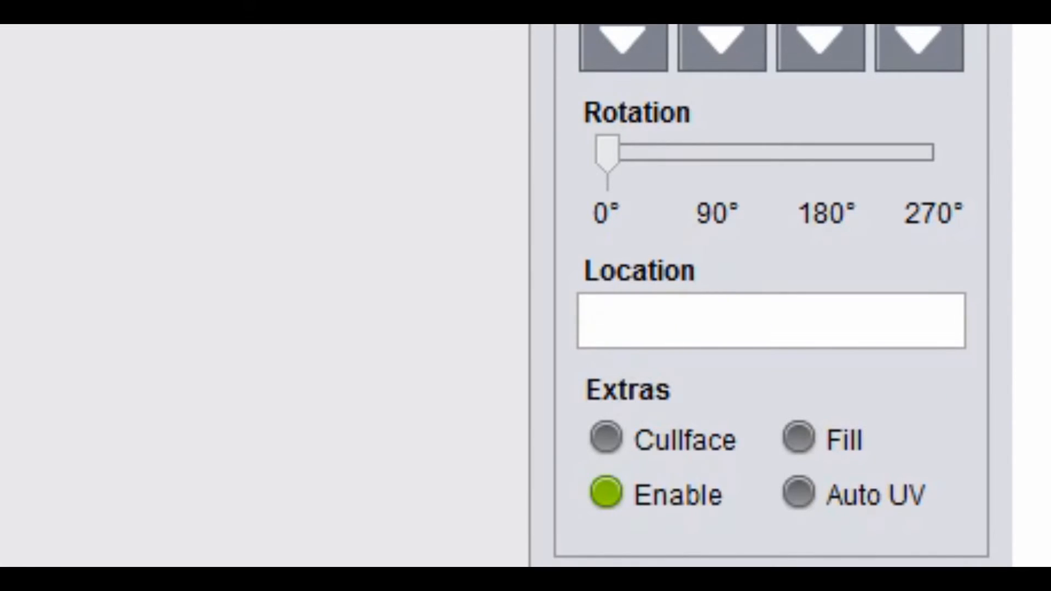
pyautogui.write('blocks')
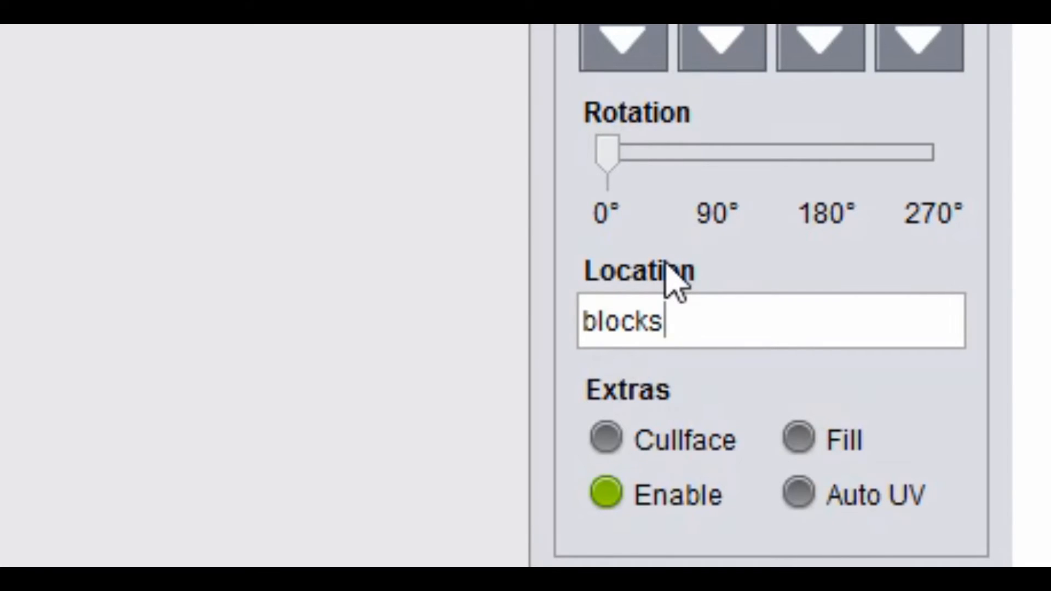
pyautogui.write('/')
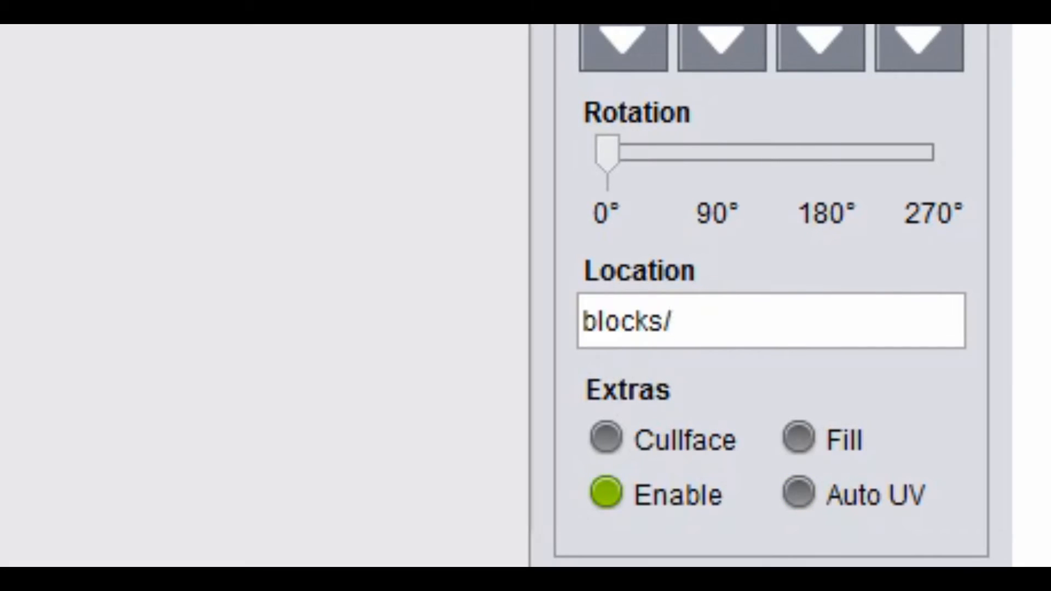
pyautogui.click(797, 496)
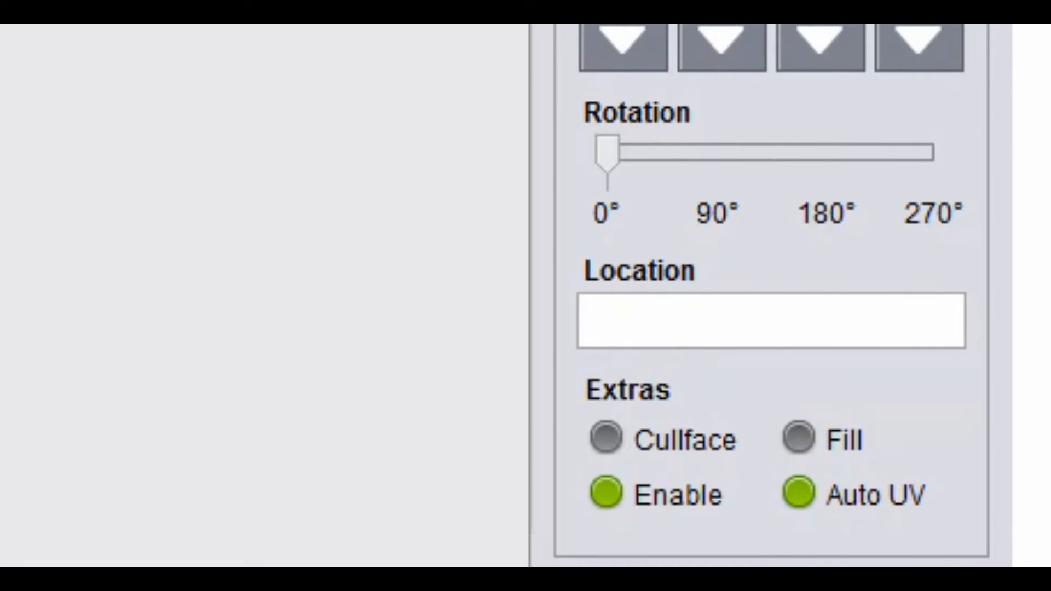
pyautogui.write('blocks/')
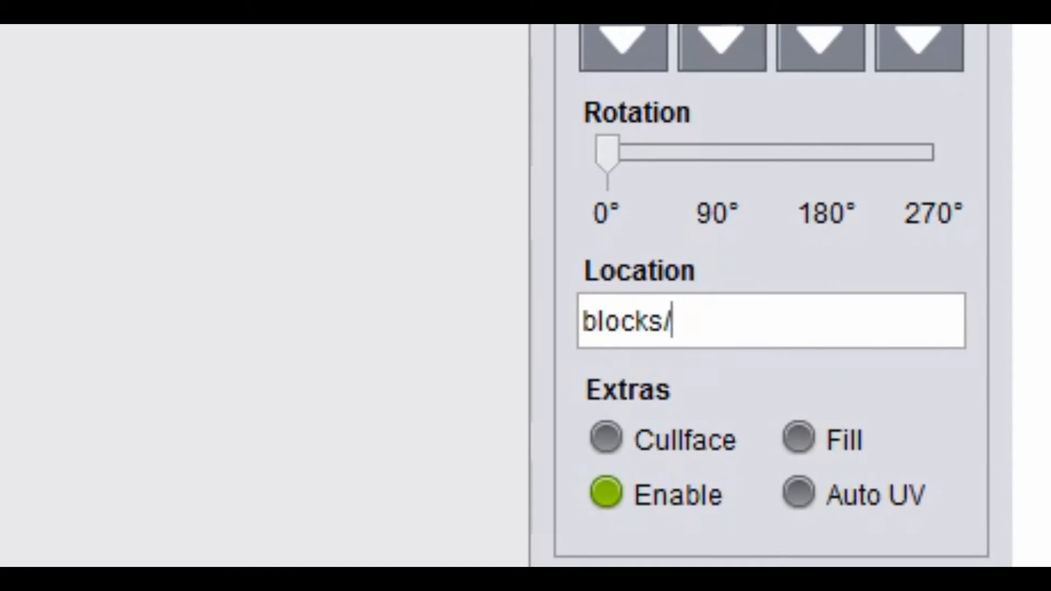
pyautogui.click(797, 496)
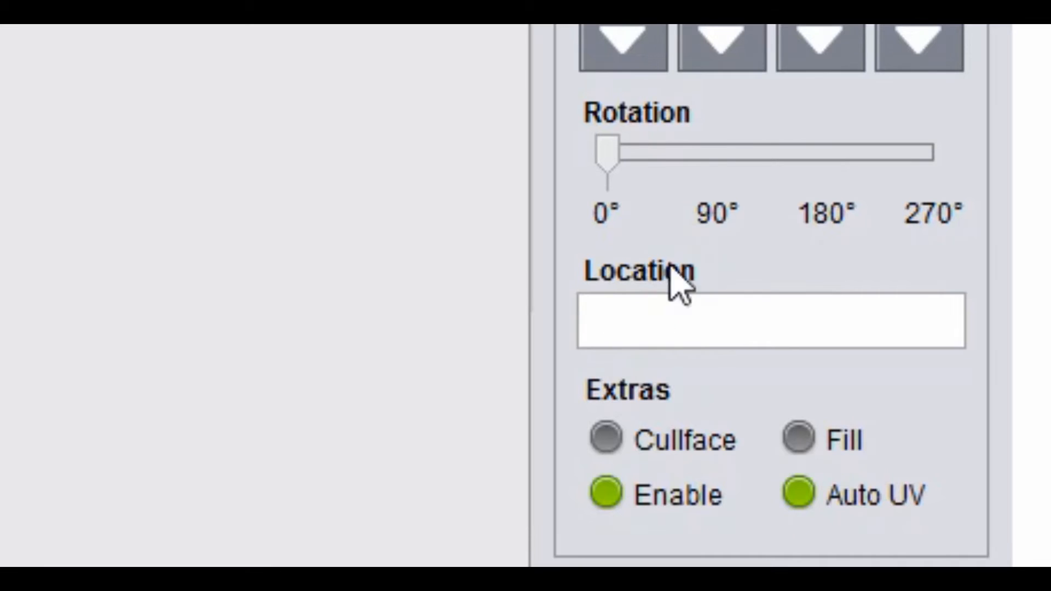
pyautogui.write('blocks/')
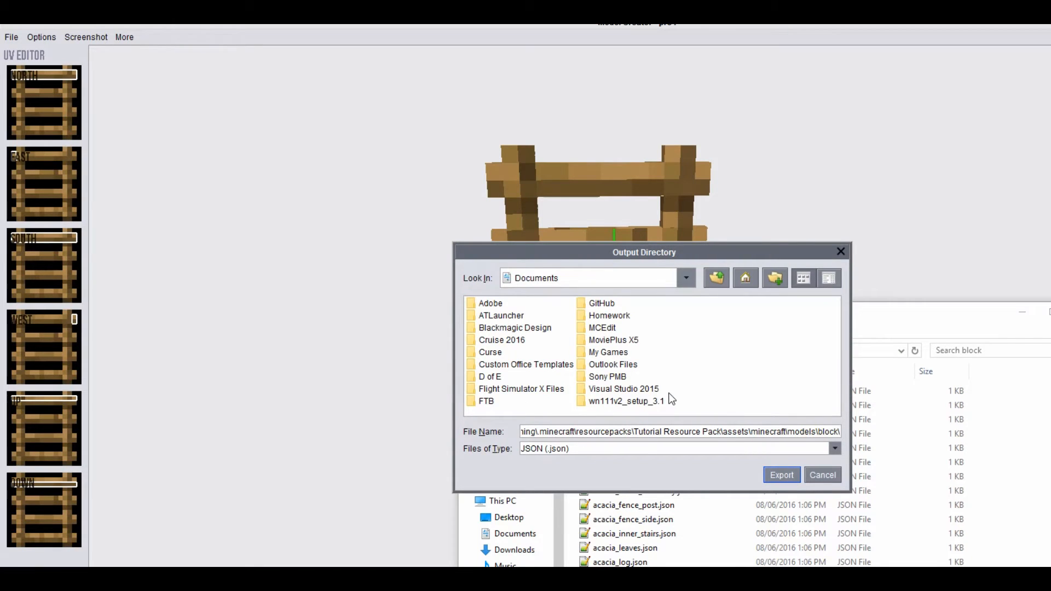
# - Re-export the updated ladder model as ladder.json
pyautogui.write('ladder.json')
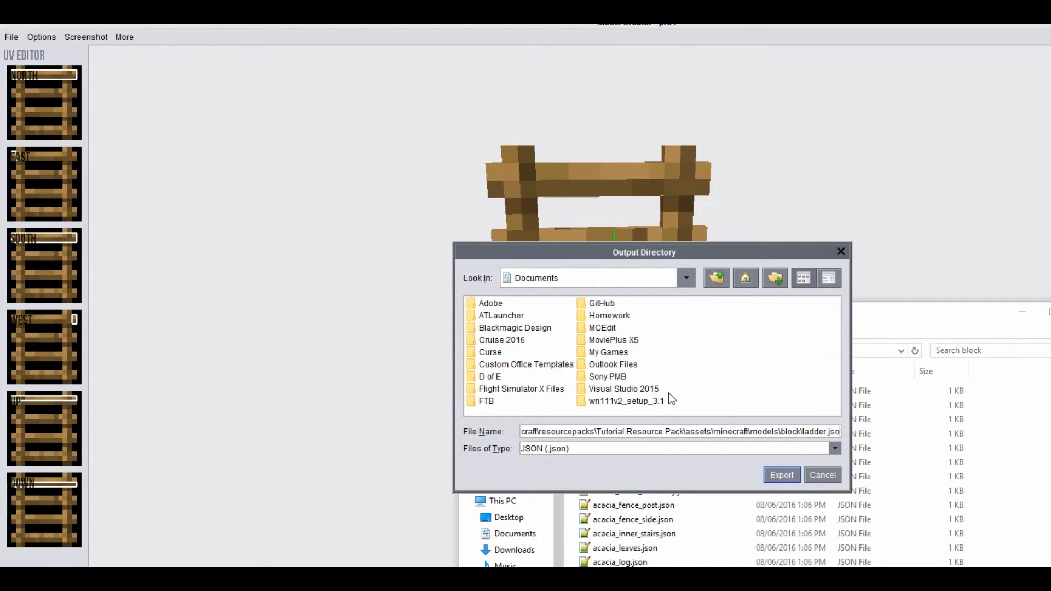
pyautogui.click(781, 475)
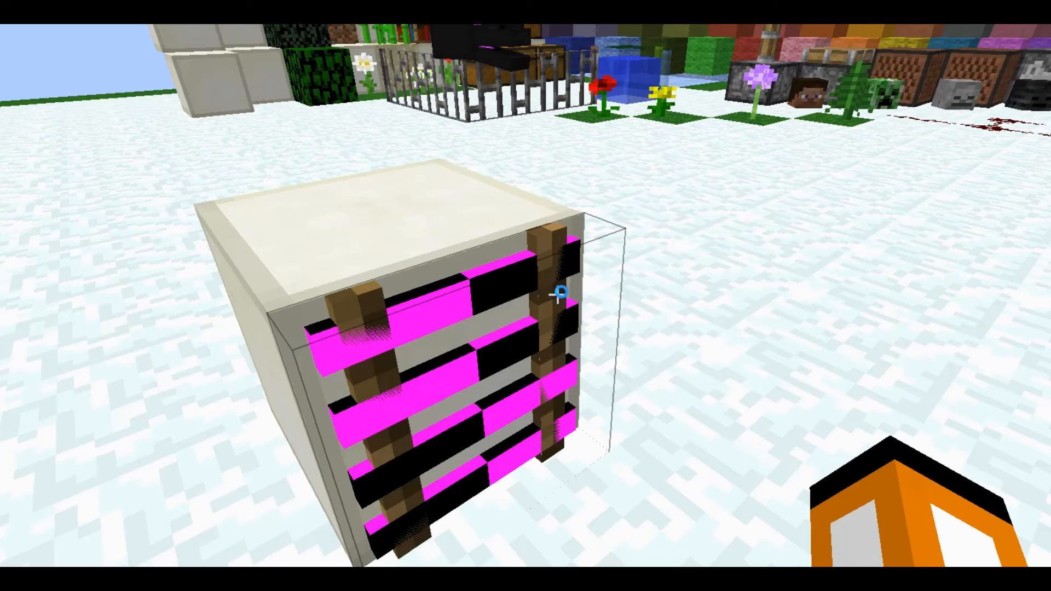
# - Reload resource packs with F3+T, inspect the ladder, then return to the editor
pyautogui.press('f3+t')
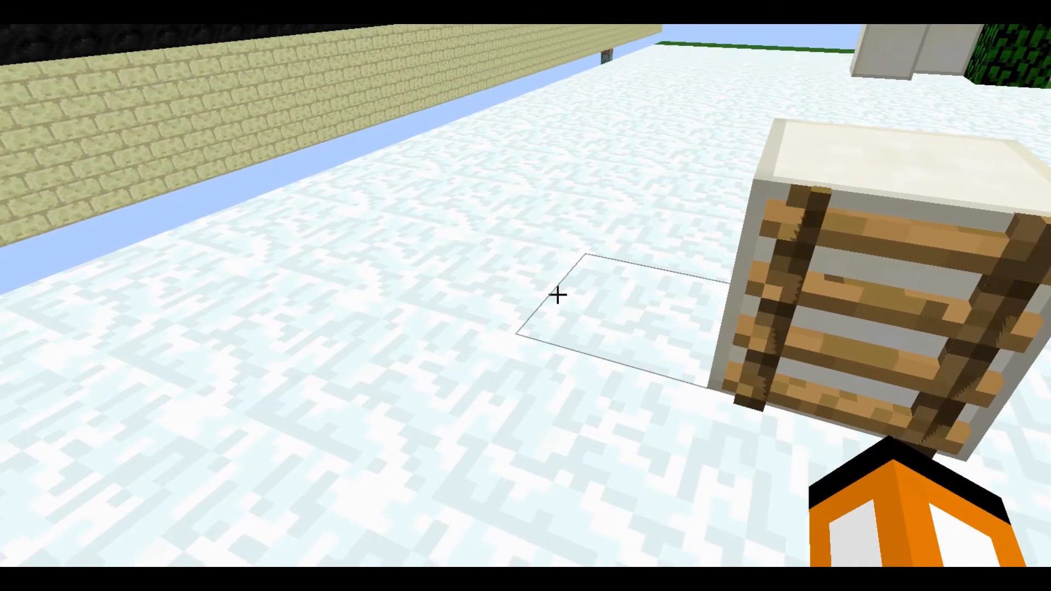
pyautogui.press('e')
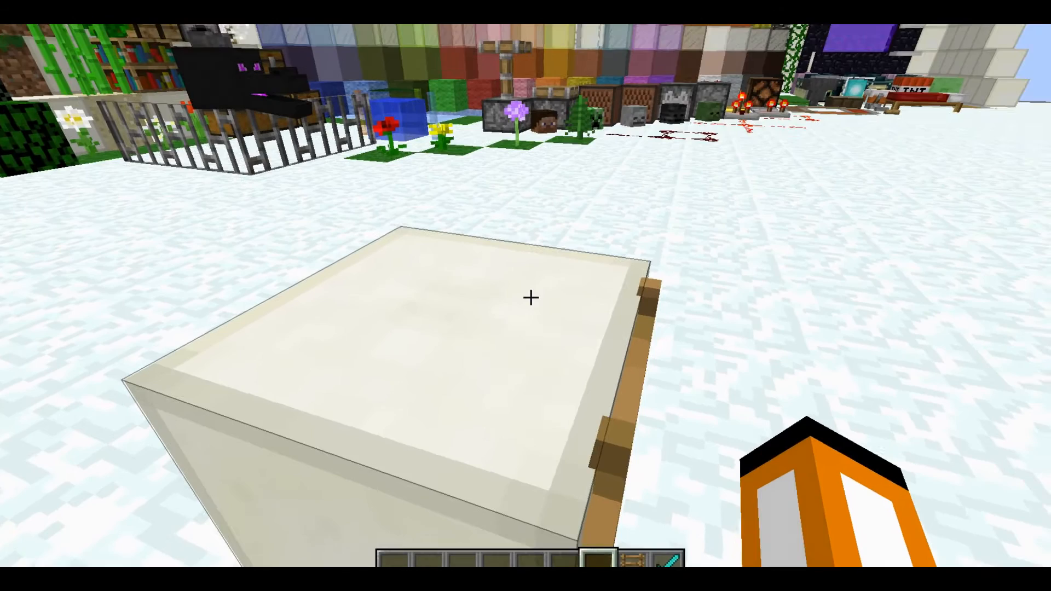
pyautogui.press('e')
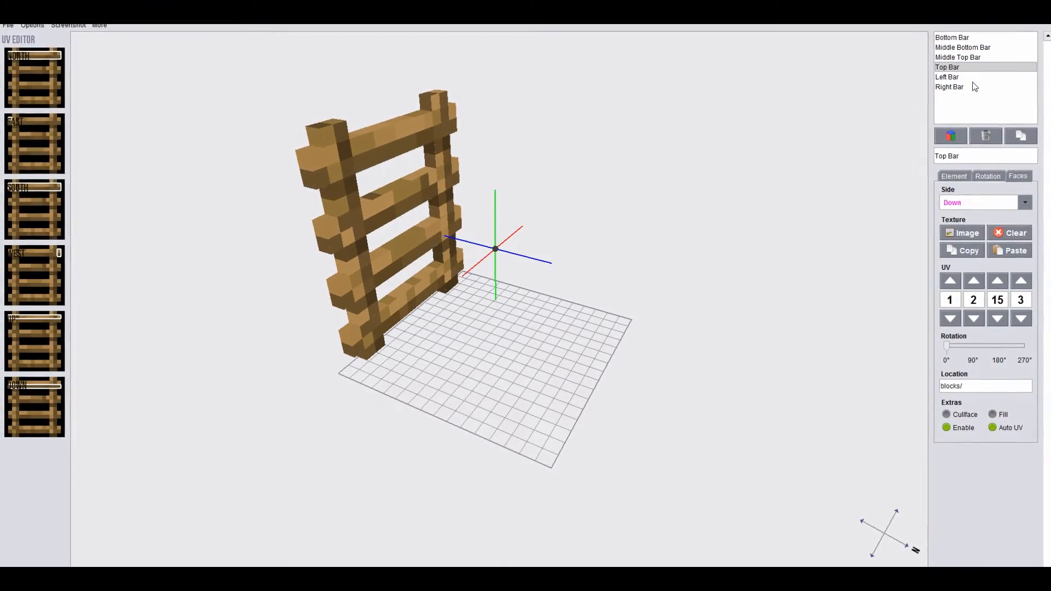
pyautogui.click(949, 87)
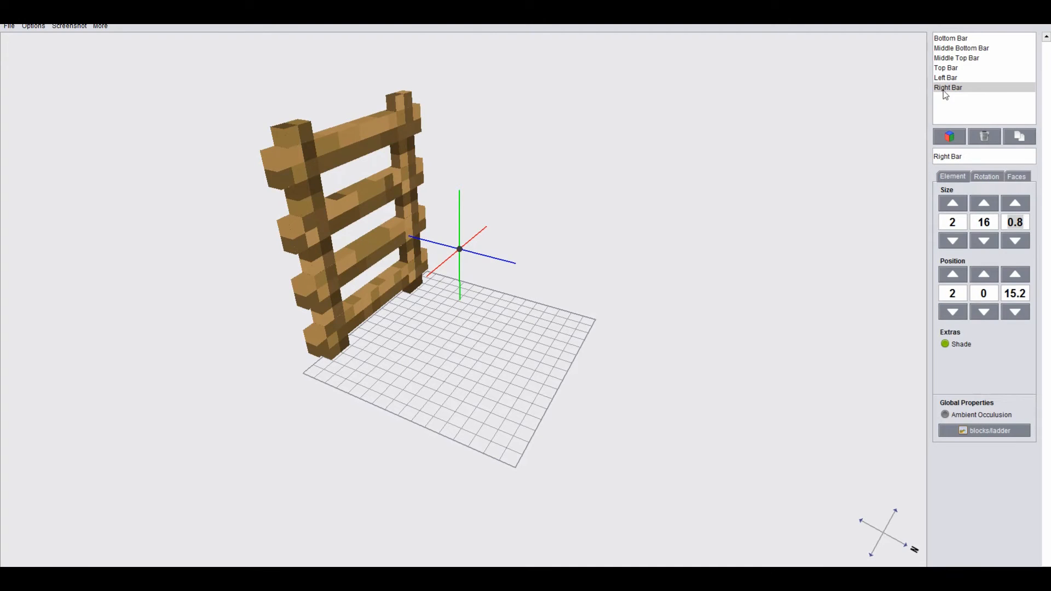
pyautogui.click(946, 77)
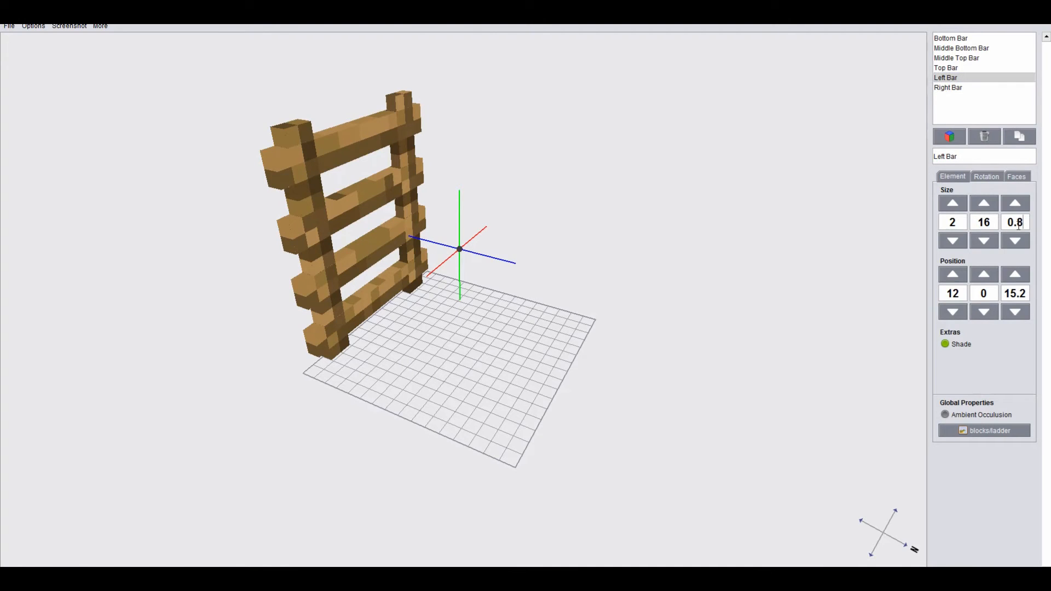
pyautogui.click(946, 67)
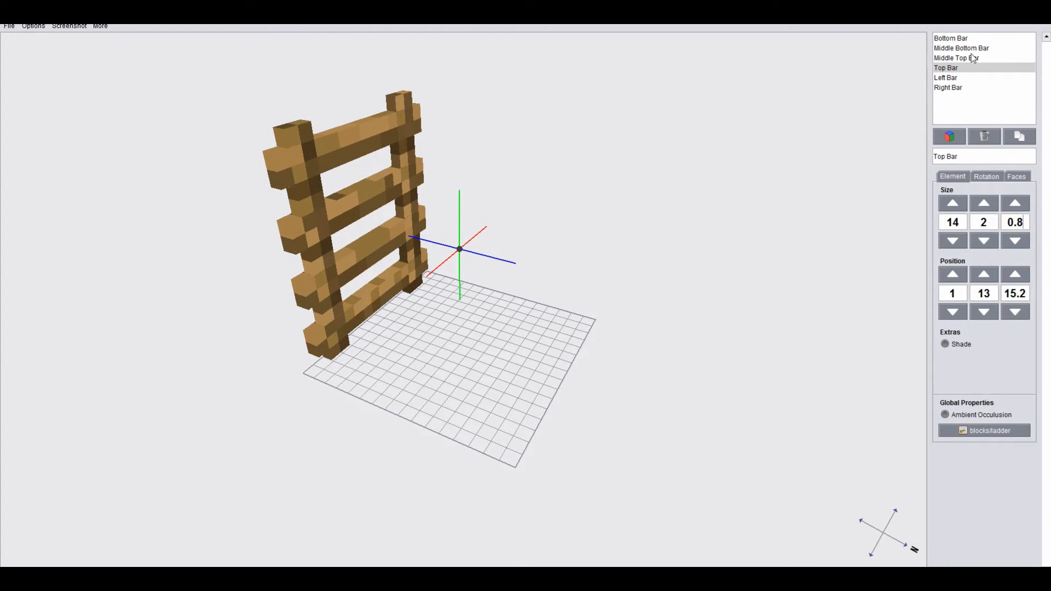
pyautogui.click(956, 58)
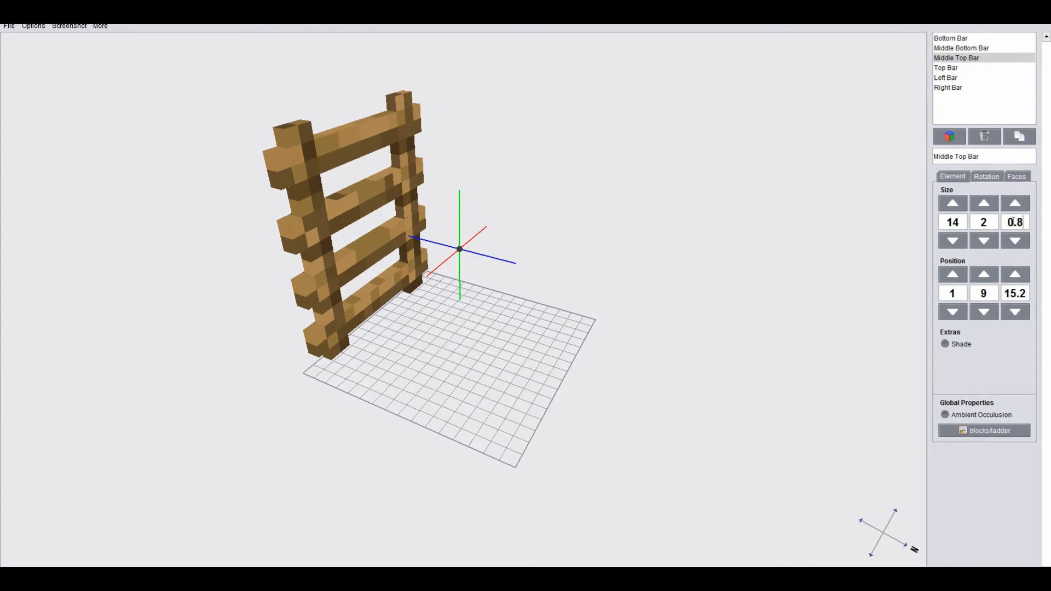
pyautogui.click(961, 48)
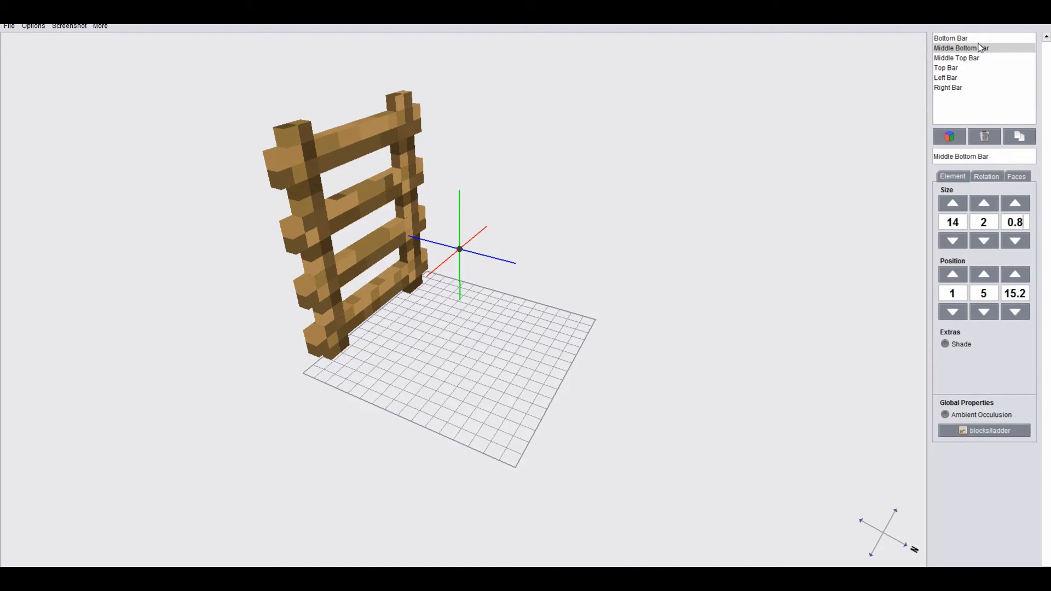
pyautogui.click(950, 38)
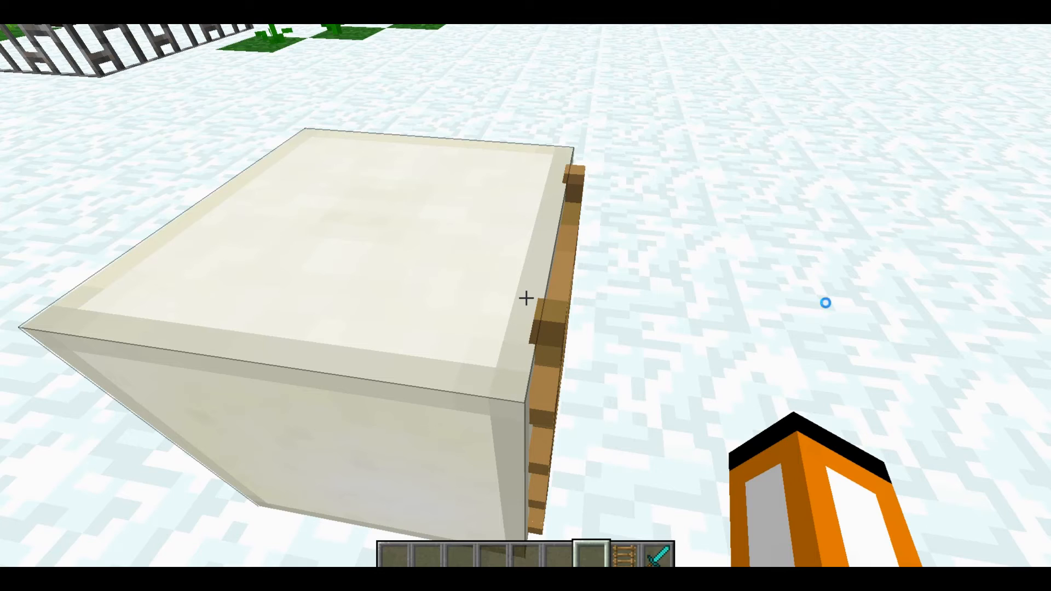
# - Reload resource packs with F3+T, then switch back to the Model Creator
pyautogui.press('f3+t')
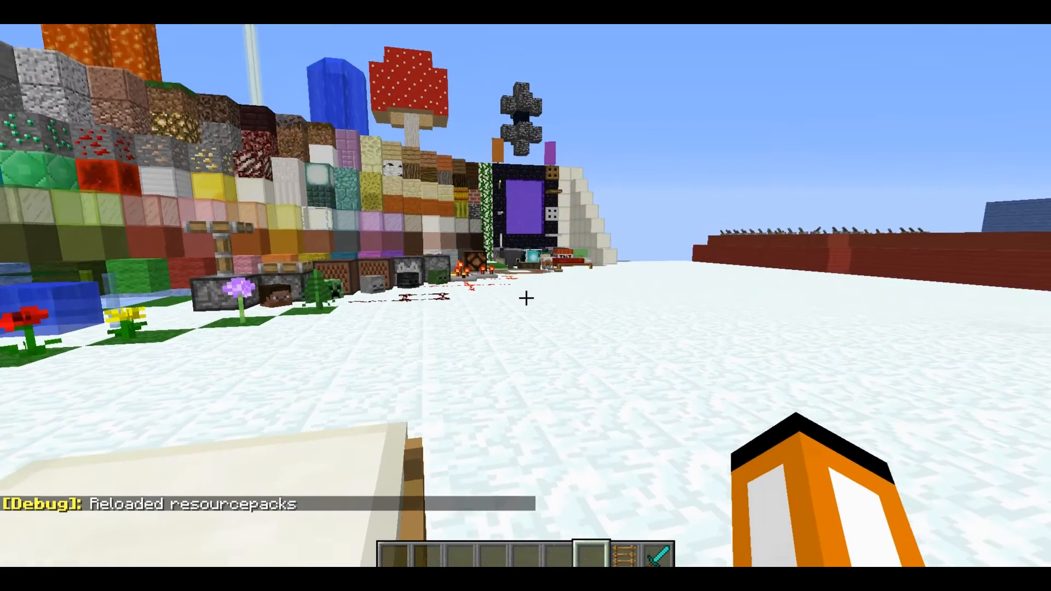
pyautogui.press('e')
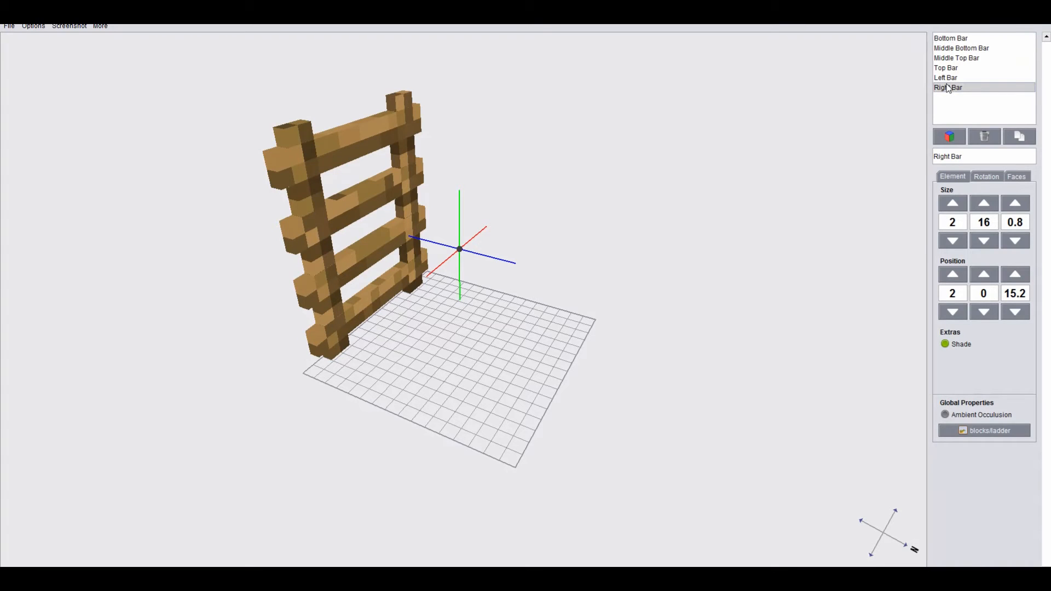
# - Review the Right Bar, Left Bar and Bottom Bar values, then start File > Export
pyautogui.click(947, 88)
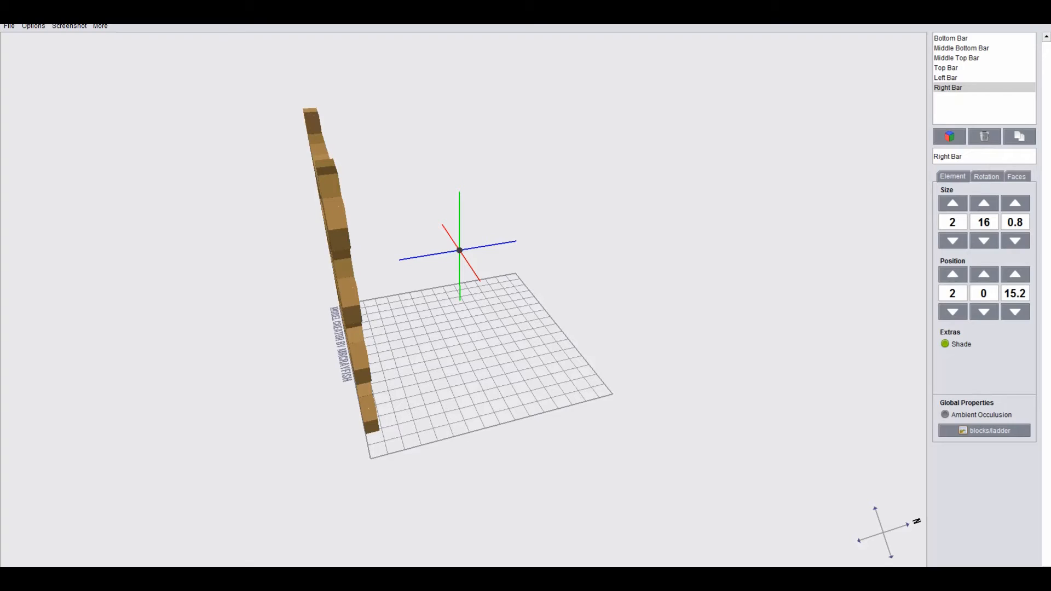
pyautogui.click(946, 77)
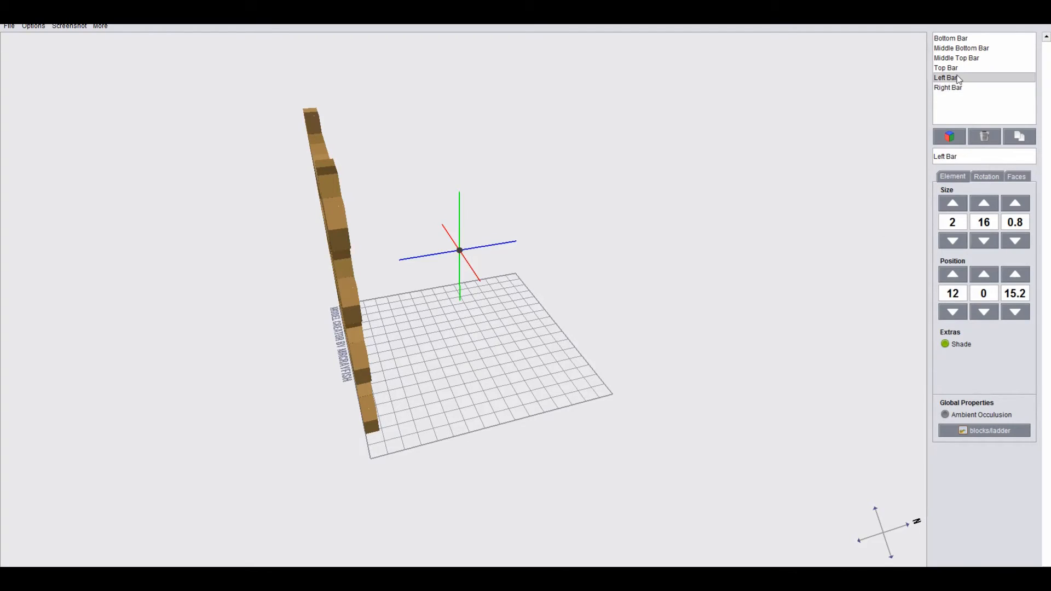
pyautogui.click(961, 47)
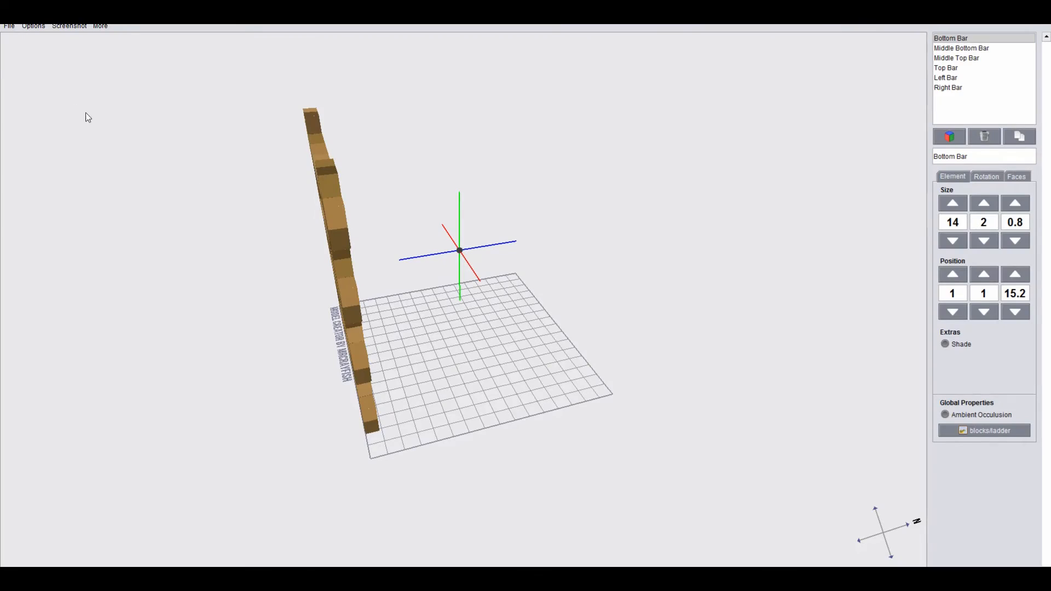
pyautogui.click(9, 25)
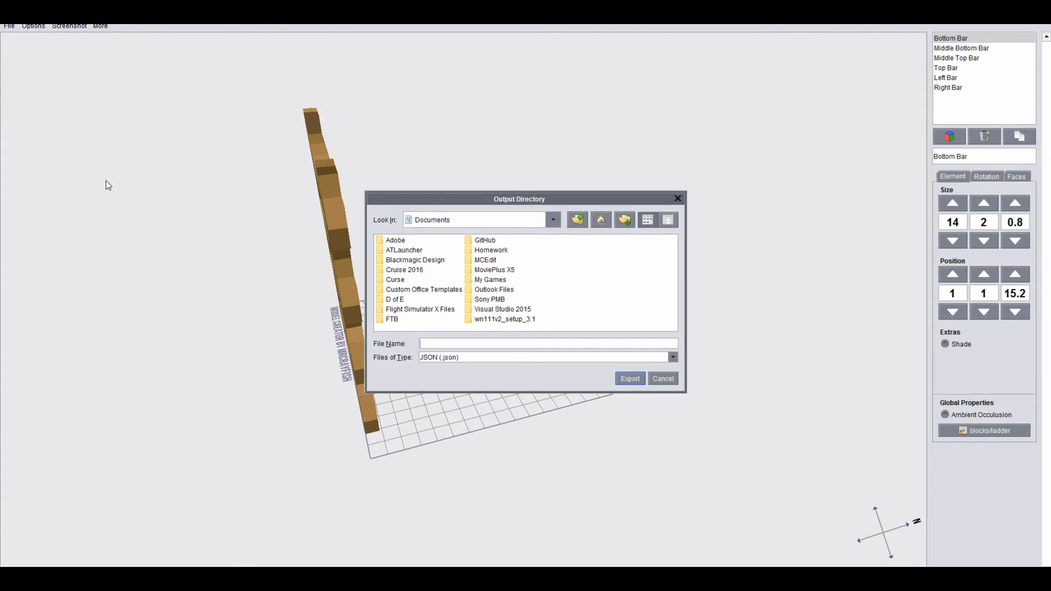
# - Export to Tutorial Resource Pack\assets\minecraft\models\block\ladder.json
pyautogui.write('0.8')
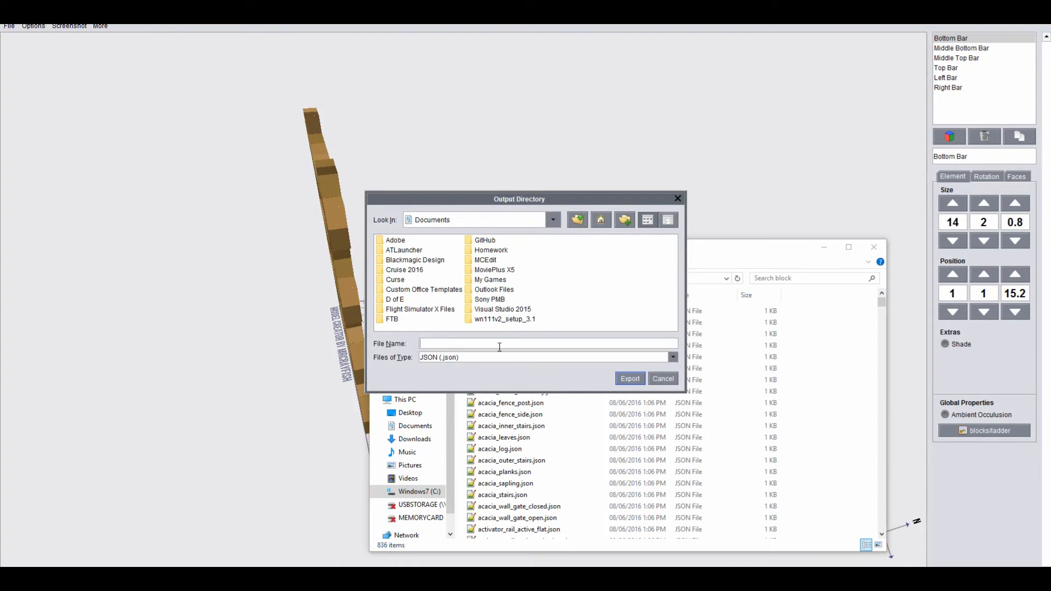
pyautogui.write('\\minecraft\\resourcepacks\\Tutorial Resource Pack\\assets\\minecraft\\models\\block\\la')
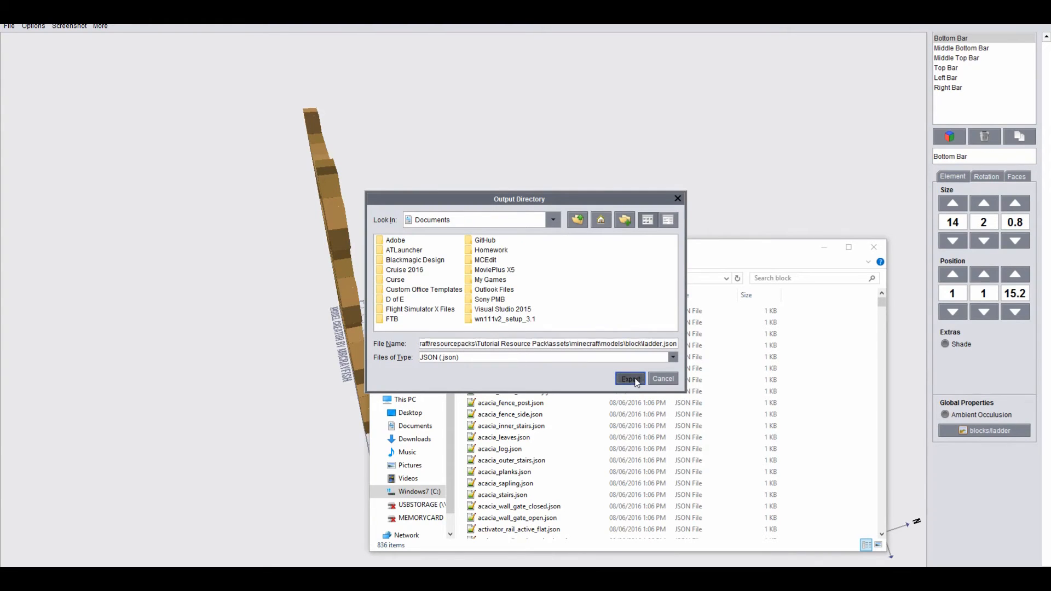
pyautogui.click(628, 379)
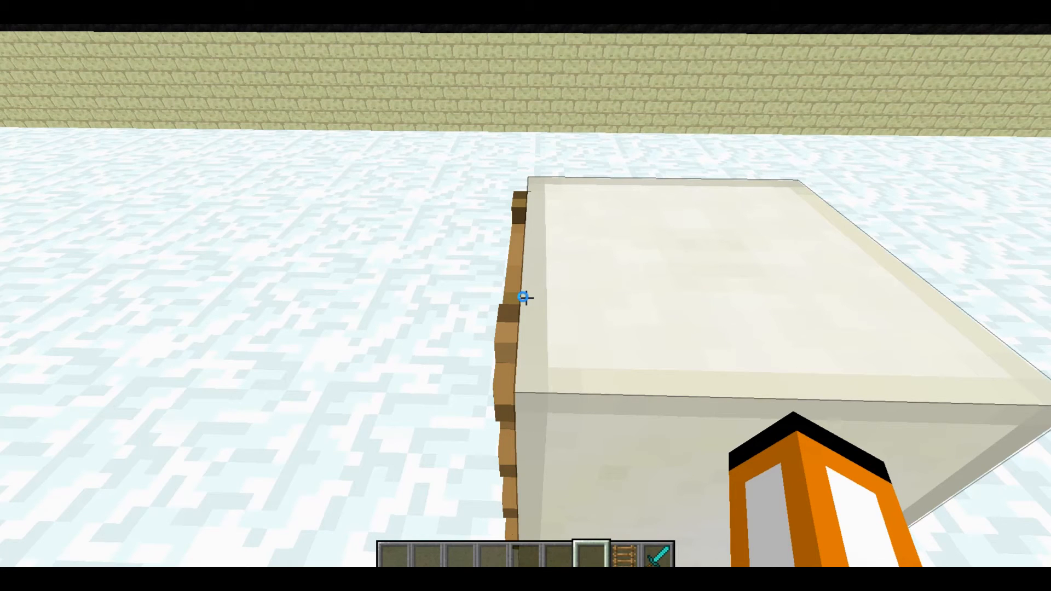
# - Reload resource packs with F3+T to preview the newly exported ladder
pyautogui.press('f3+t')
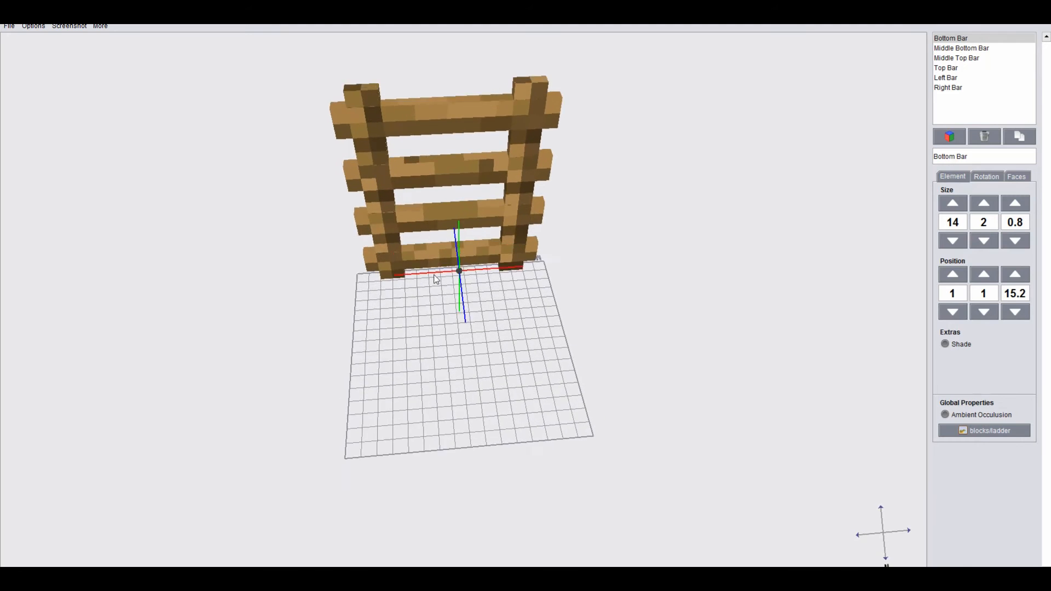
# - Narrow the Bottom Bar to 9 wide and shift the bars' X positions between the rails
pyautogui.click(985, 176)
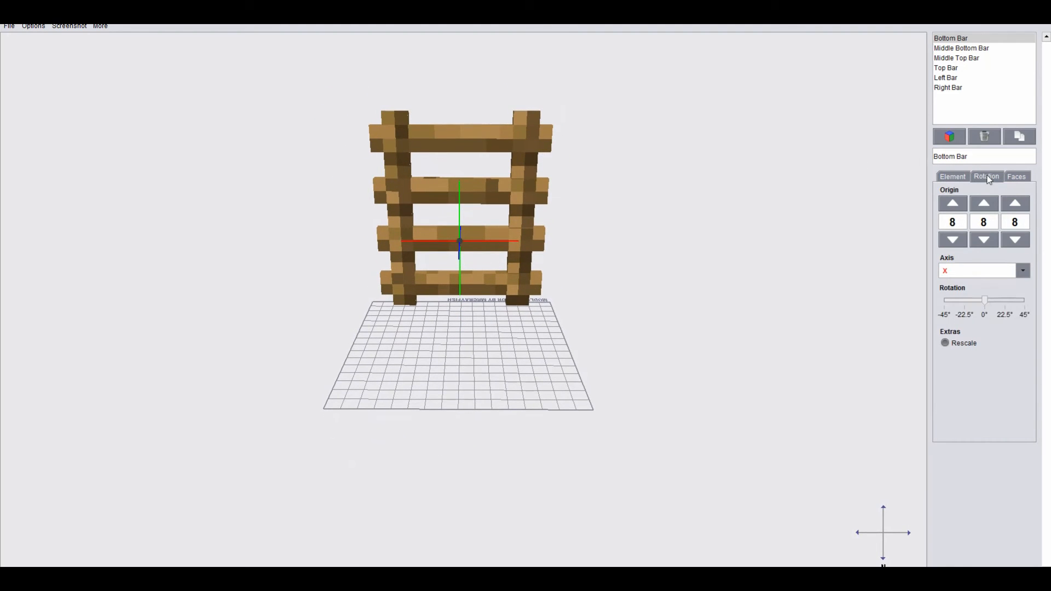
pyautogui.click(1016, 176)
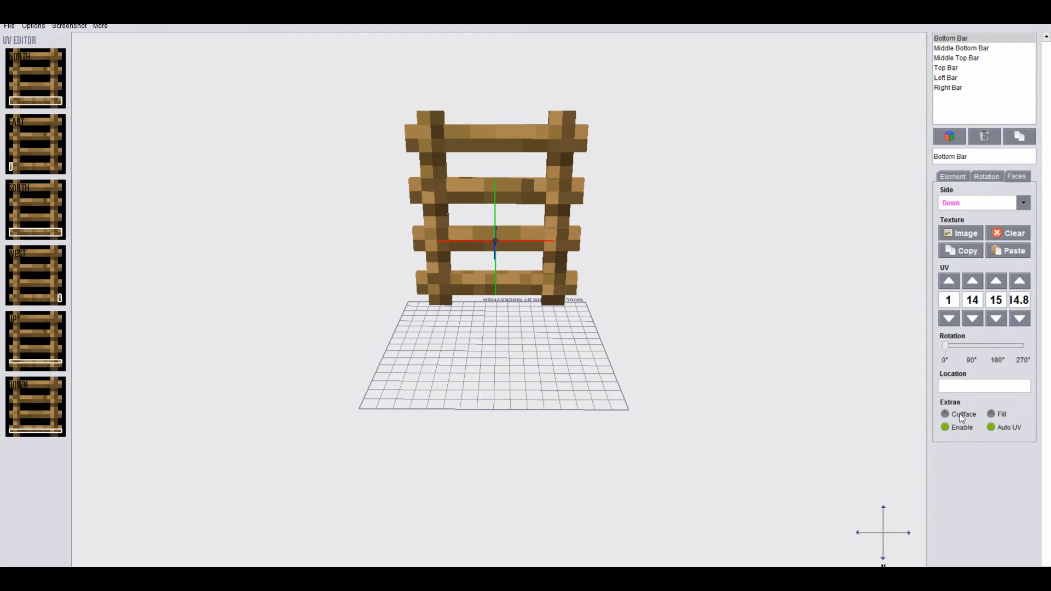
pyautogui.click(951, 176)
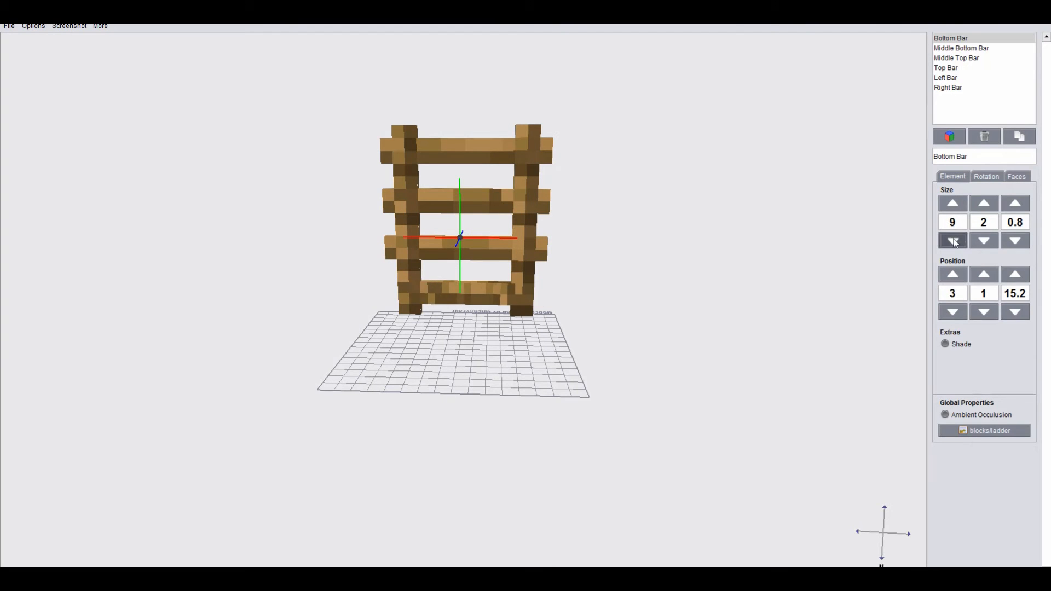
pyautogui.click(1015, 176)
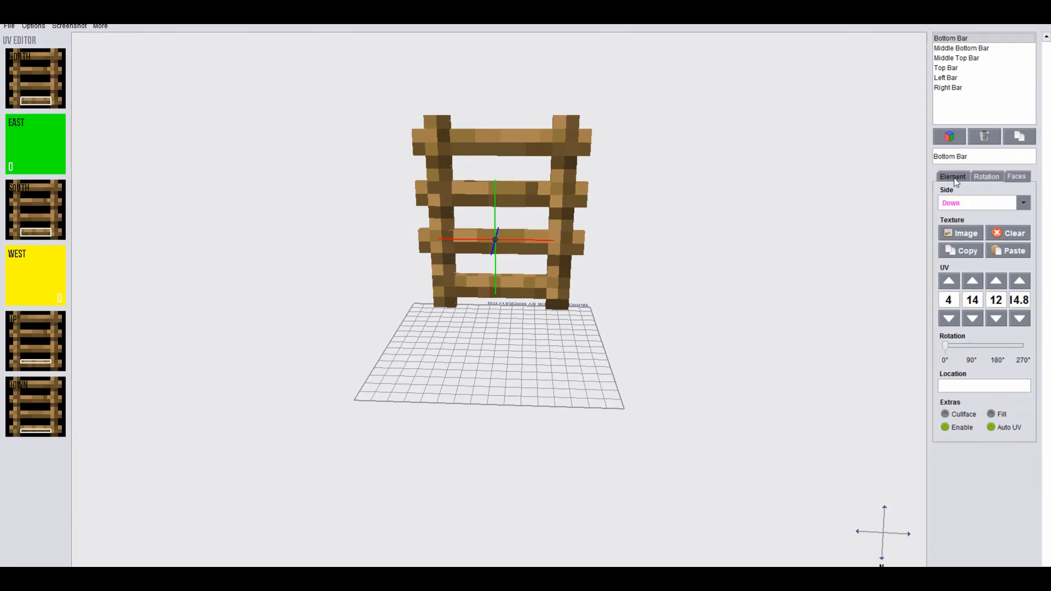
pyautogui.click(961, 48)
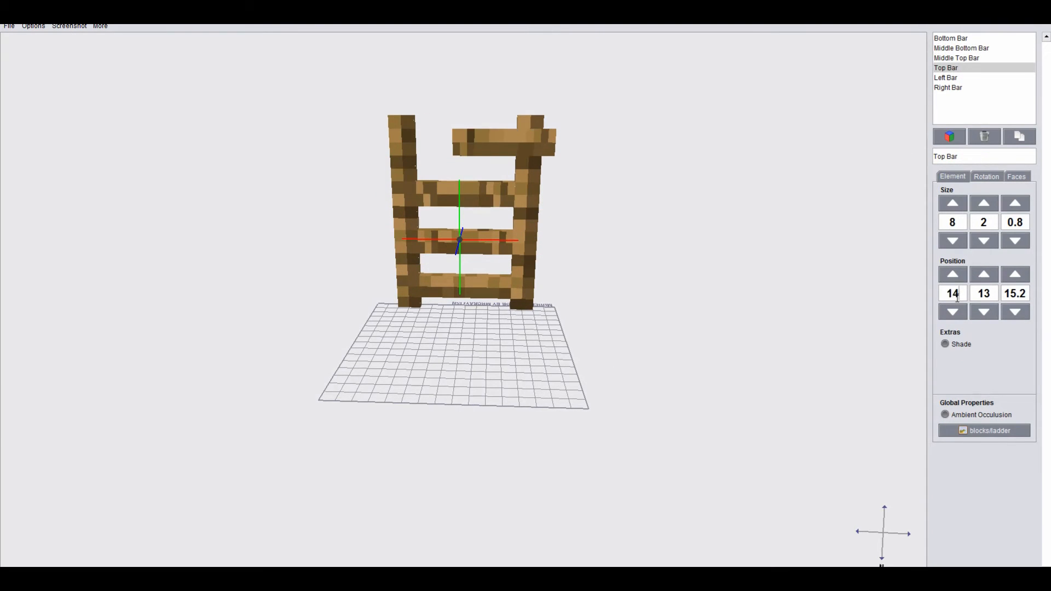
pyautogui.click(961, 47)
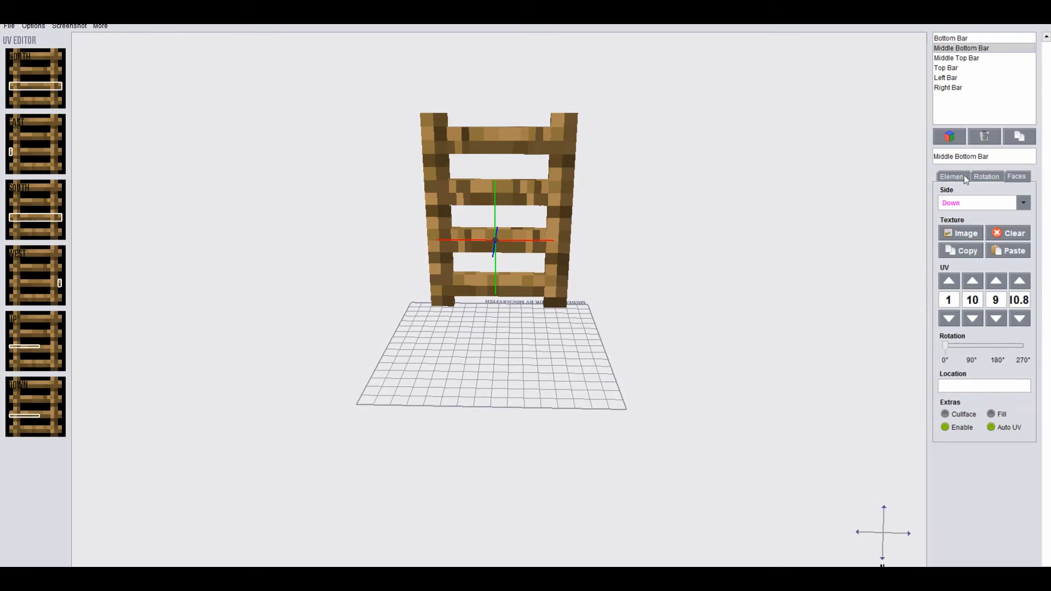
# - Remap the Bottom and Middle Bottom rungs' faces, including the Down face, to the rung texture
pyautogui.click(1019, 280)
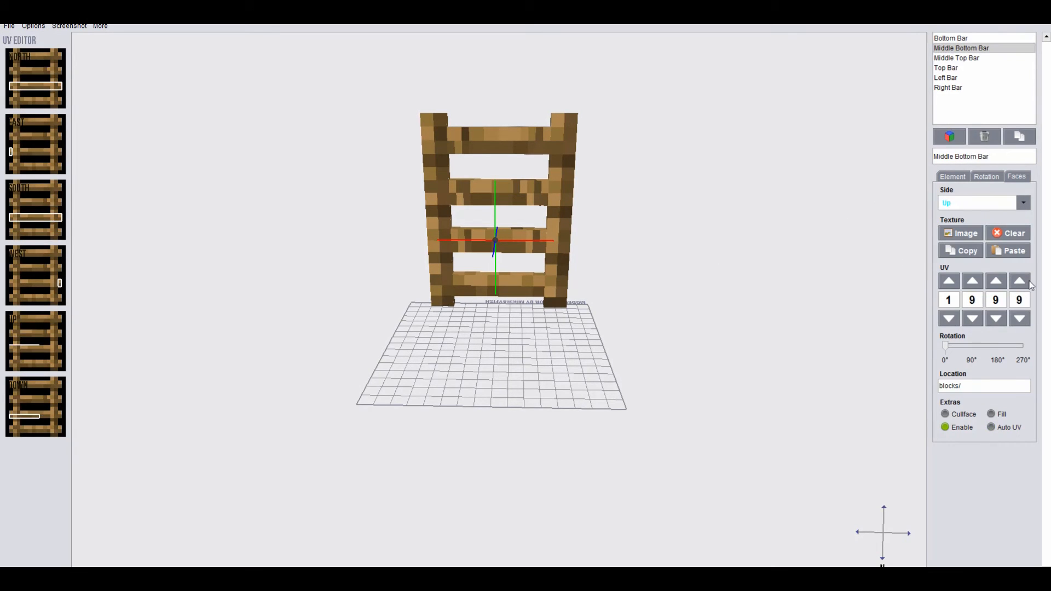
pyautogui.click(1023, 203)
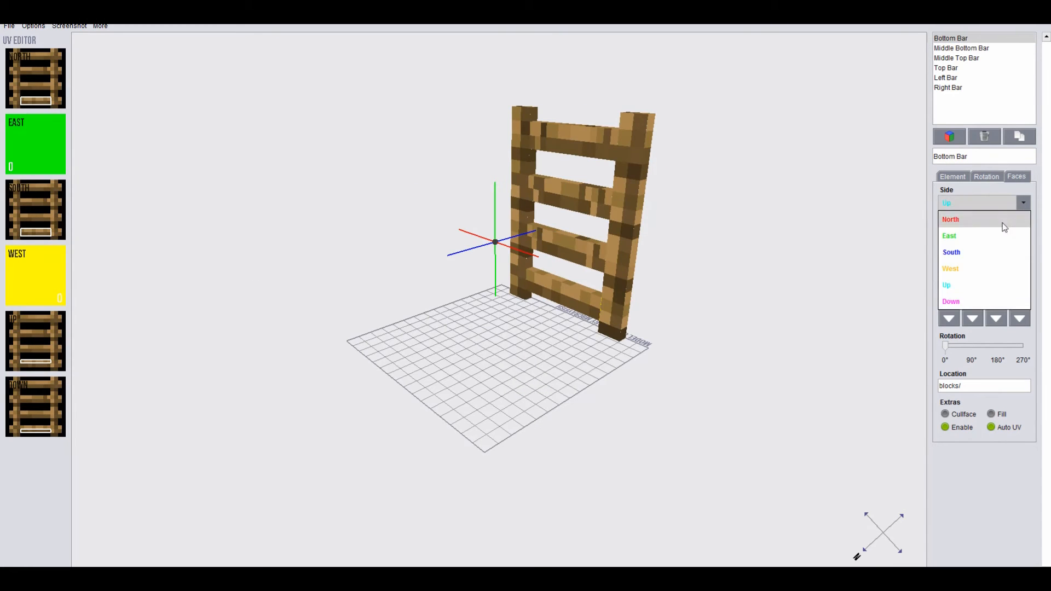
pyautogui.click(961, 48)
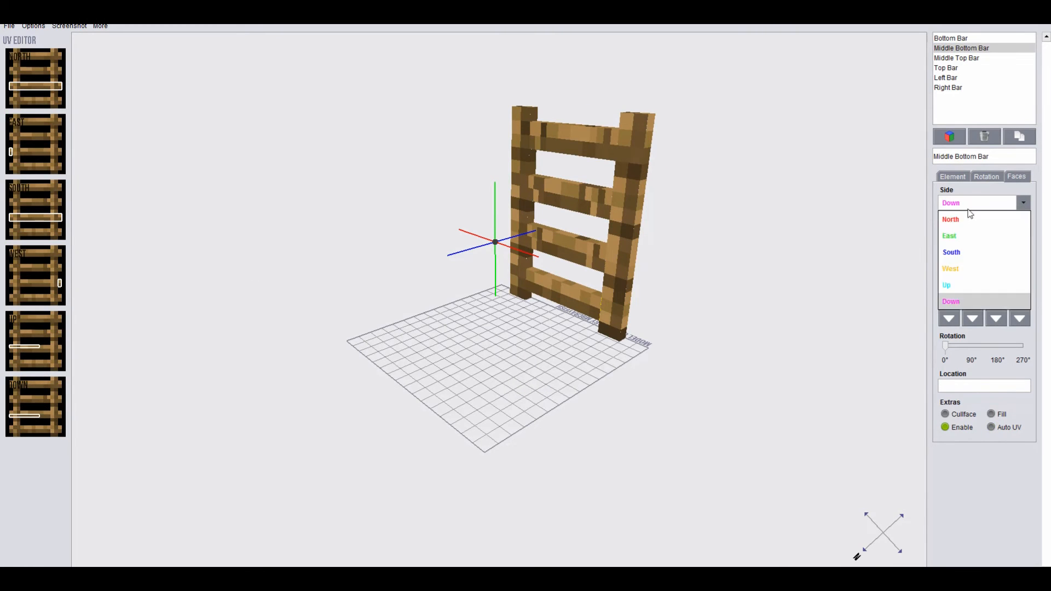
pyautogui.click(950, 219)
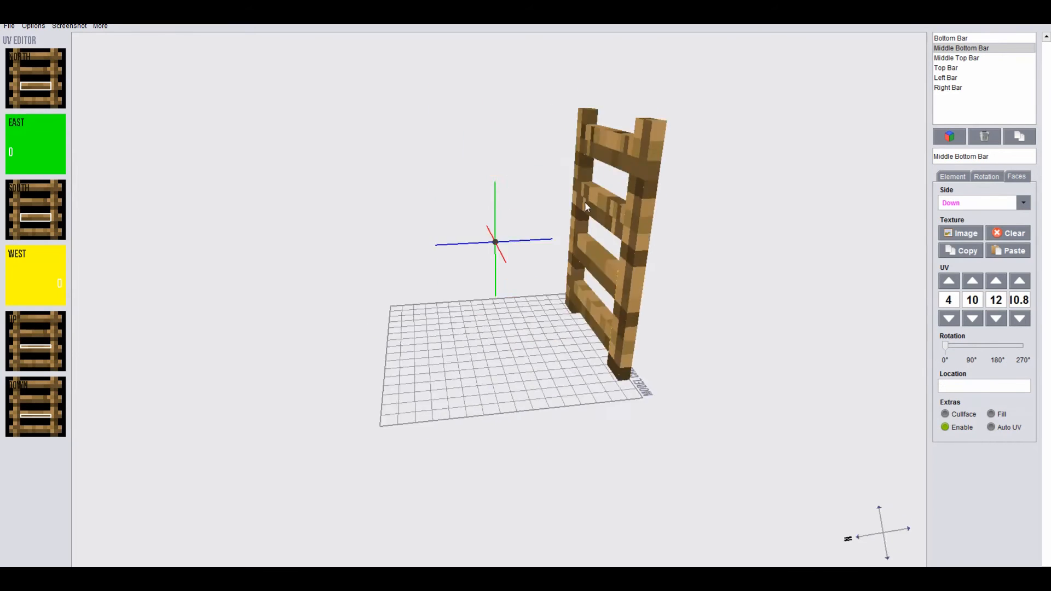
# - Nudge the Middle Top rung's Up face UV mapping to show the rung texture
pyautogui.click(957, 57)
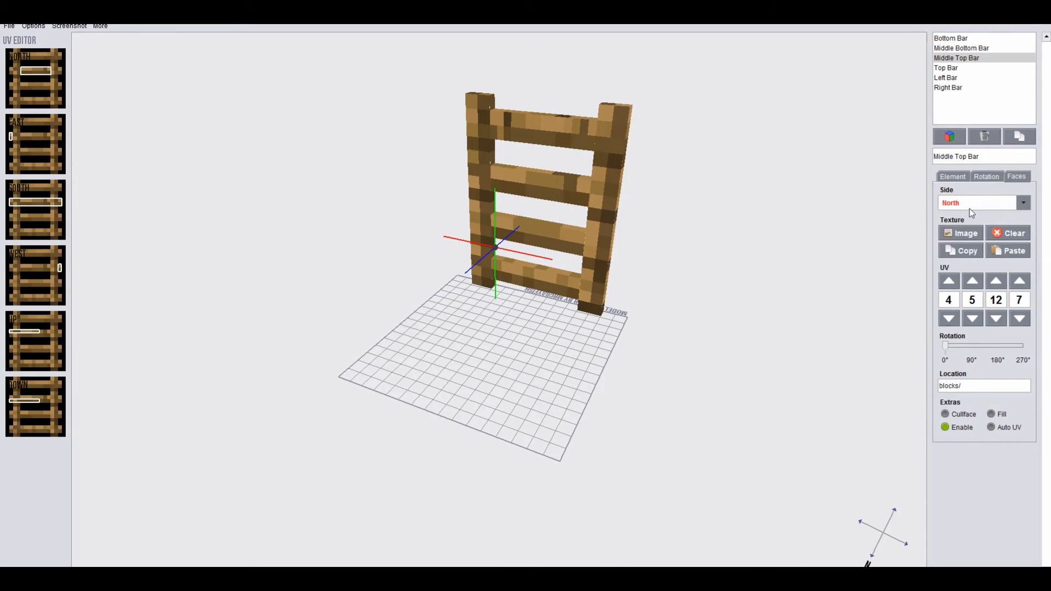
pyautogui.click(982, 203)
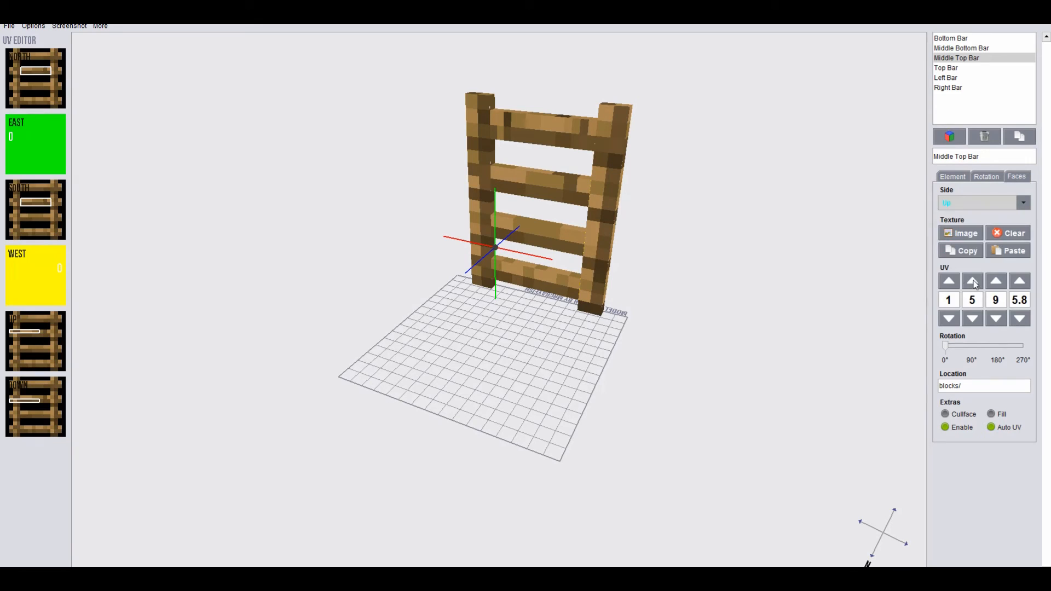
pyautogui.click(946, 68)
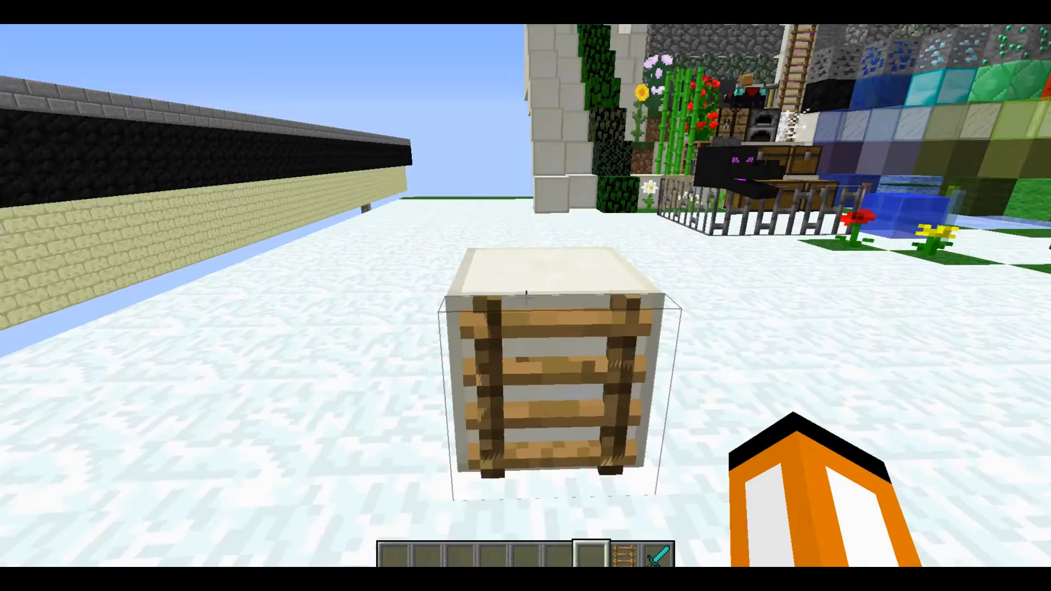
# - Reload Minecraft's resource packs with F3+T and view the ladder on the white block
pyautogui.press('f3+t')
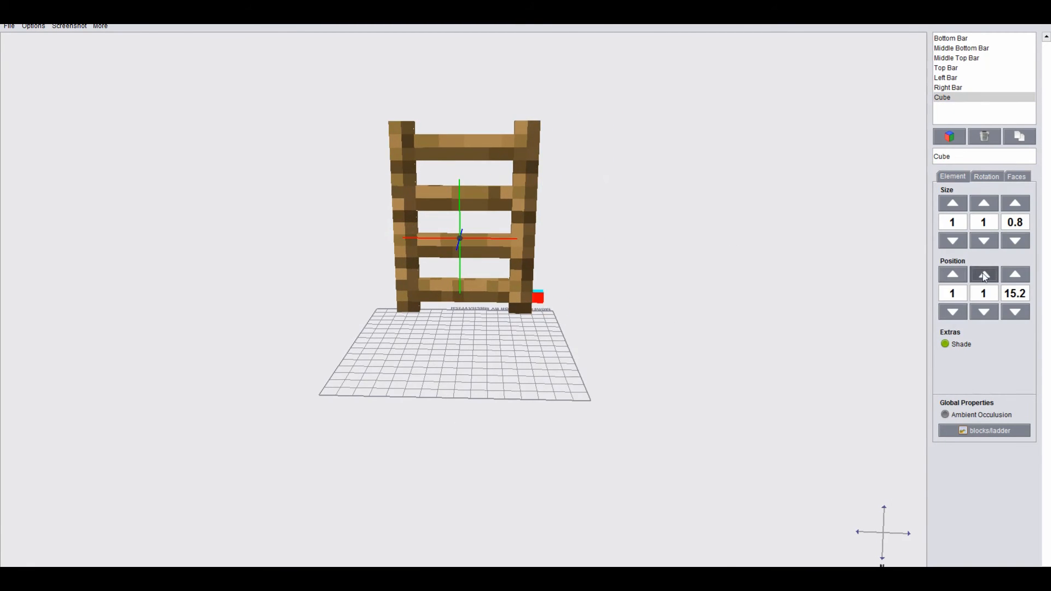
# - Give the new side block the ladder texture, move it along the rail and name it by position
pyautogui.click(952, 203)
pyautogui.write('Right Bottom Block')
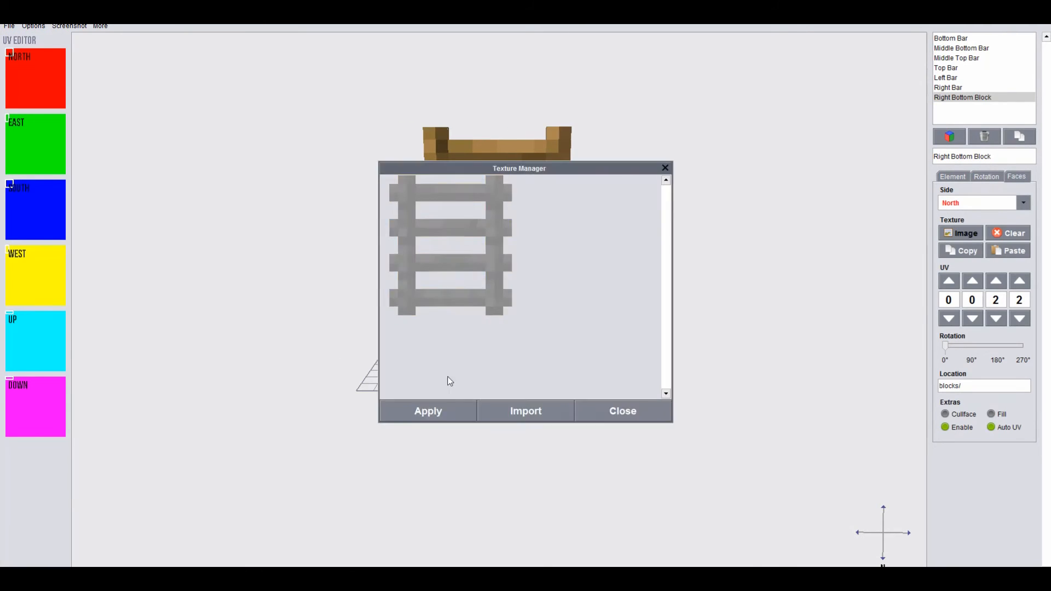
pyautogui.click(622, 411)
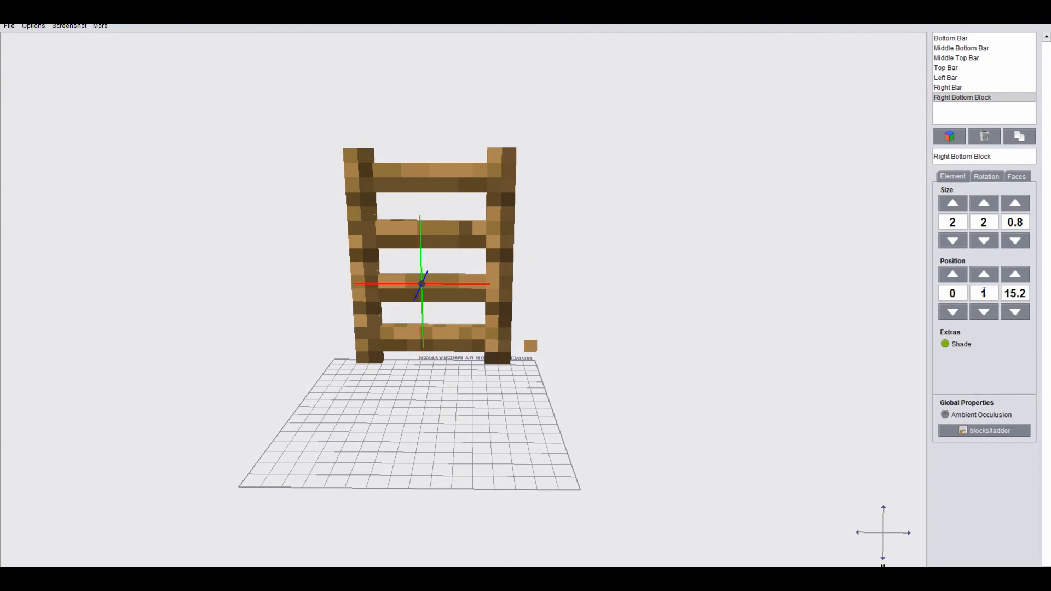
pyautogui.click(1015, 176)
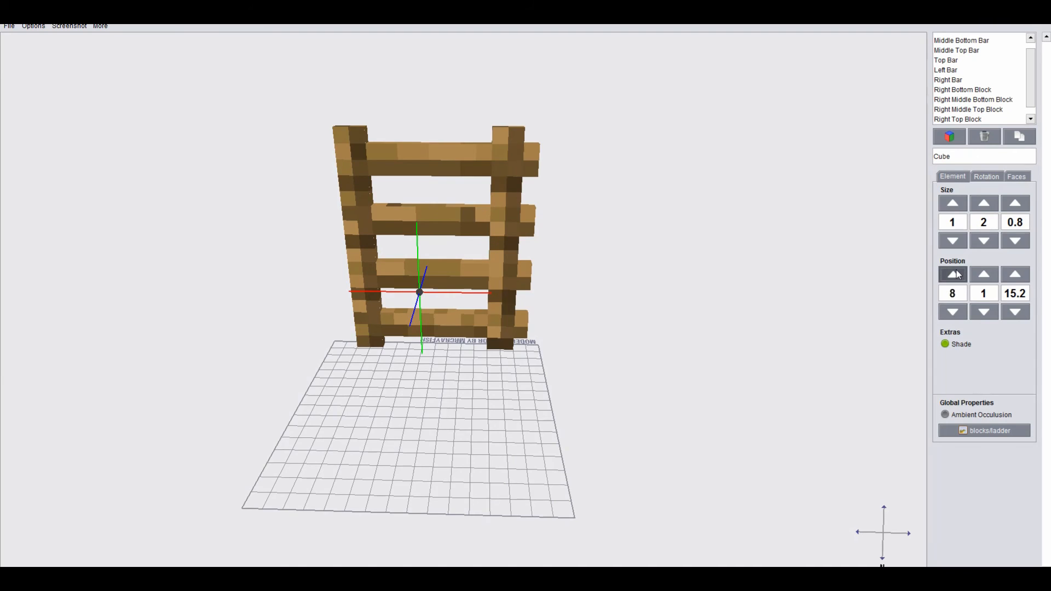
pyautogui.click(1015, 176)
pyautogui.write('Left Middle Bottom Block')
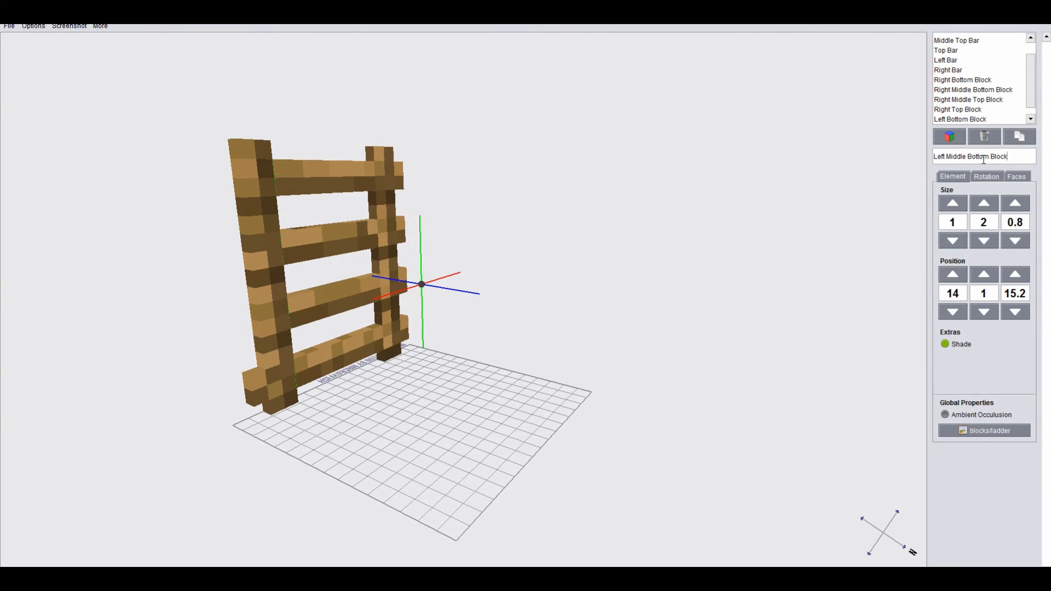
pyautogui.click(983, 274)
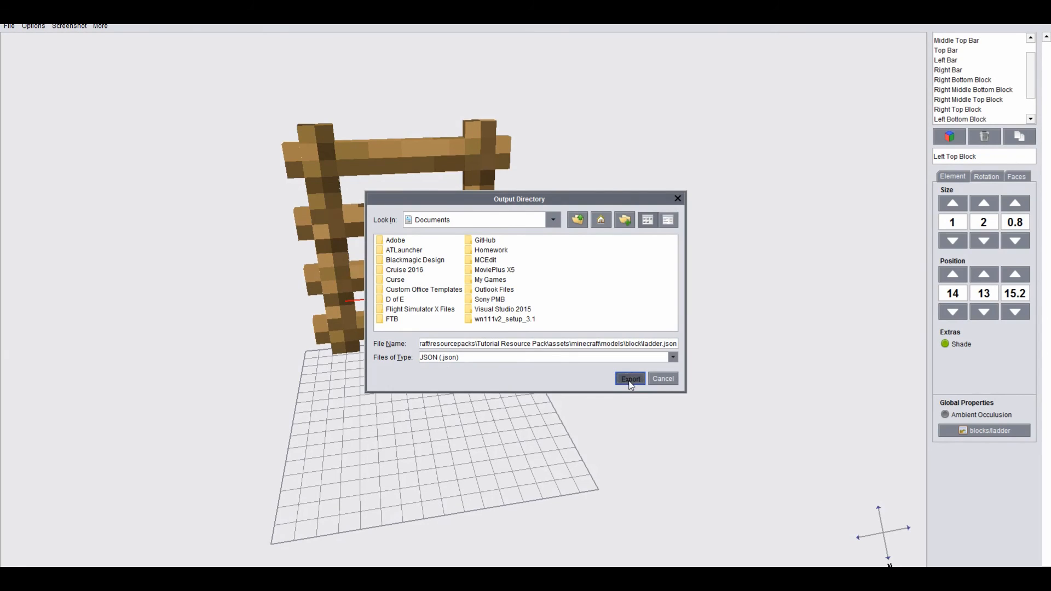
# - Export the model to ladder.json in the Tutorial Resource Pack's block models folder
pyautogui.click(629, 378)
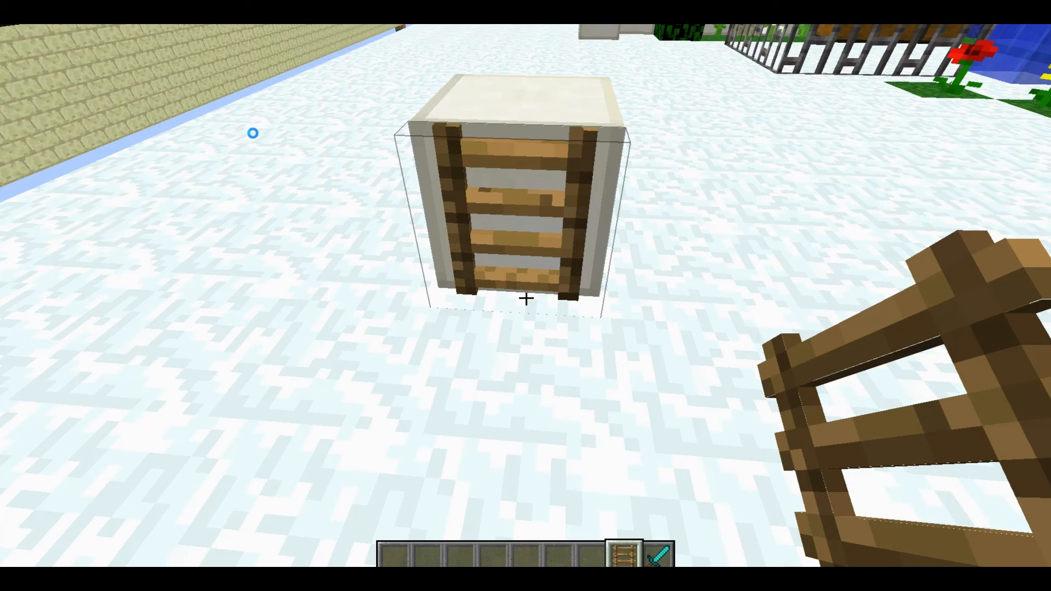
# - Reload resource packs again with F3+T and walk around the placed ladder
pyautogui.press('f3+t')
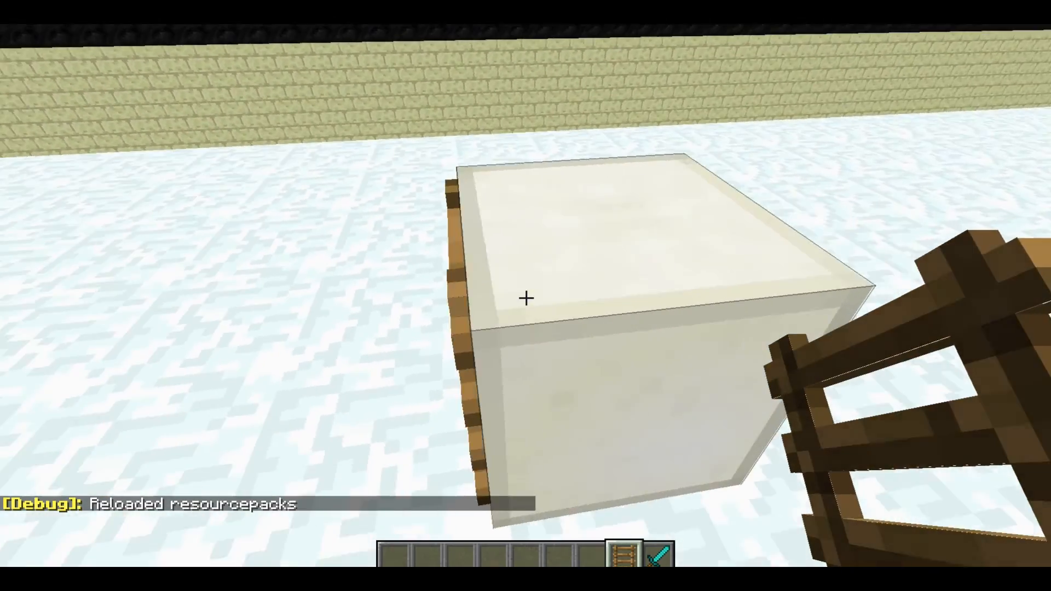
pyautogui.moveTo(525, 298)
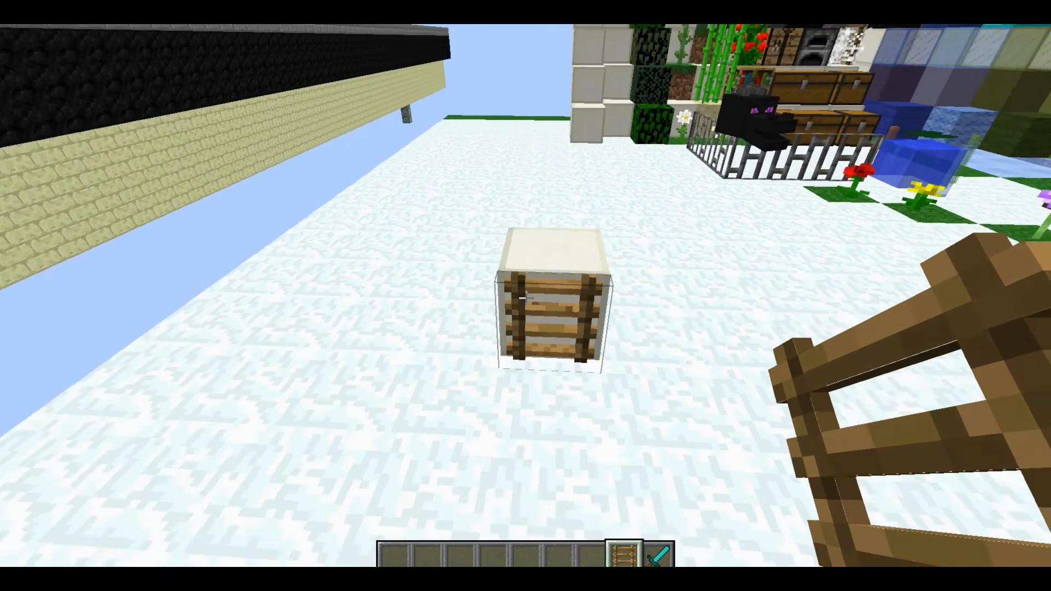
# - Pause Minecraft and open ladder.json from the models\block folder in File Explorer
pyautogui.press('Escape')
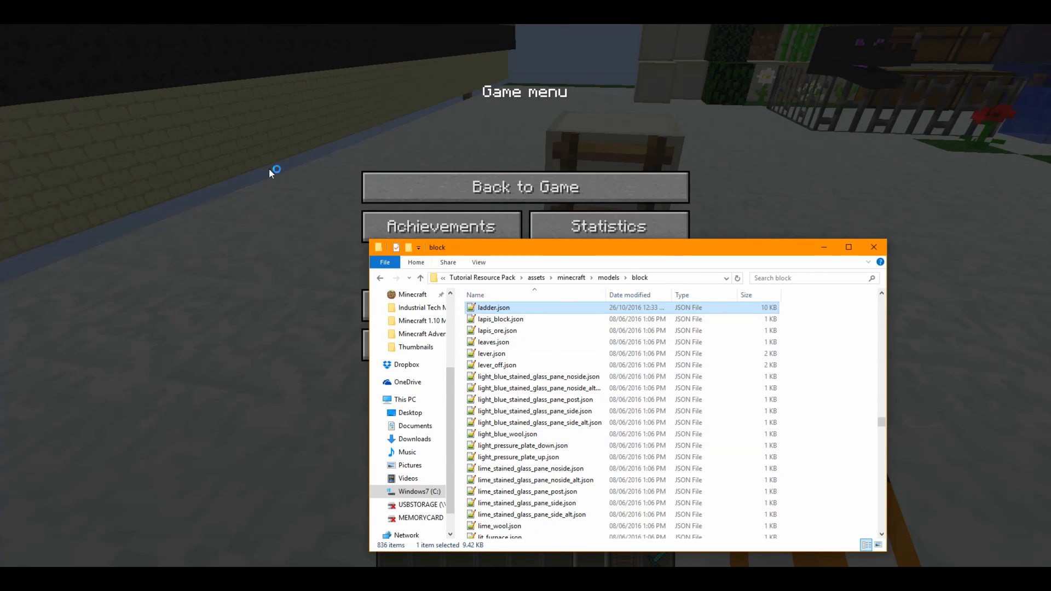
pyautogui.doubleClick(493, 307)
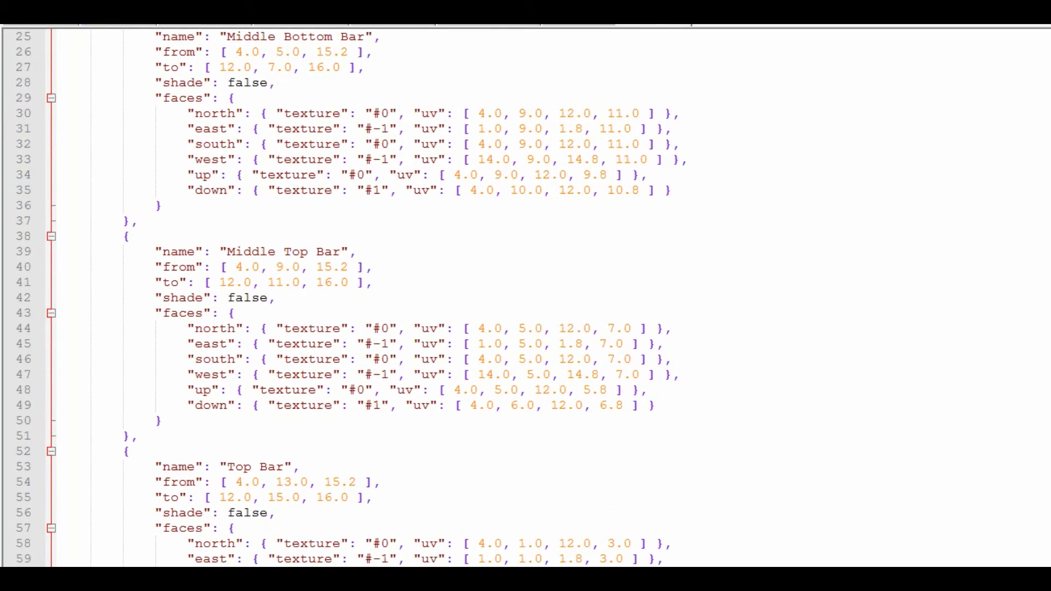
# - Review ladder.json's 'nullladder' texture entry on line 7 and the elements' face UVs
pyautogui.scroll(-3)
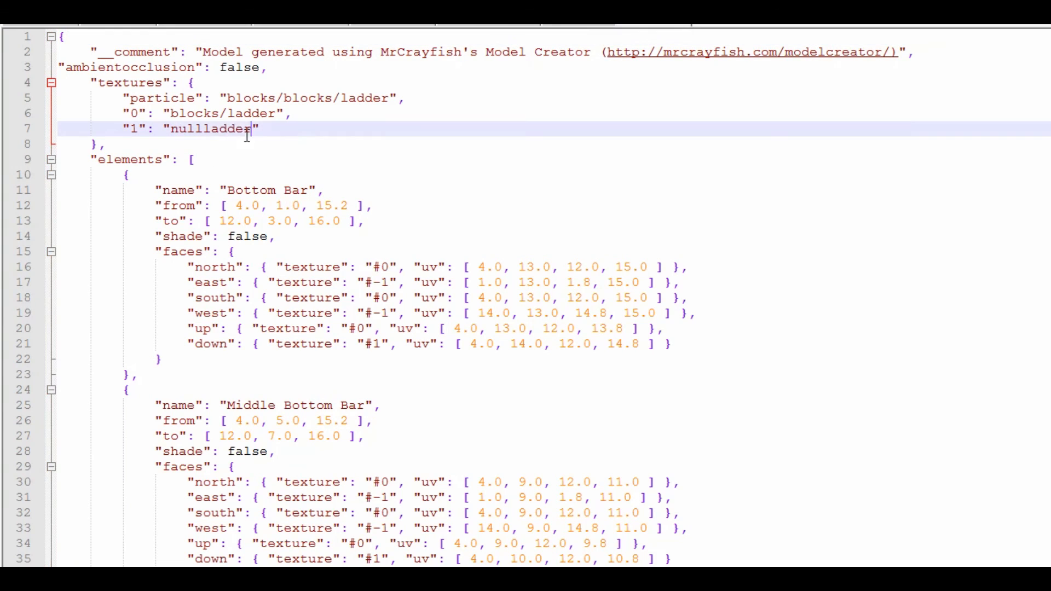
pyautogui.doubleClick(226, 129)
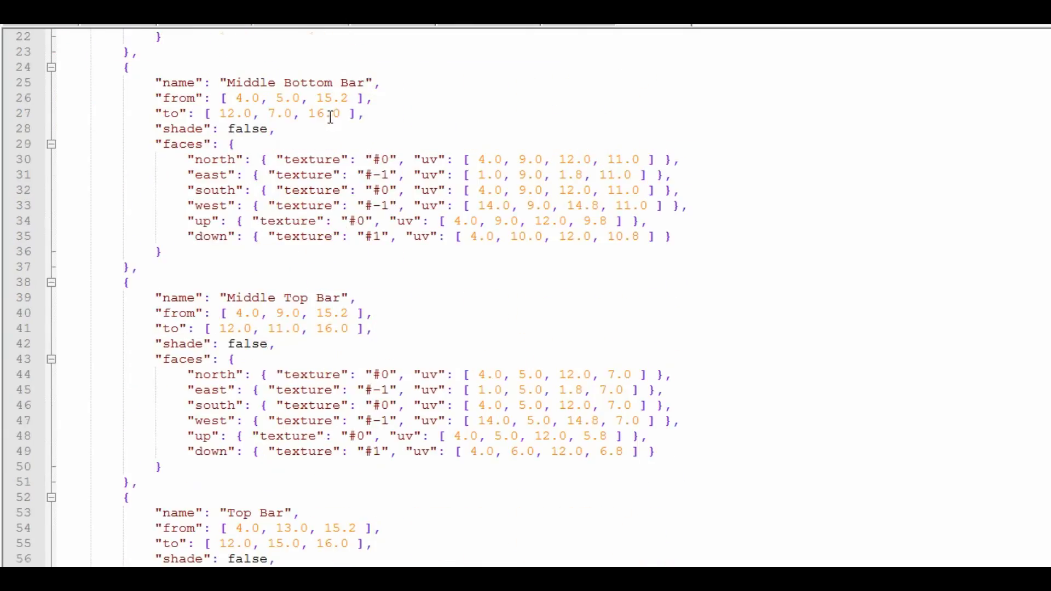
pyautogui.scroll(-3)
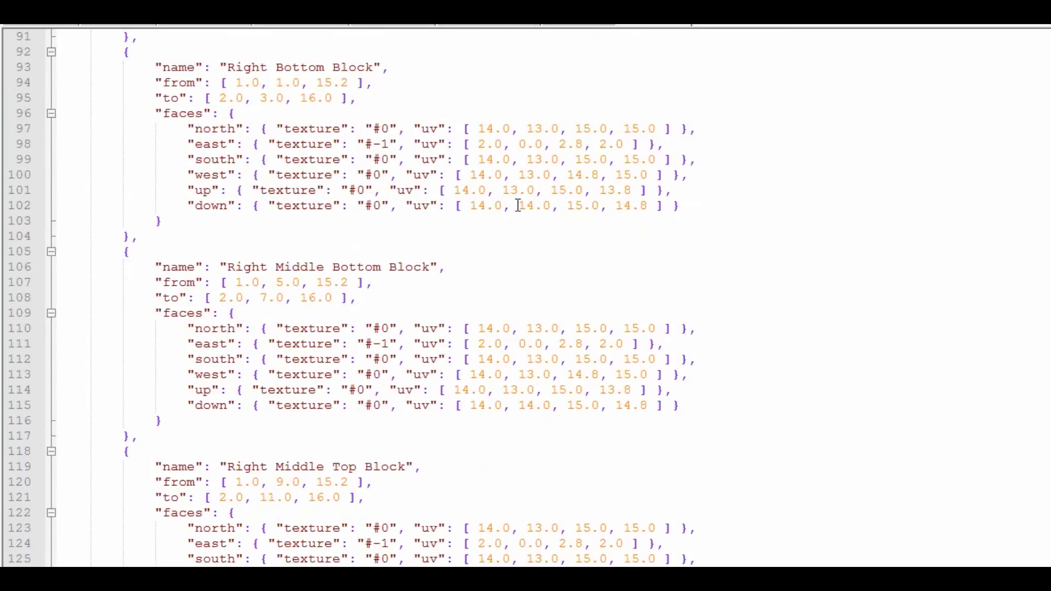
pyautogui.scroll(-3)
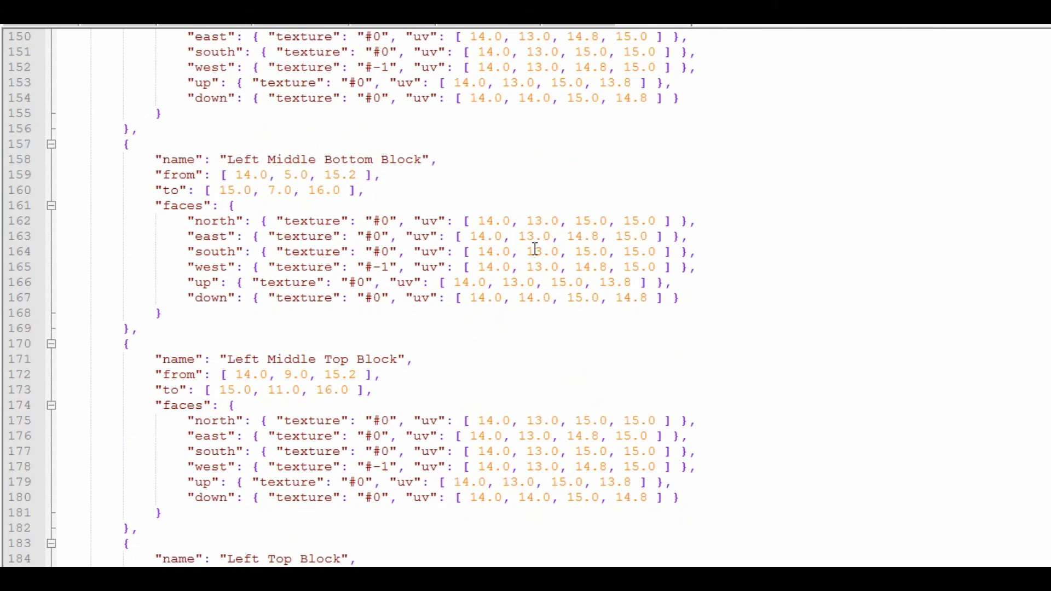
pyautogui.press('Escape')
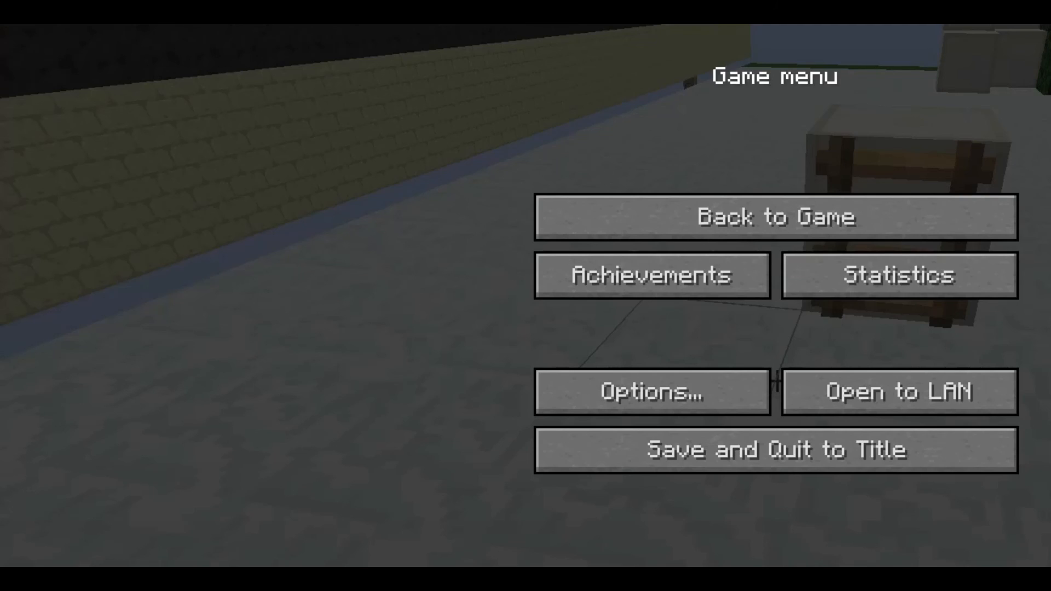
# - Resume the game and reload resource packs to see the textured ladder on the block
pyautogui.click(776, 216)
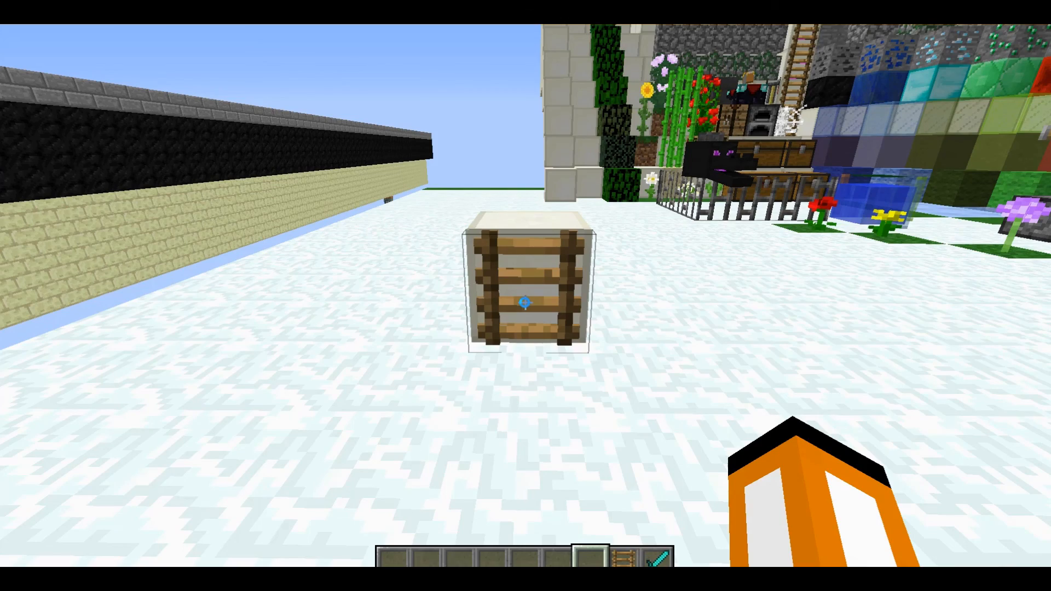
pyautogui.press('f3+t')
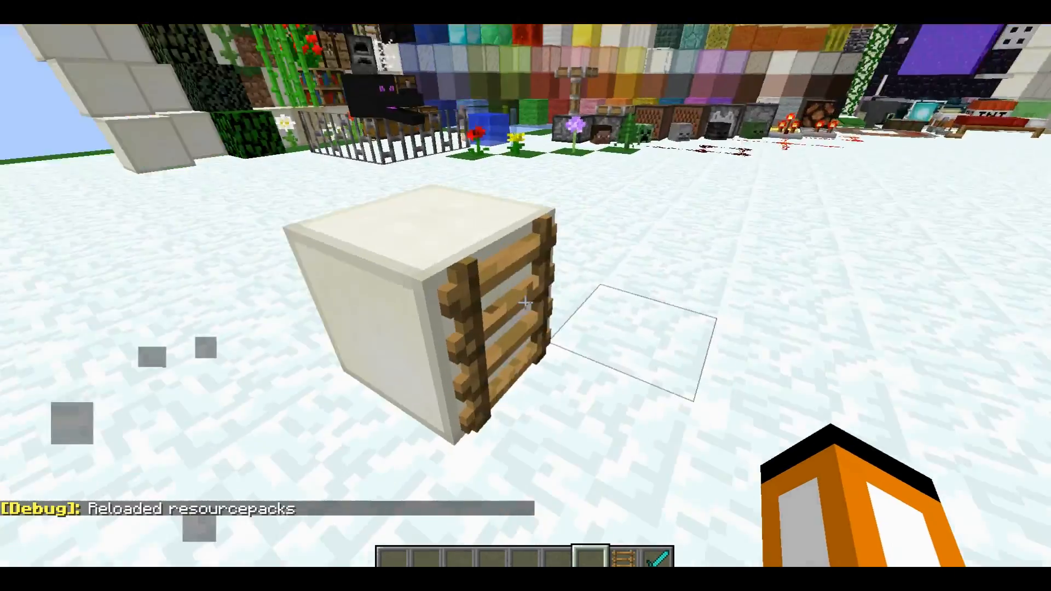
pyautogui.moveTo(525, 305)
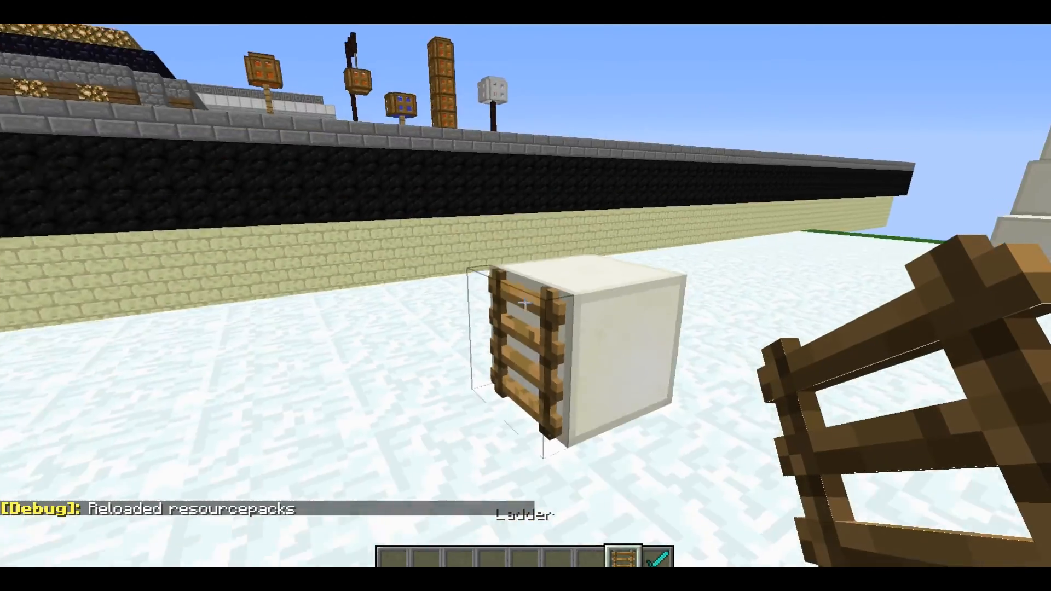